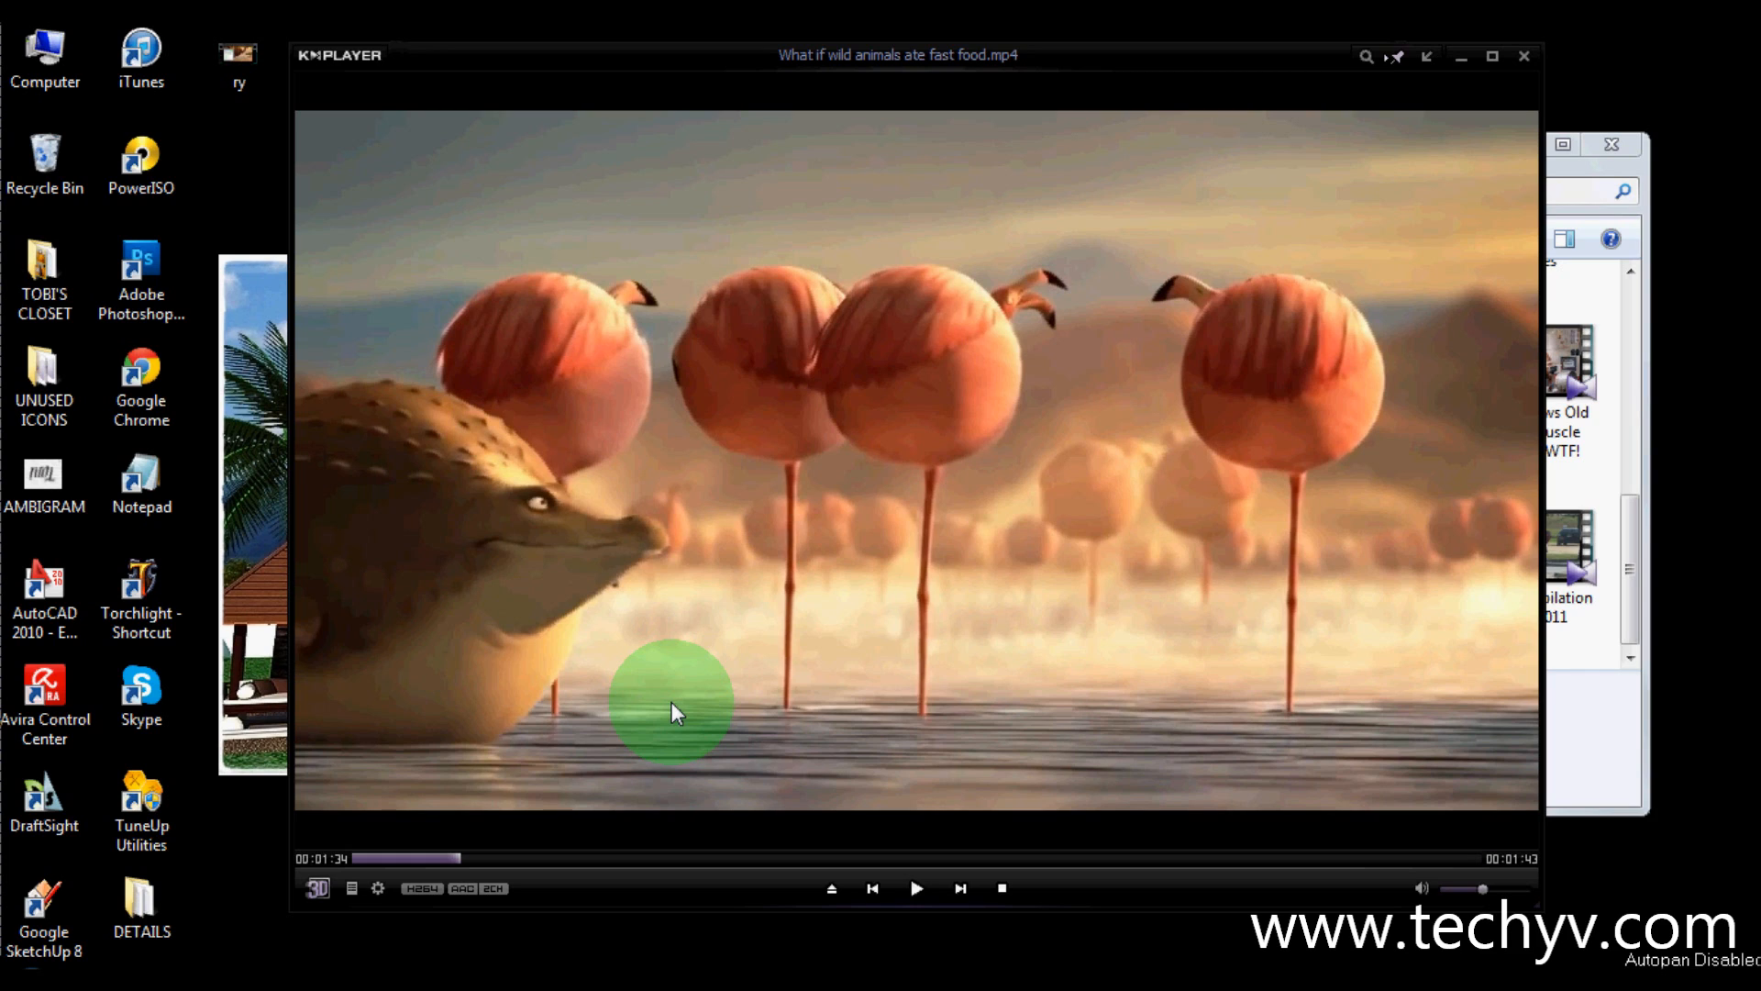
mouse_move(750, 703)
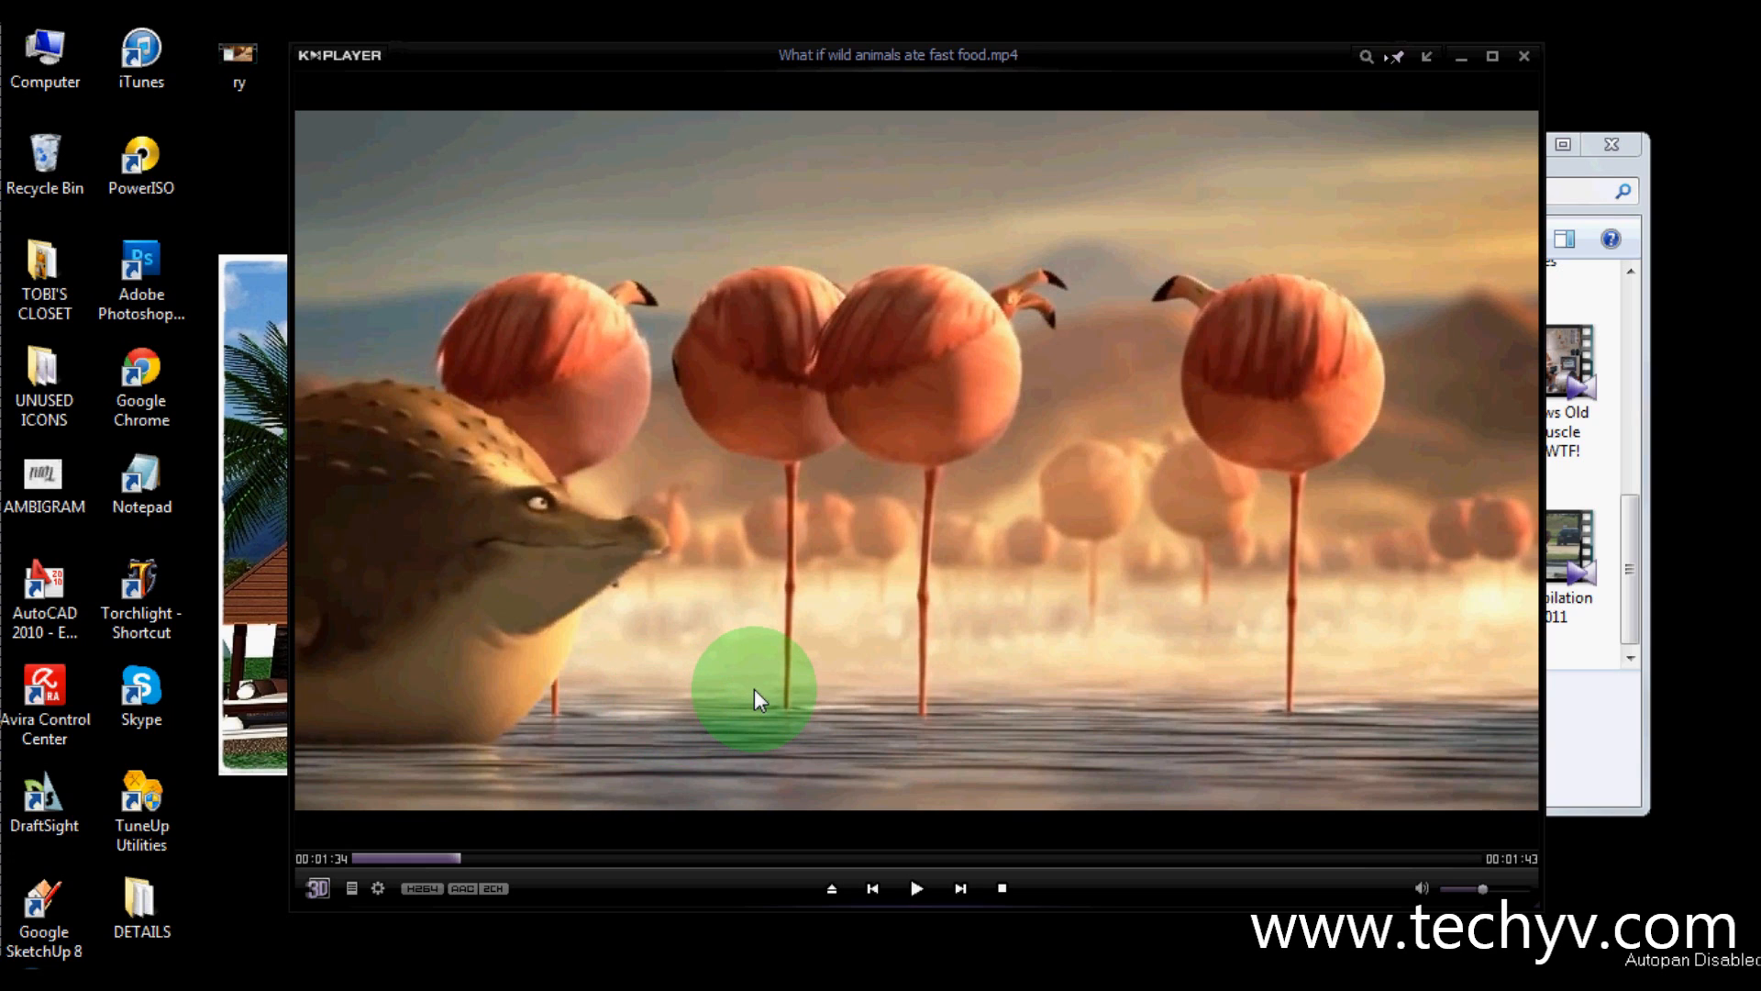
mouse_move(1073, 601)
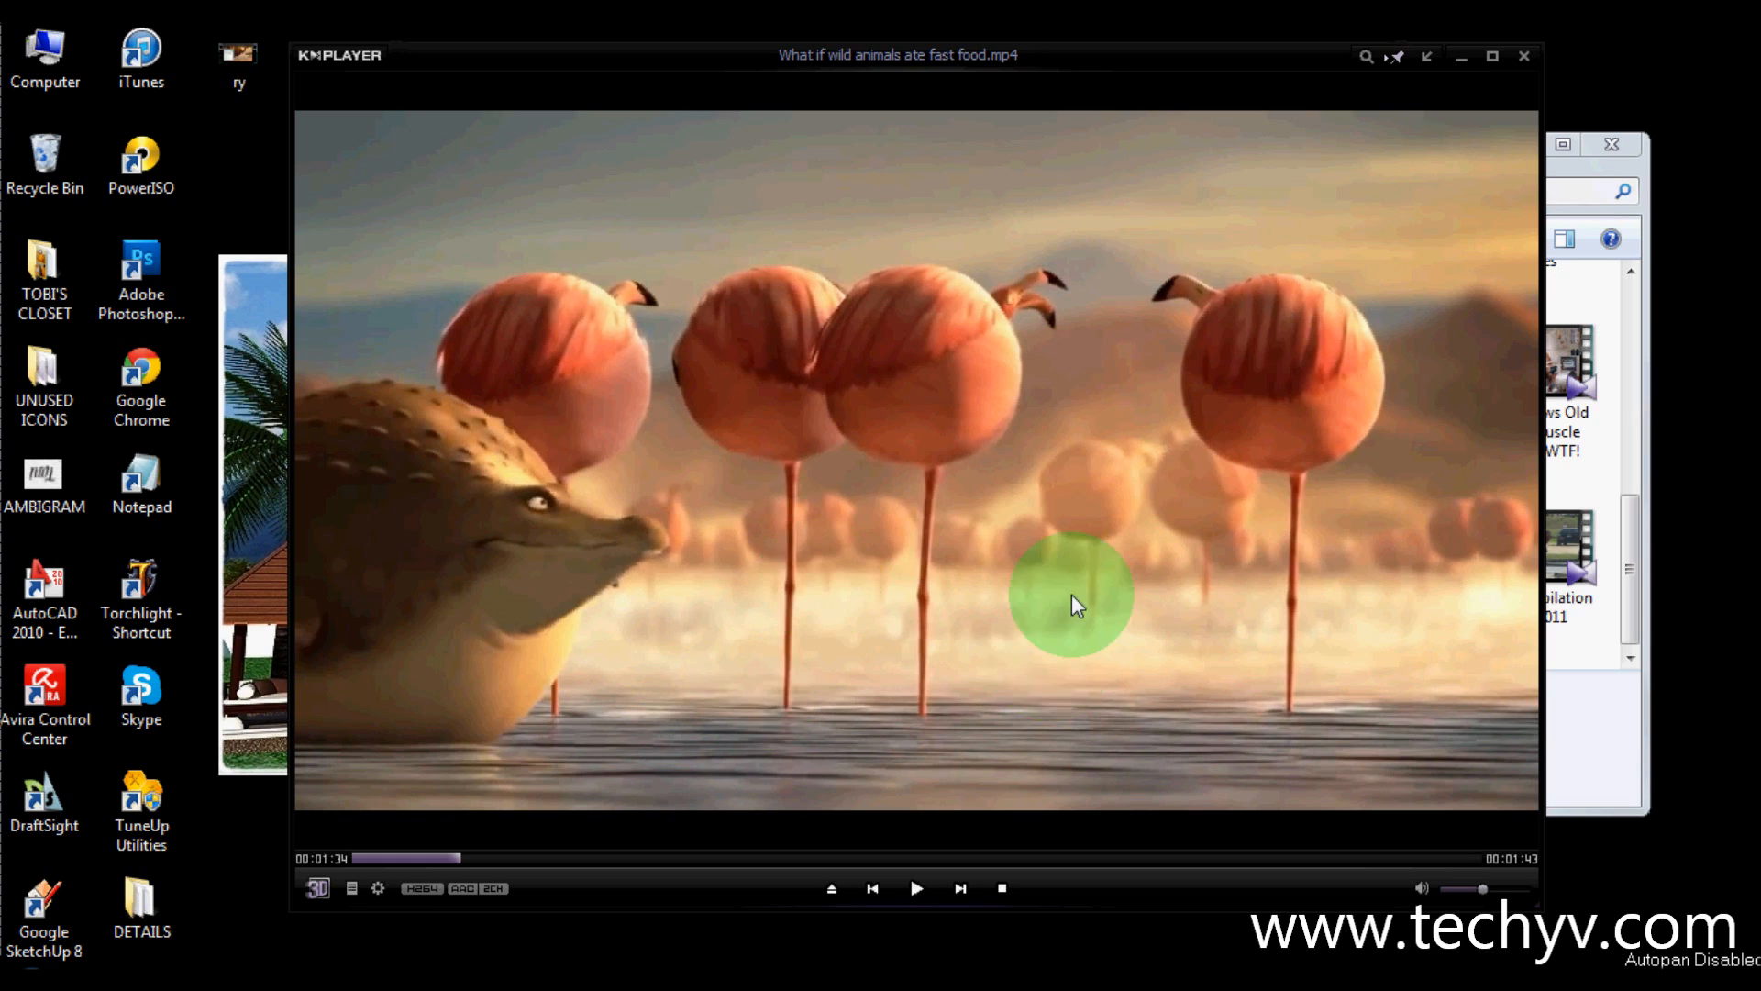
mouse_move(990, 598)
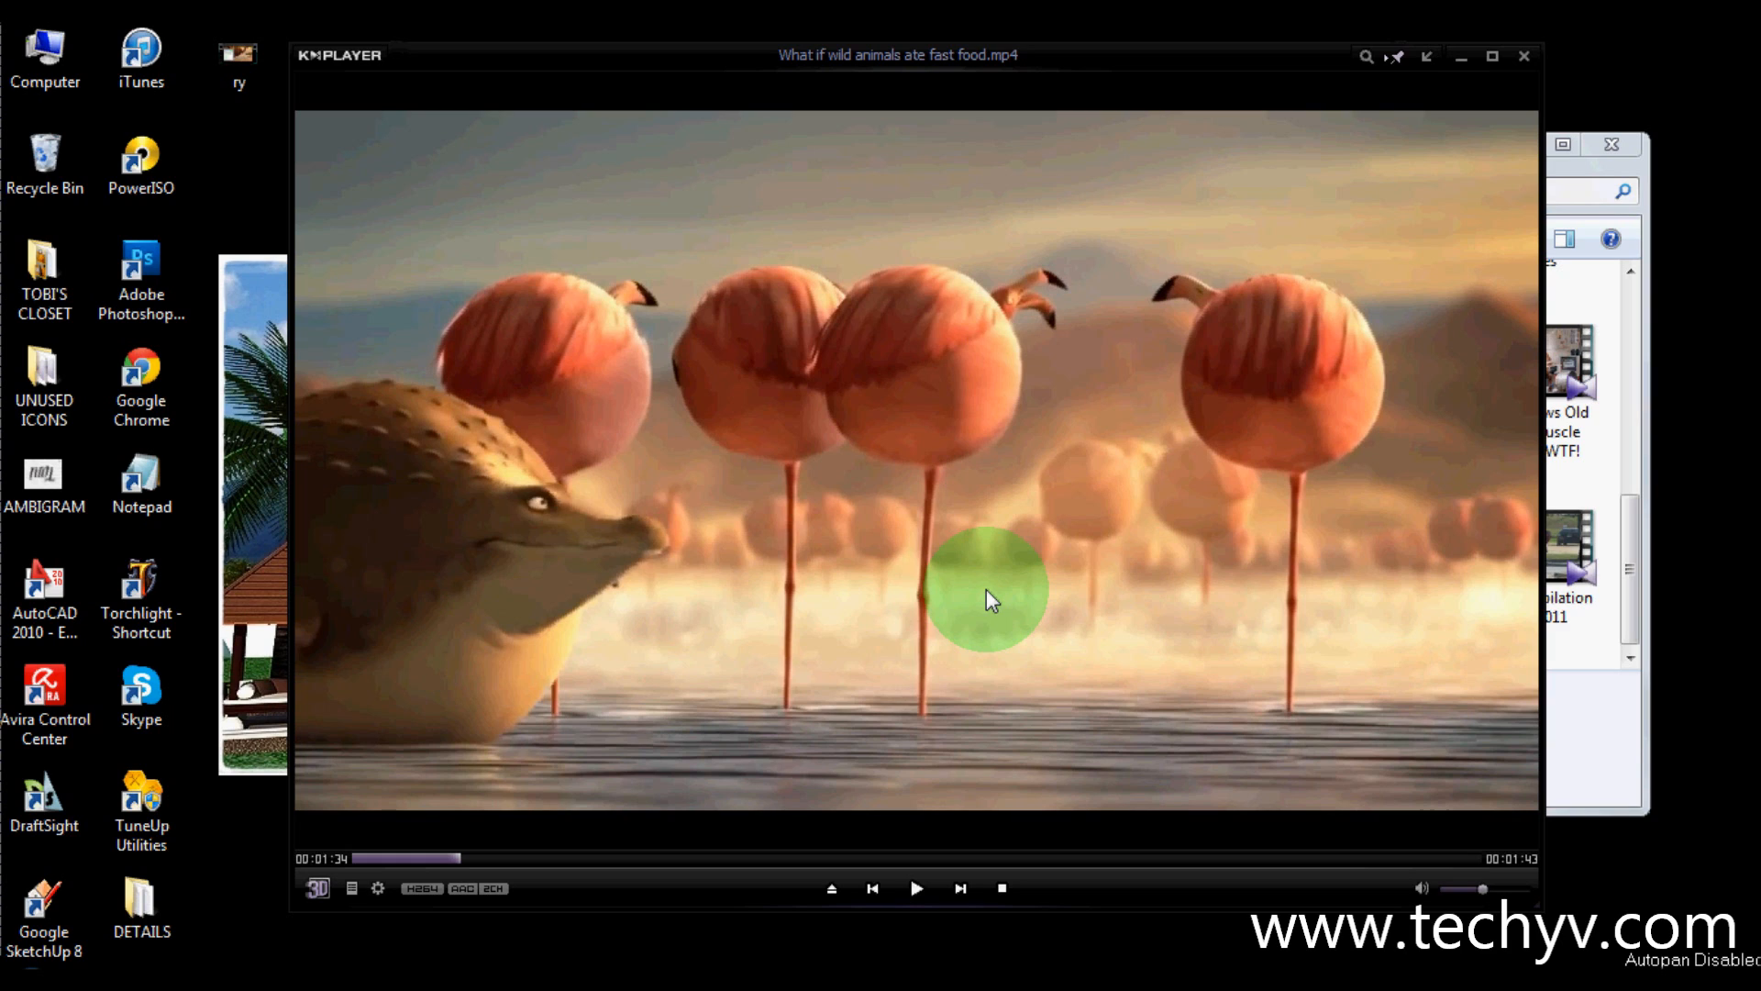
mouse_move(974, 685)
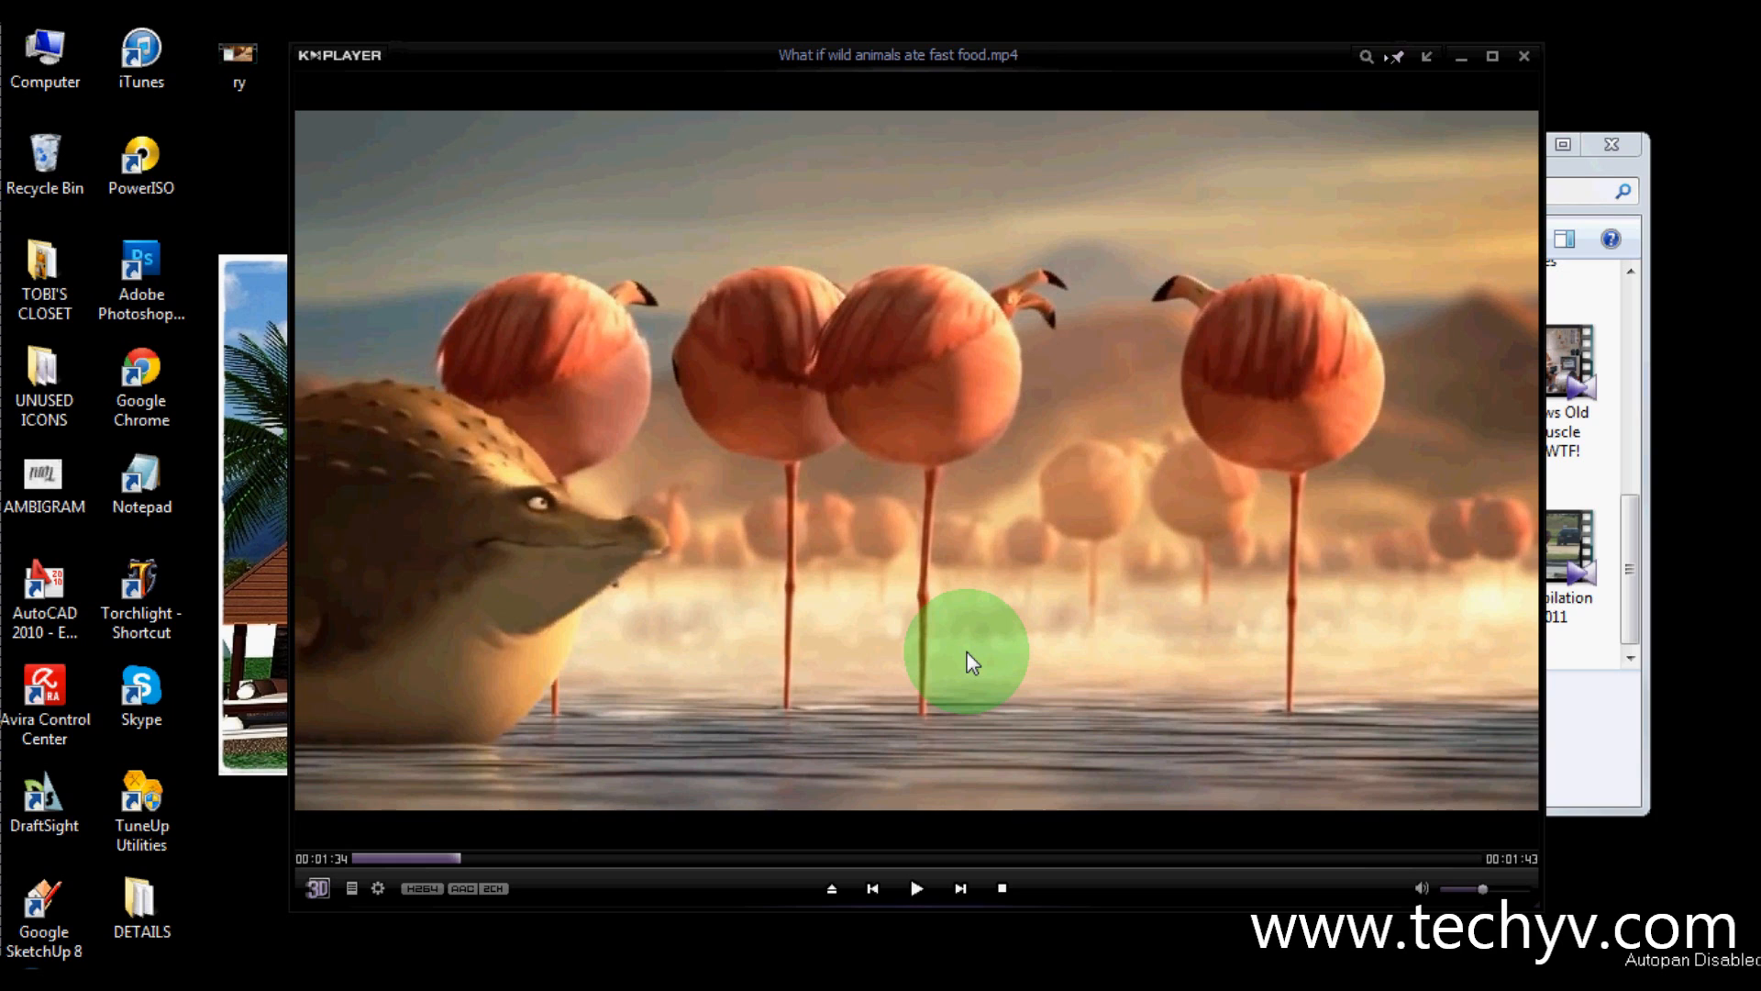
mouse_move(969, 661)
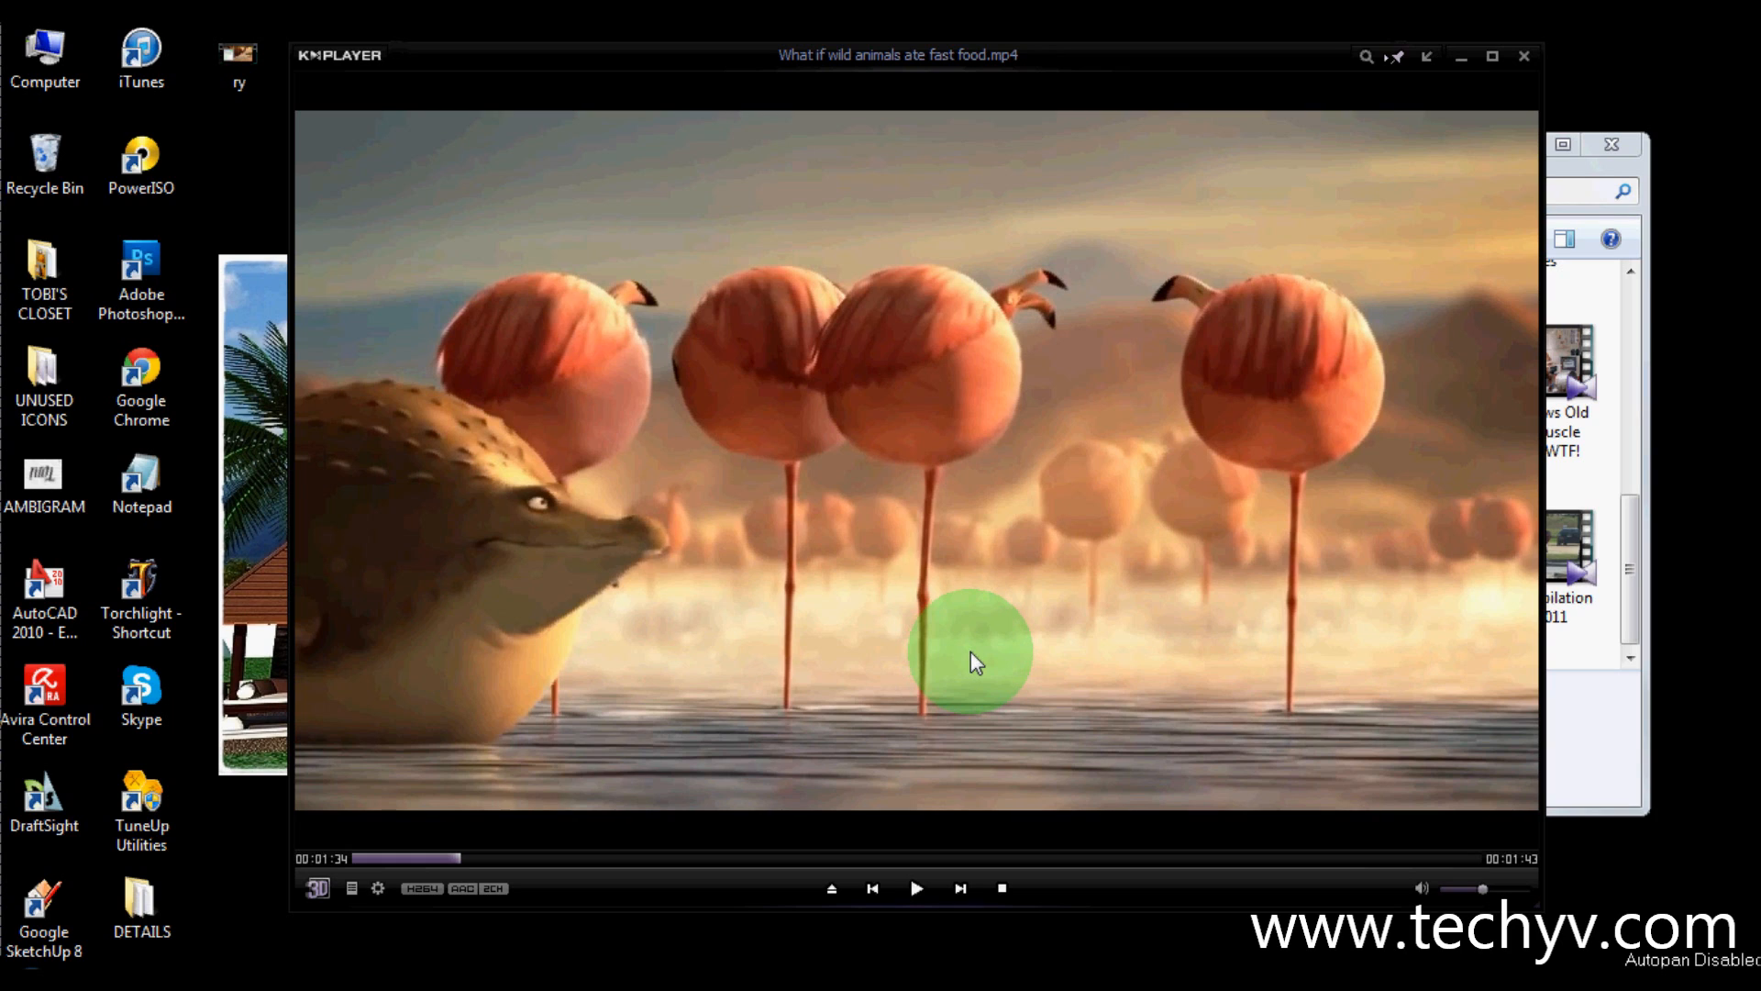
mouse_move(987, 644)
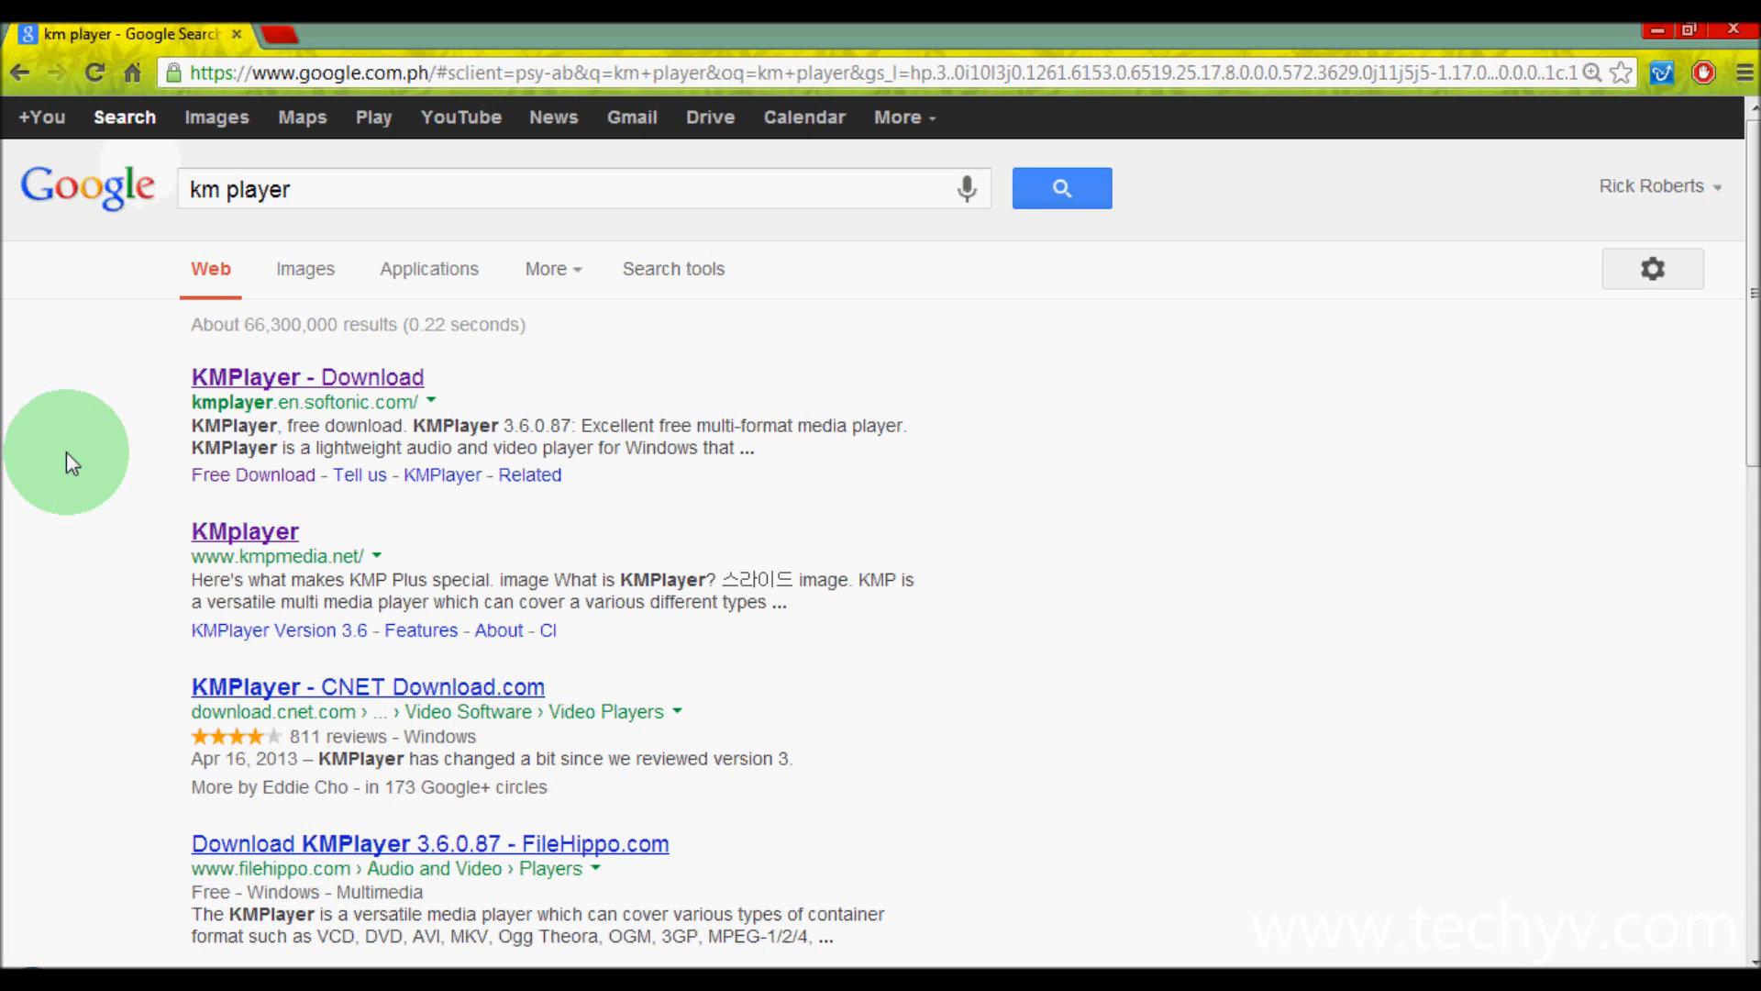
mouse_move(236, 398)
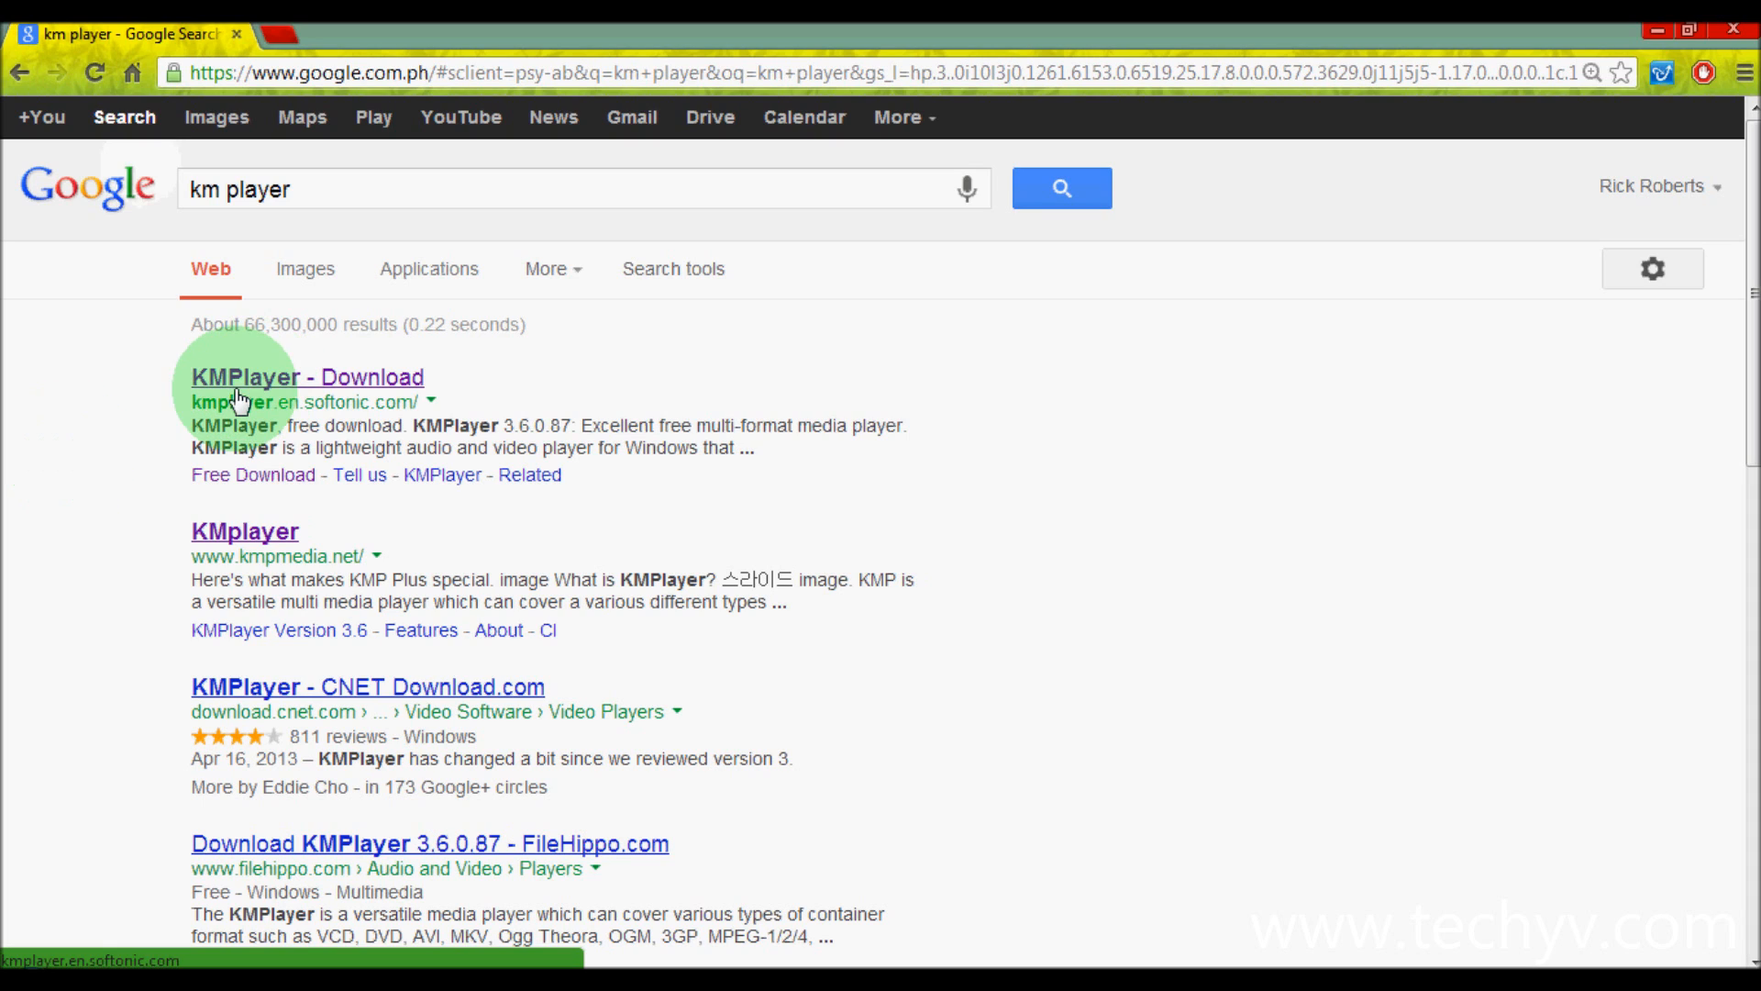
mouse_move(64, 453)
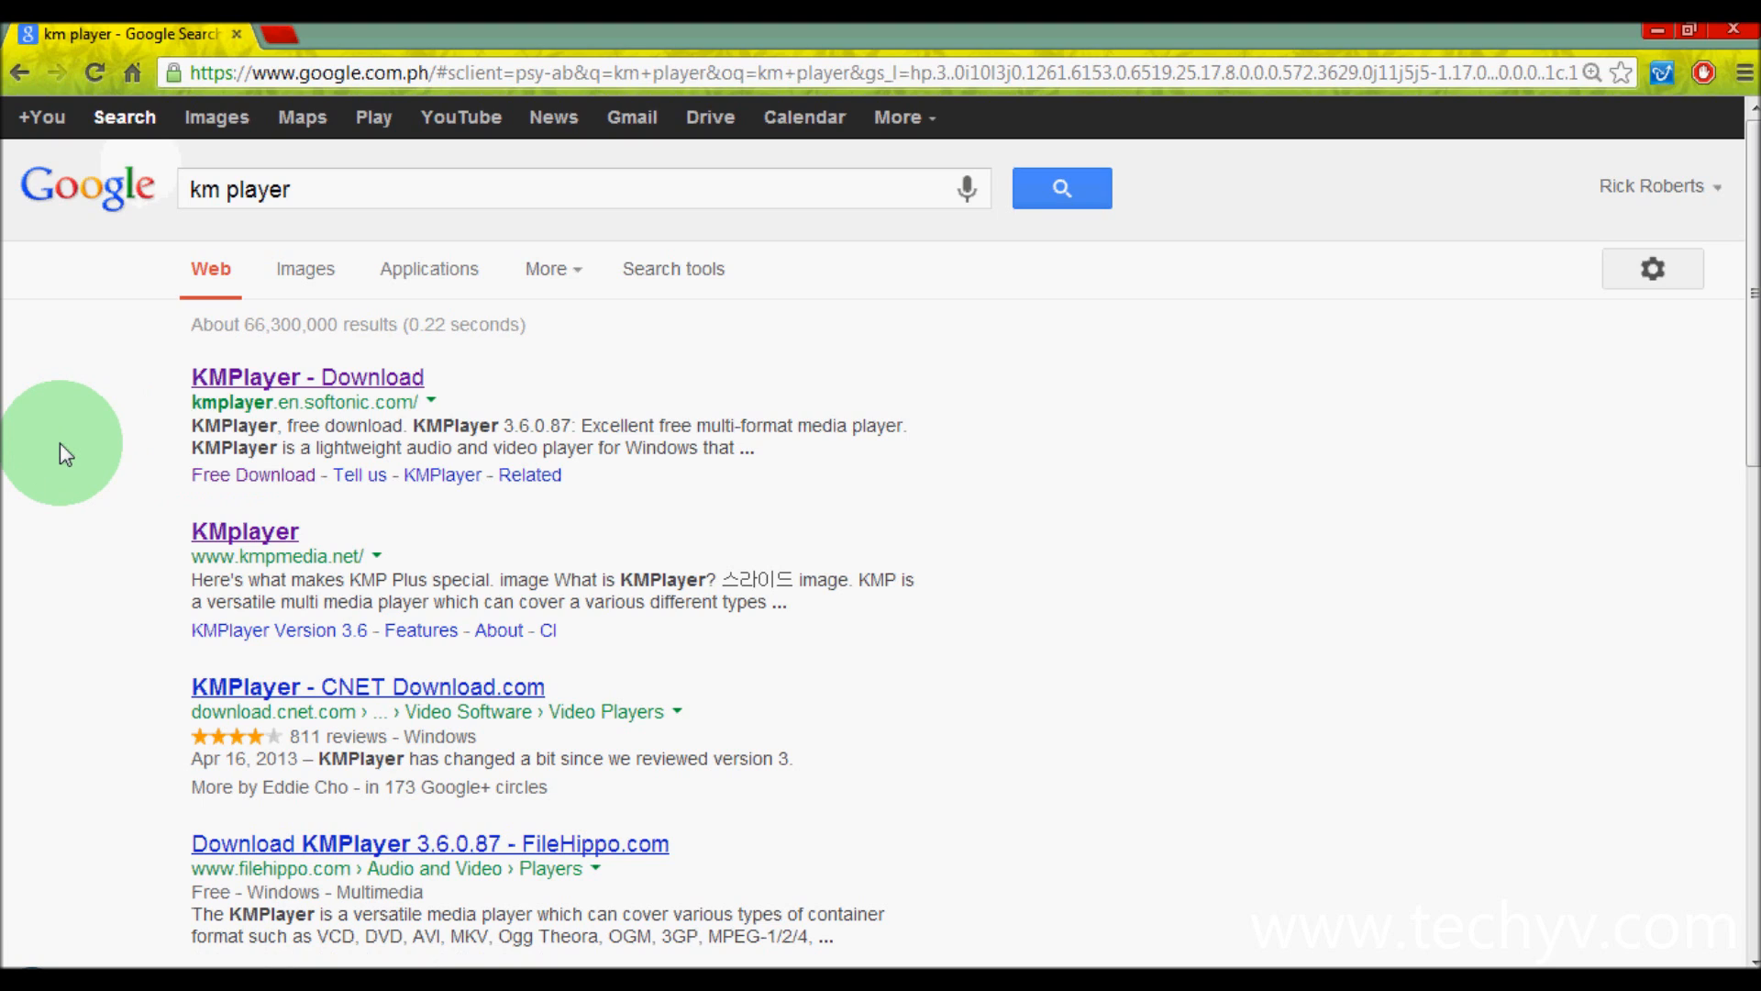
mouse_move(58, 455)
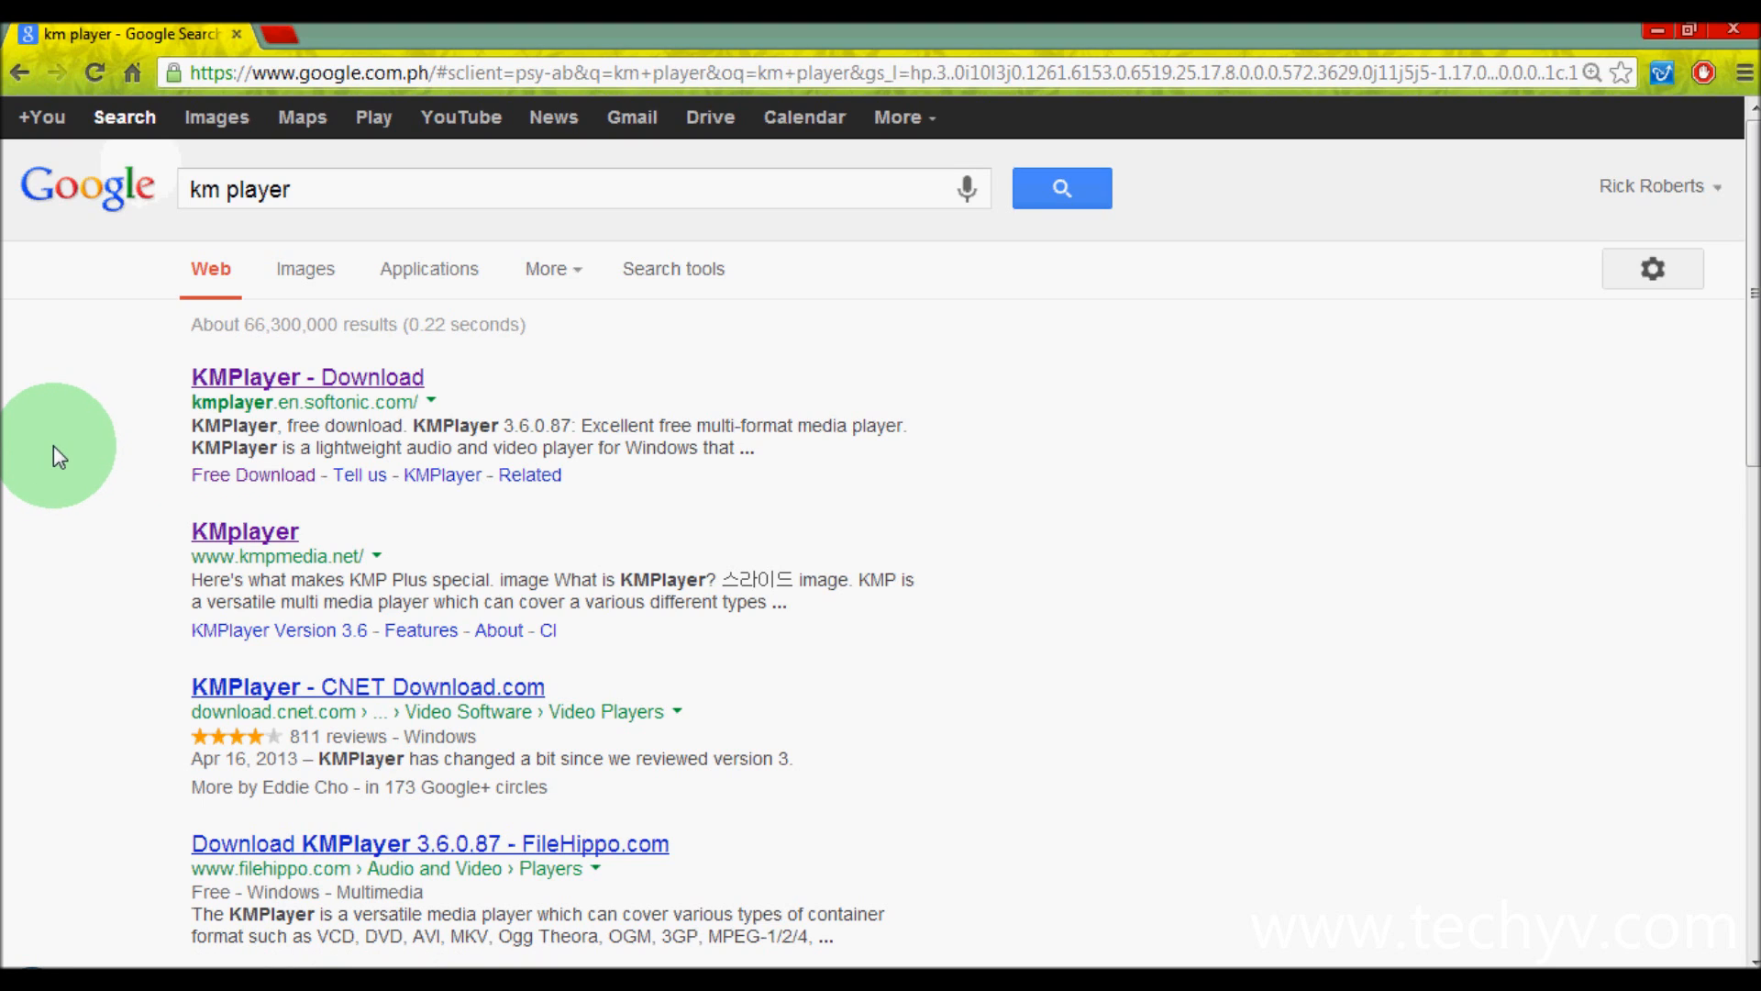
mouse_move(175, 417)
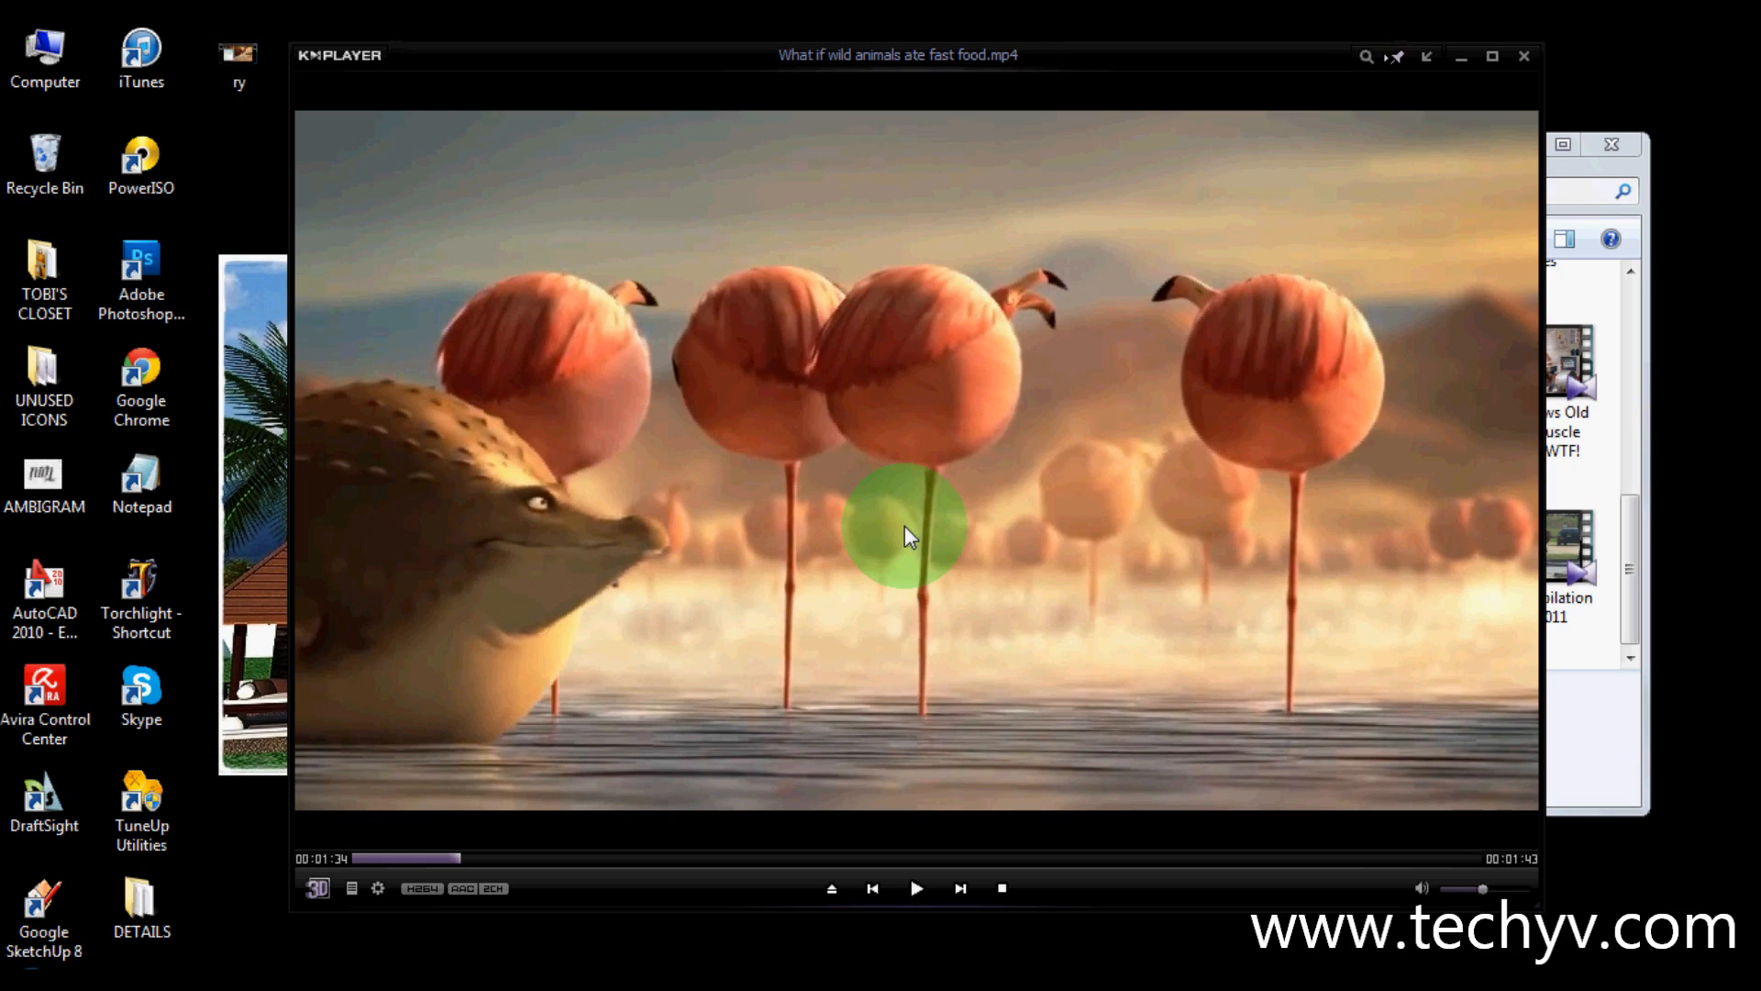
mouse_move(959, 549)
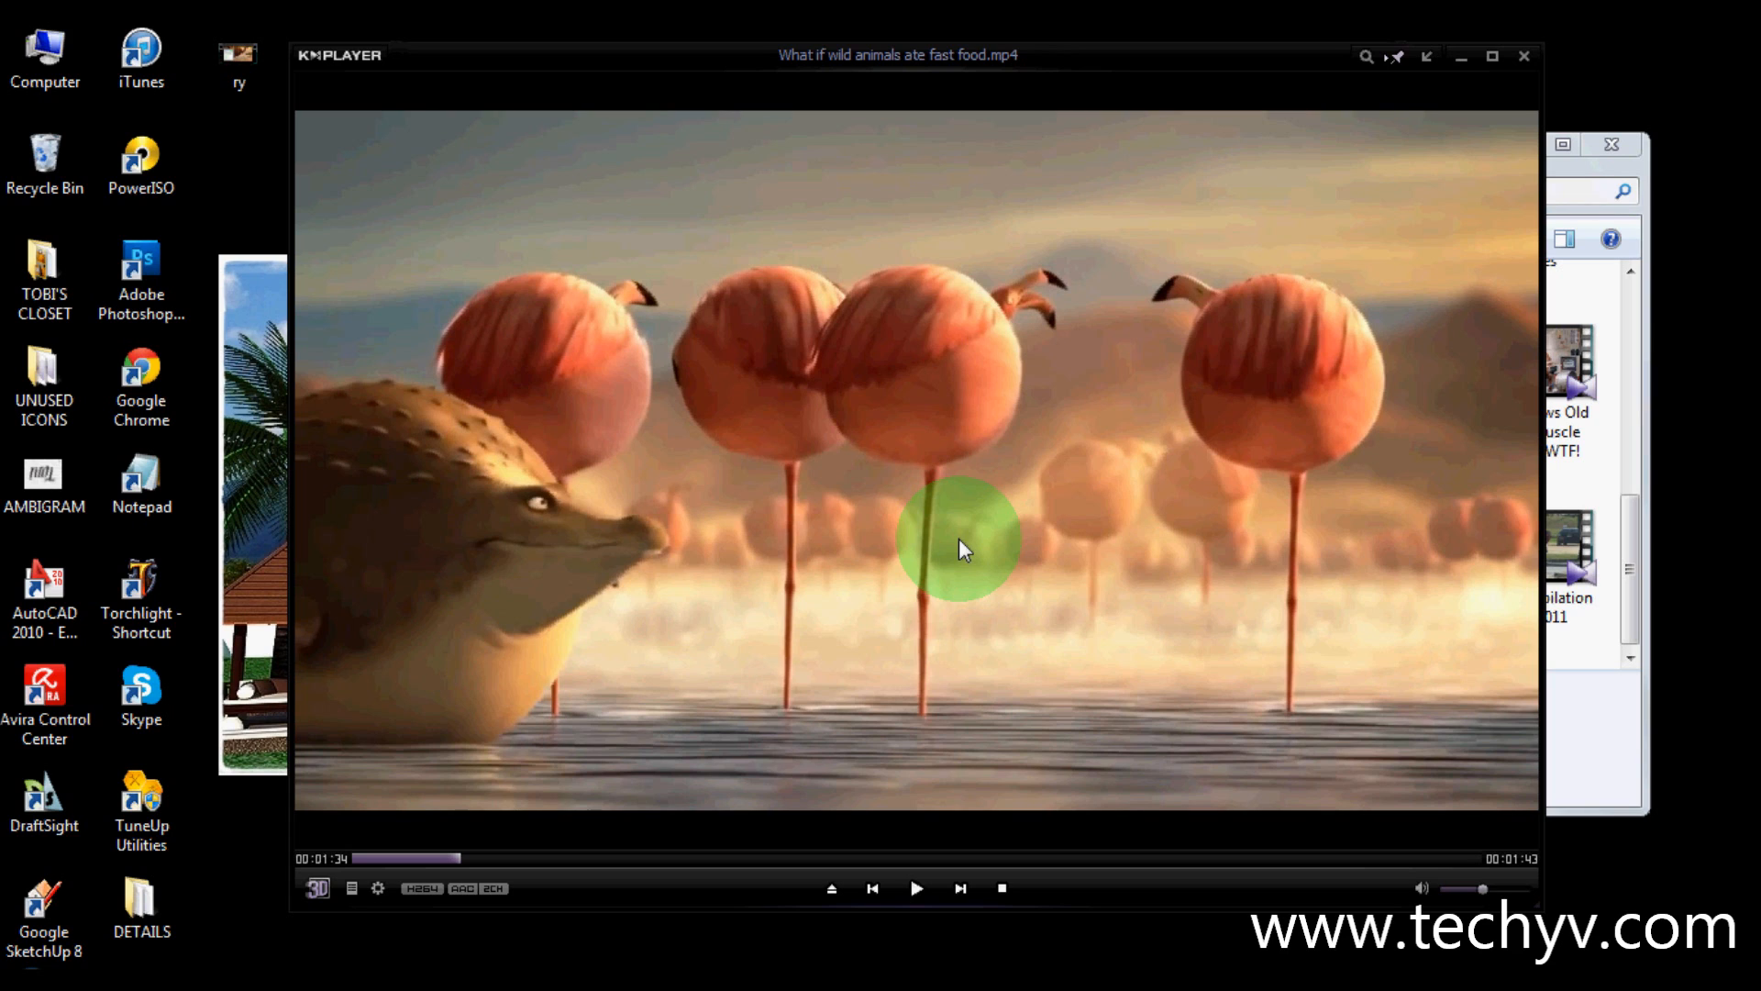
mouse_move(963, 517)
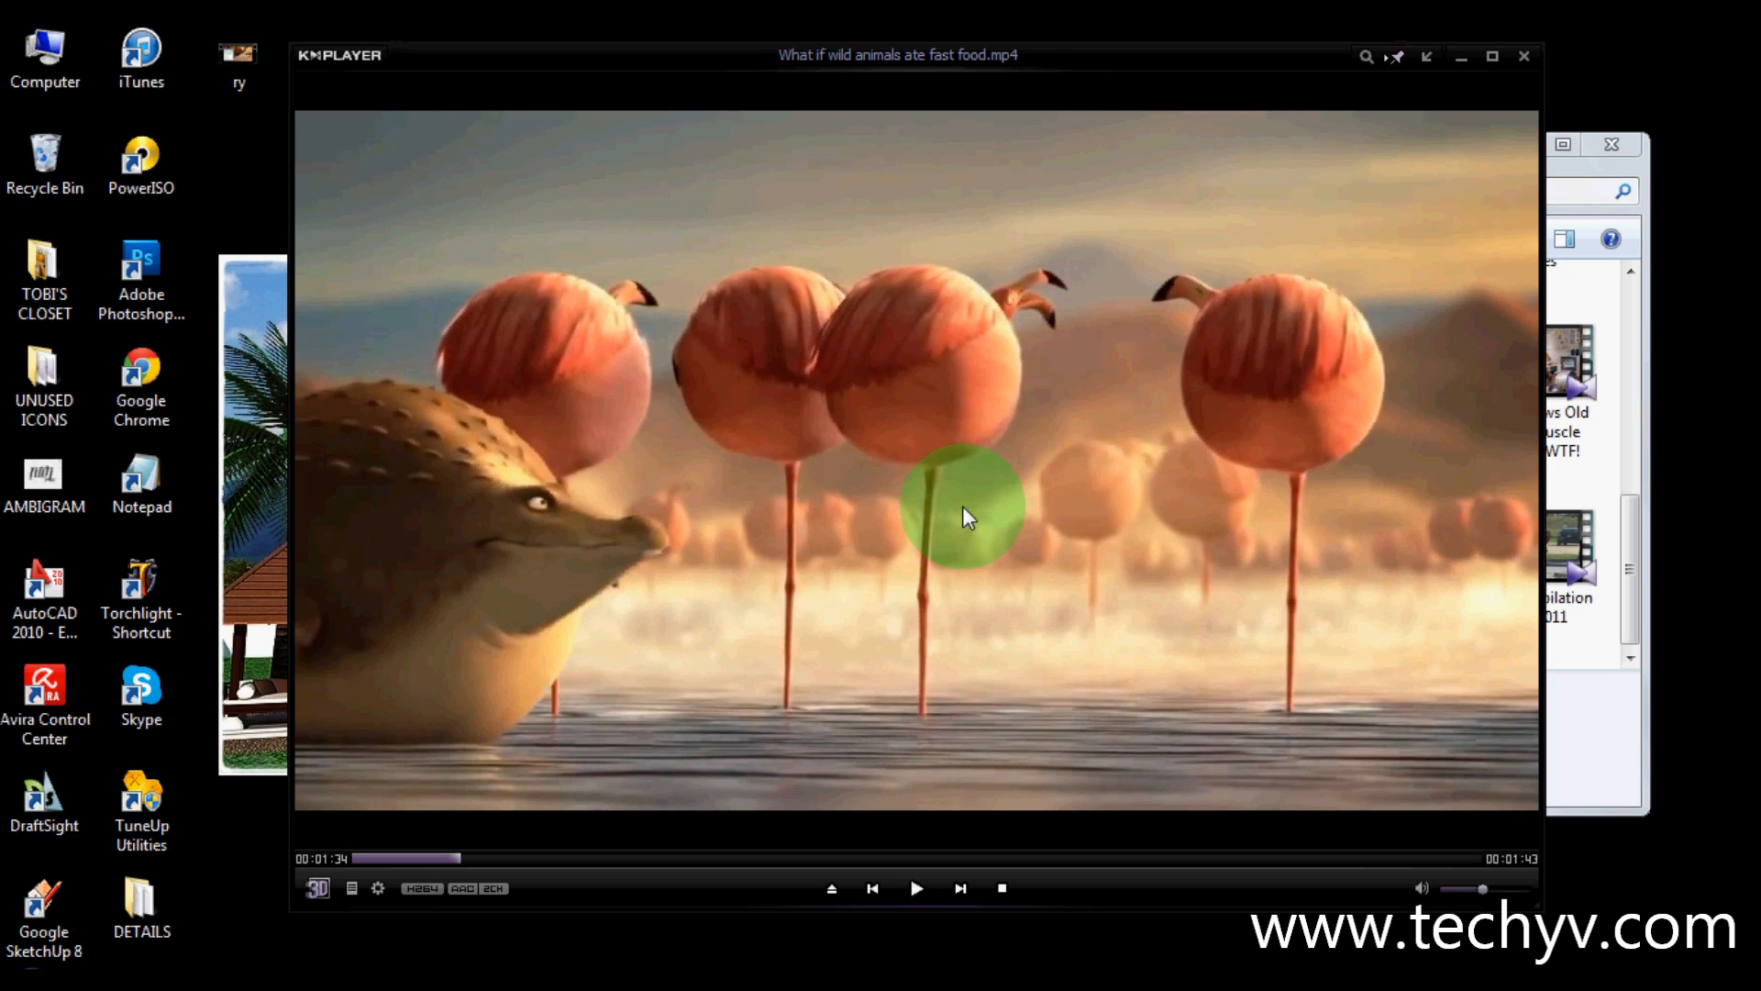
- Bring up the player's main options menu over the paused video
right_click(960, 512)
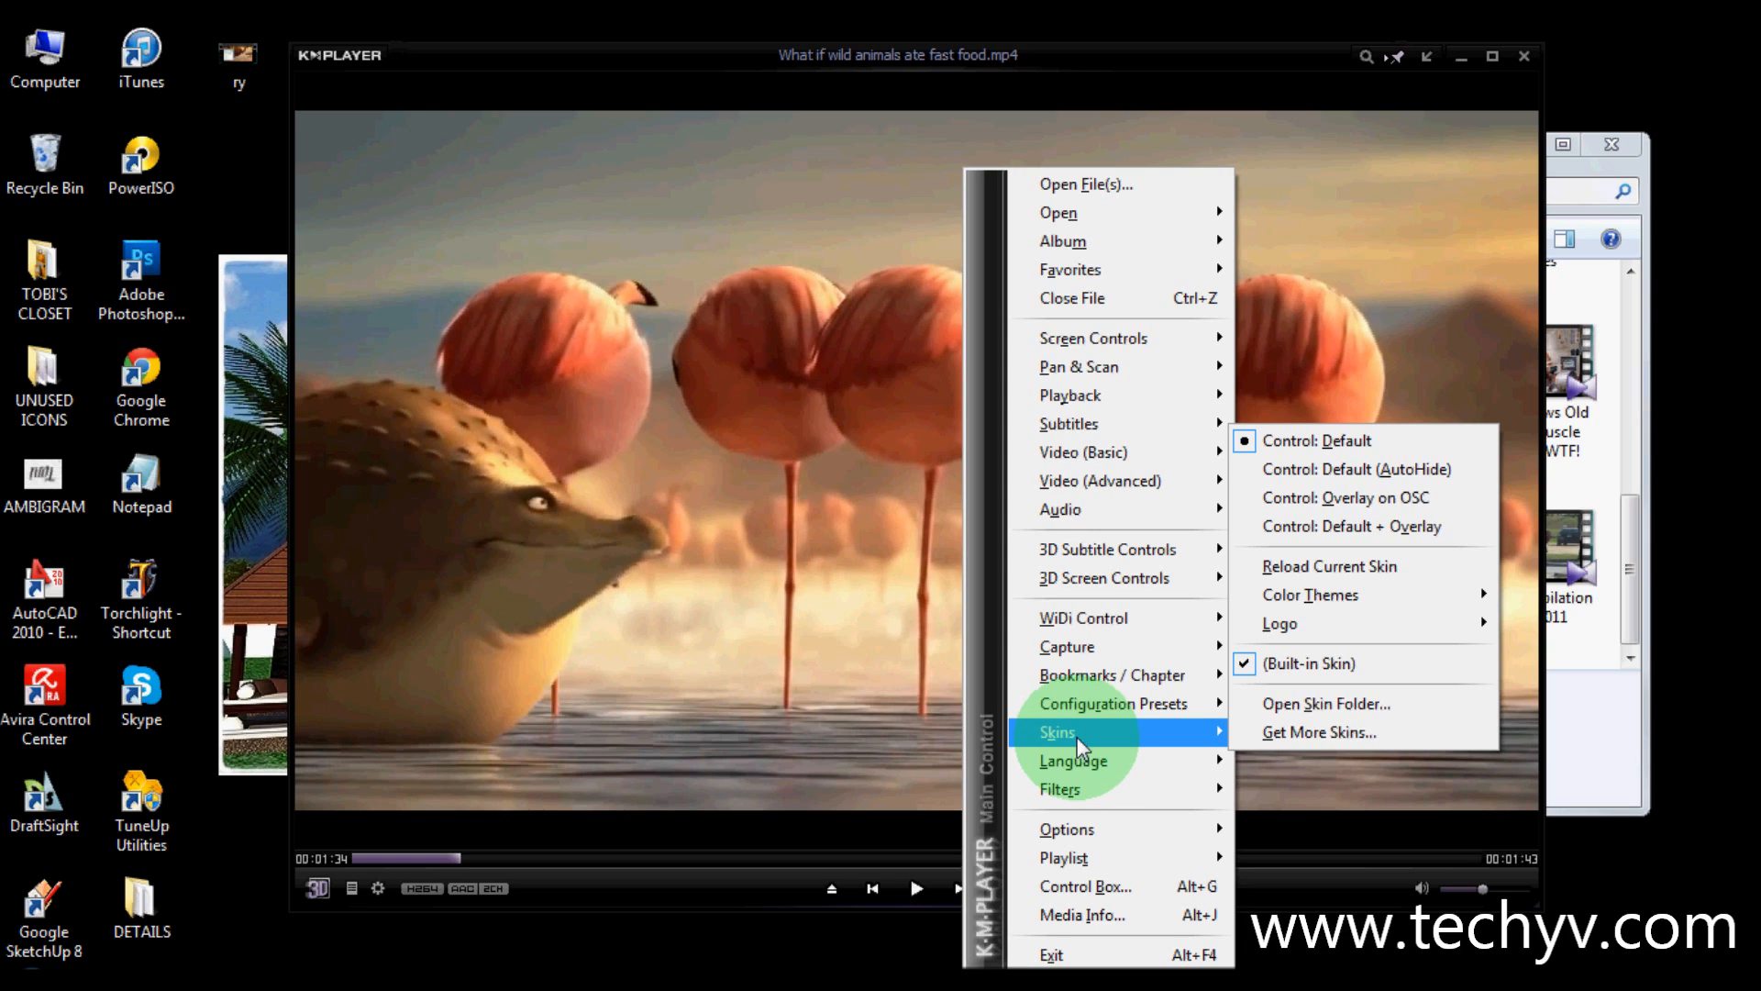
mouse_move(1338, 574)
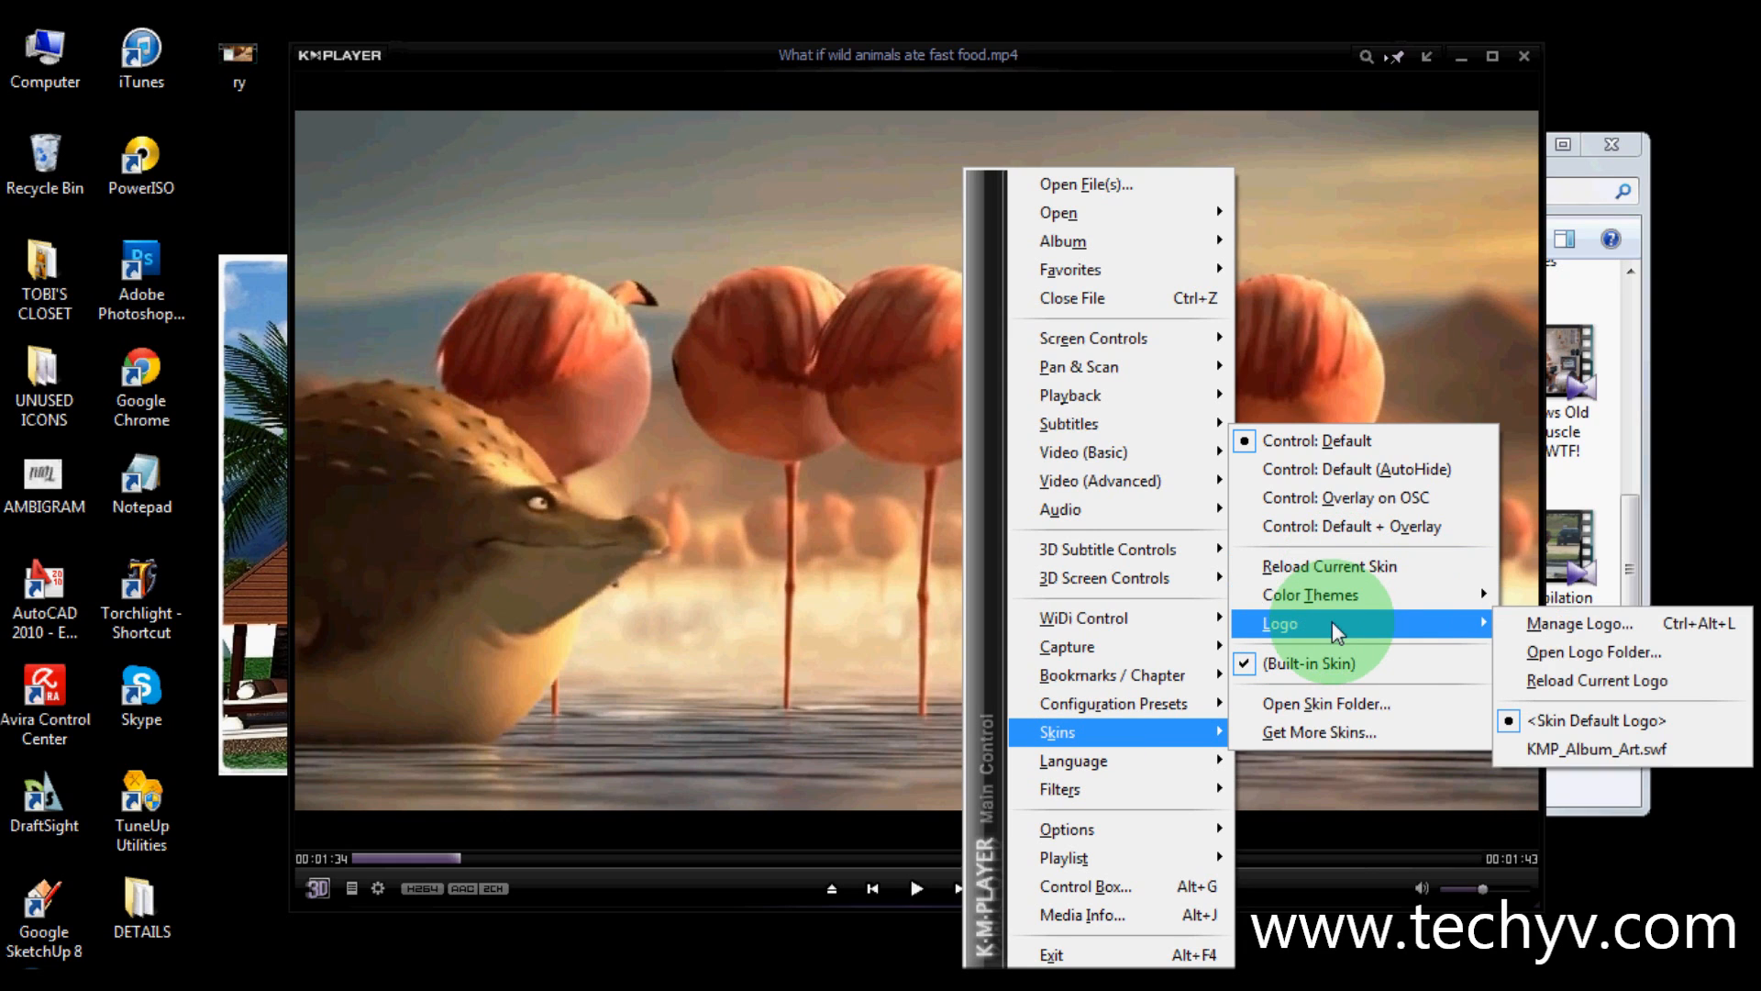
mouse_move(1593, 651)
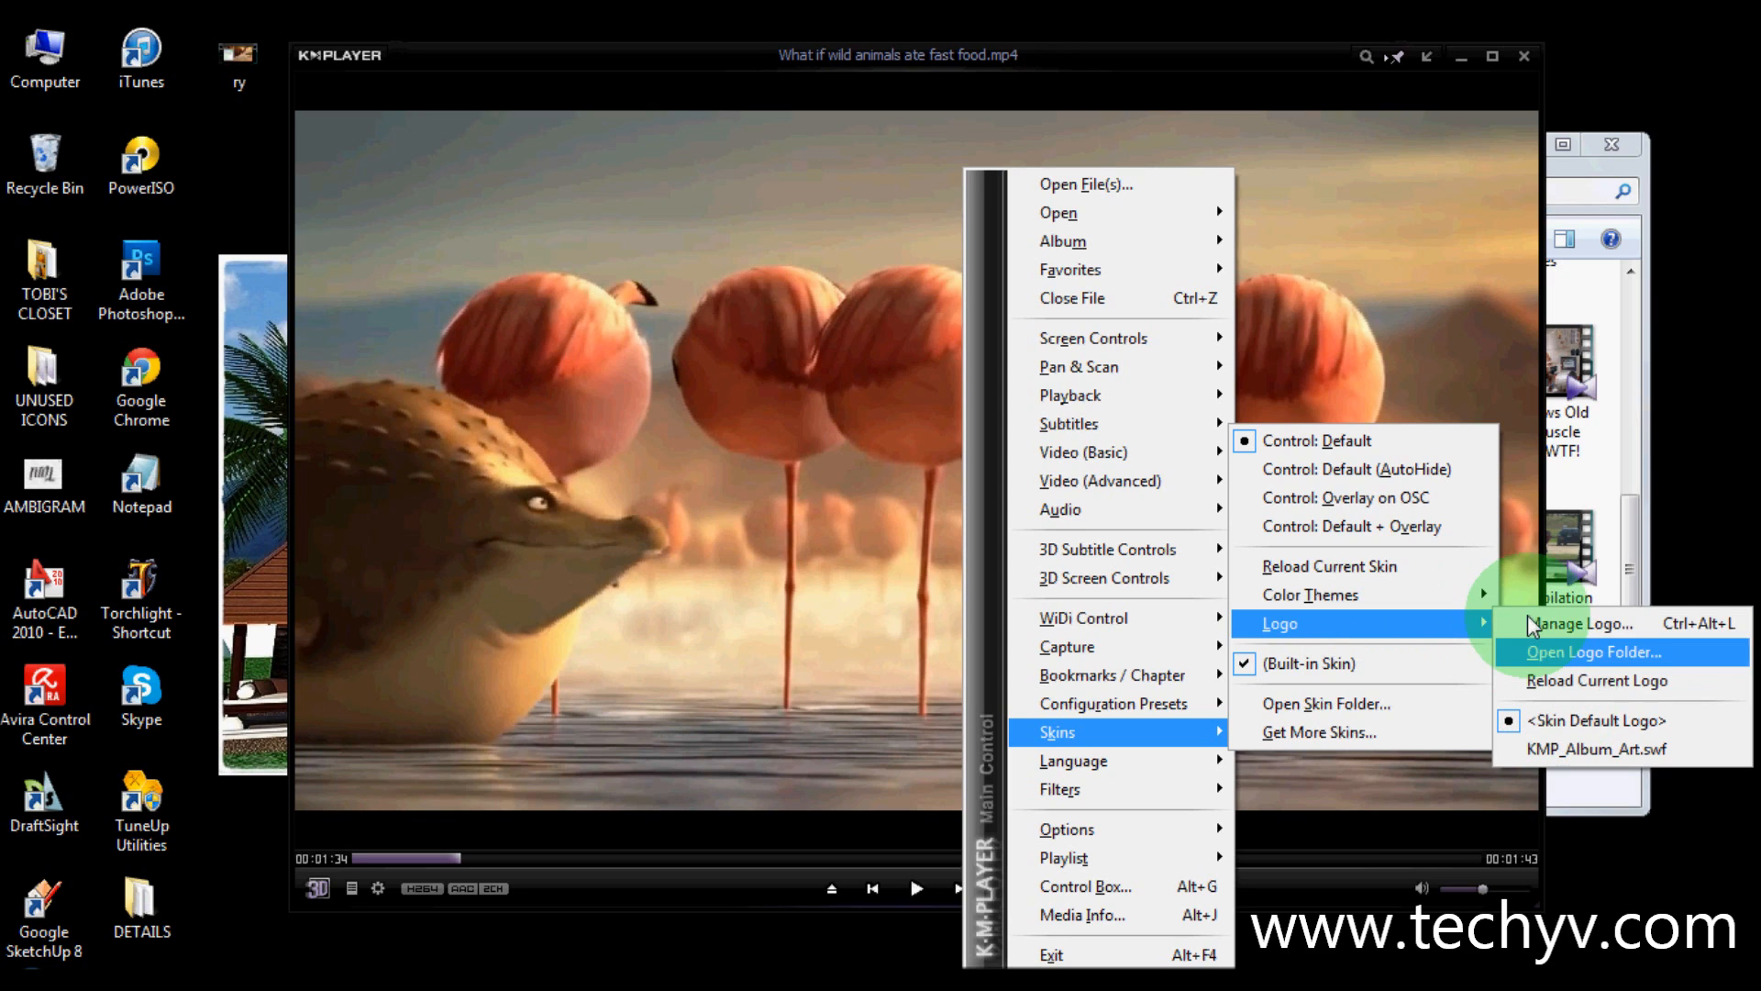
mouse_move(1363, 623)
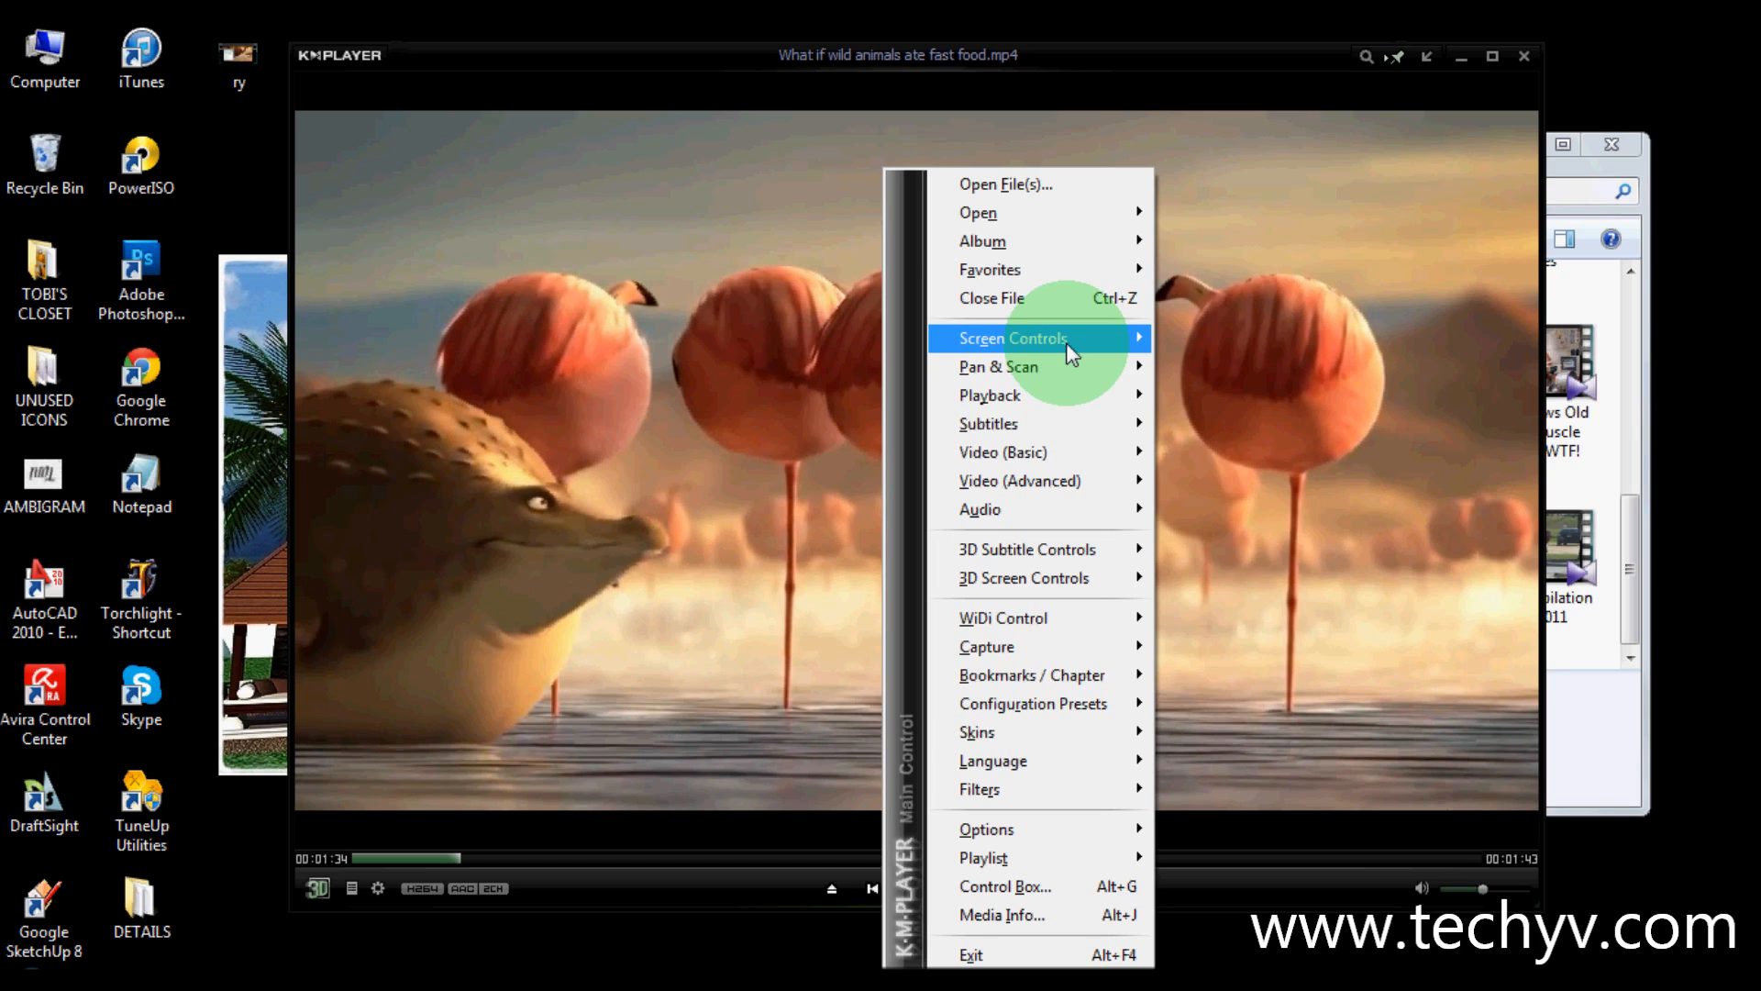
- Shrink the video window to Half Size (50%) via Screen Controls
click(1012, 337)
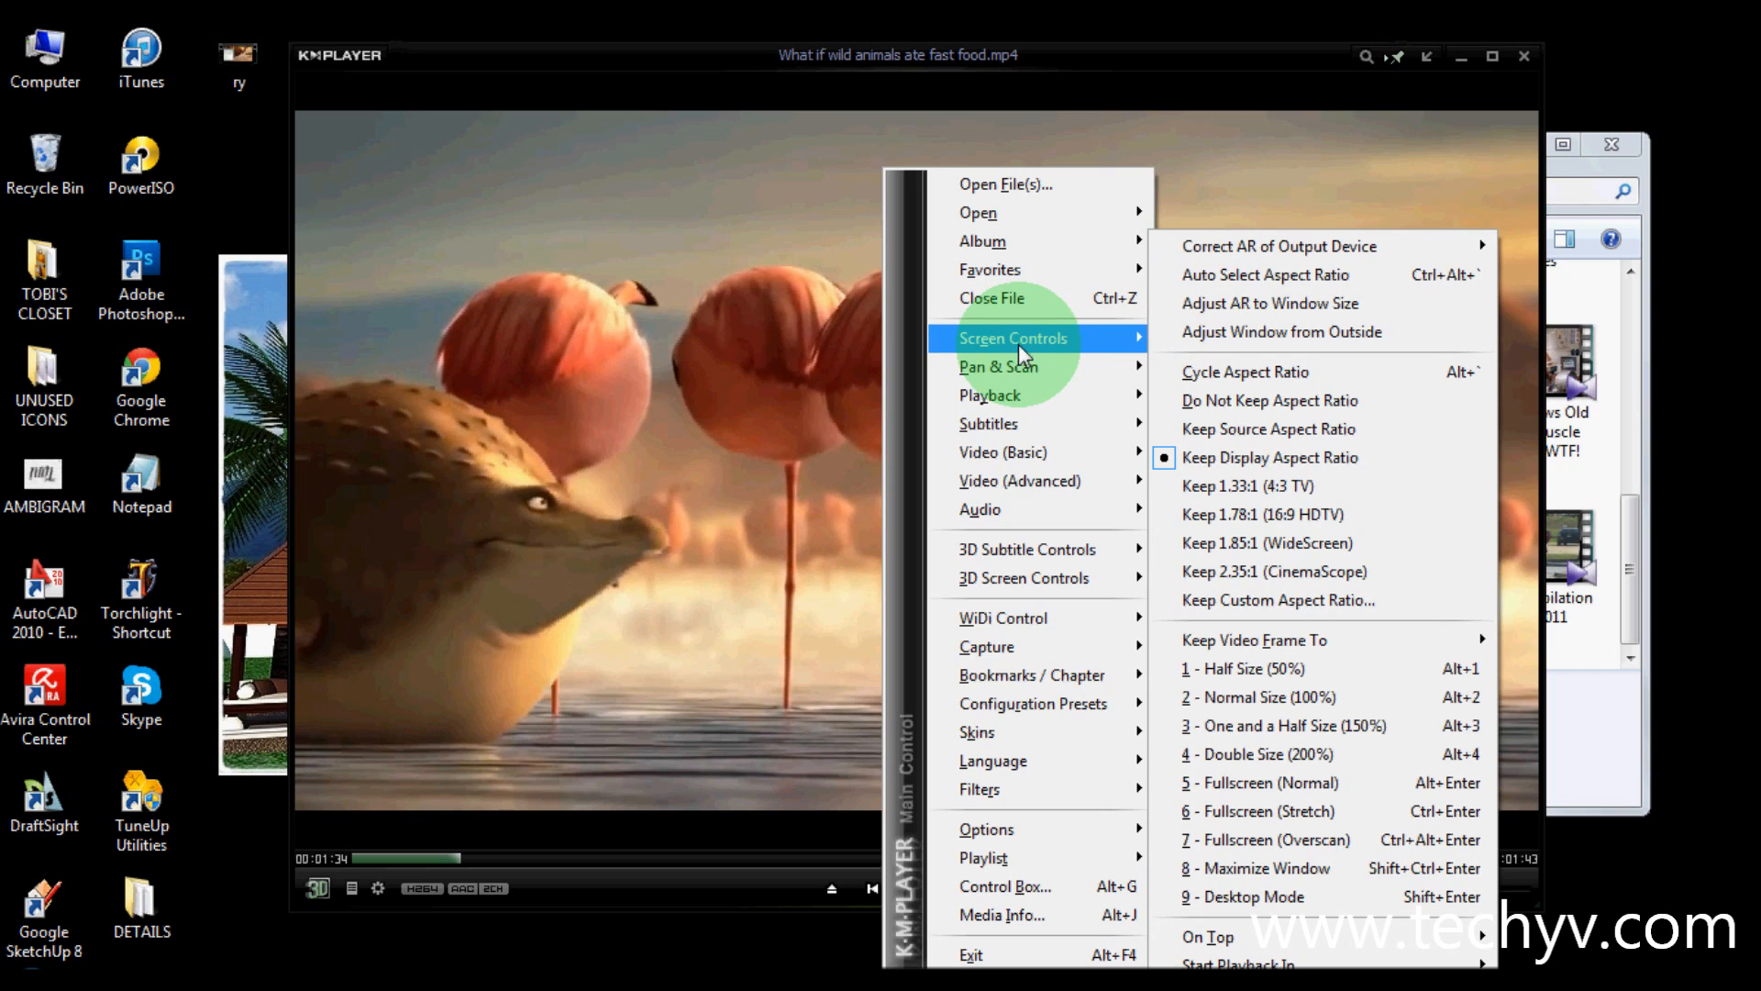
mouse_move(1281, 332)
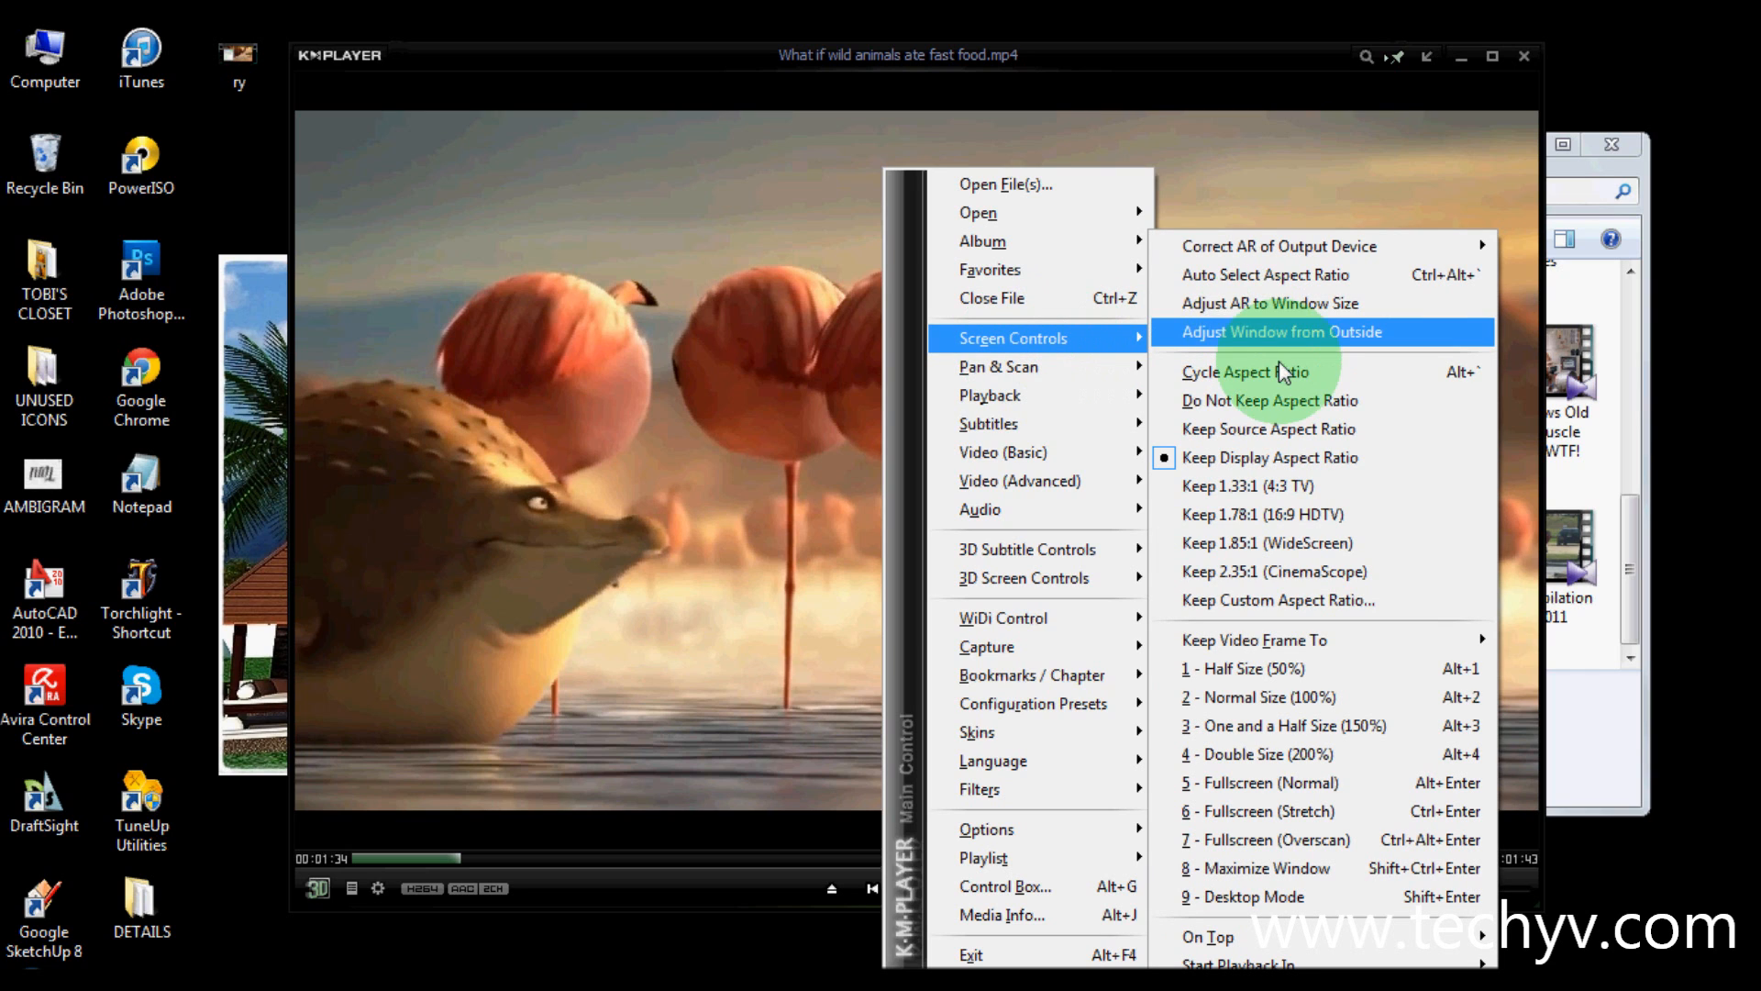
mouse_move(1249, 484)
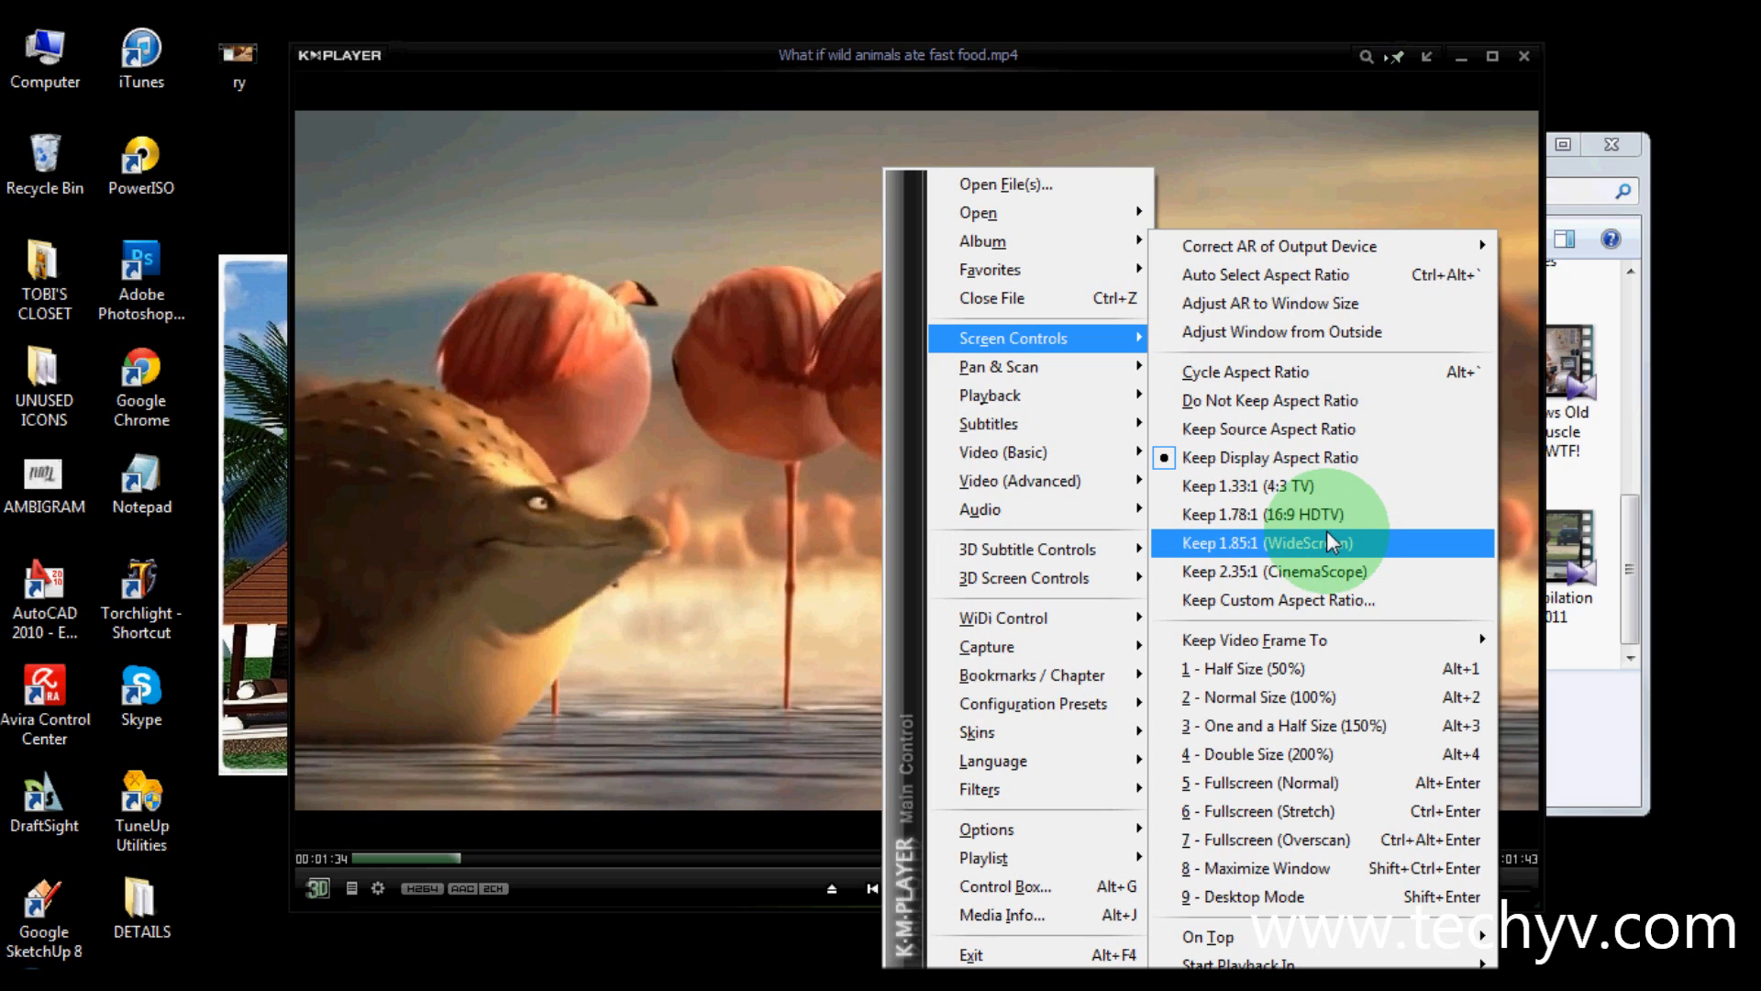
mouse_move(1325, 570)
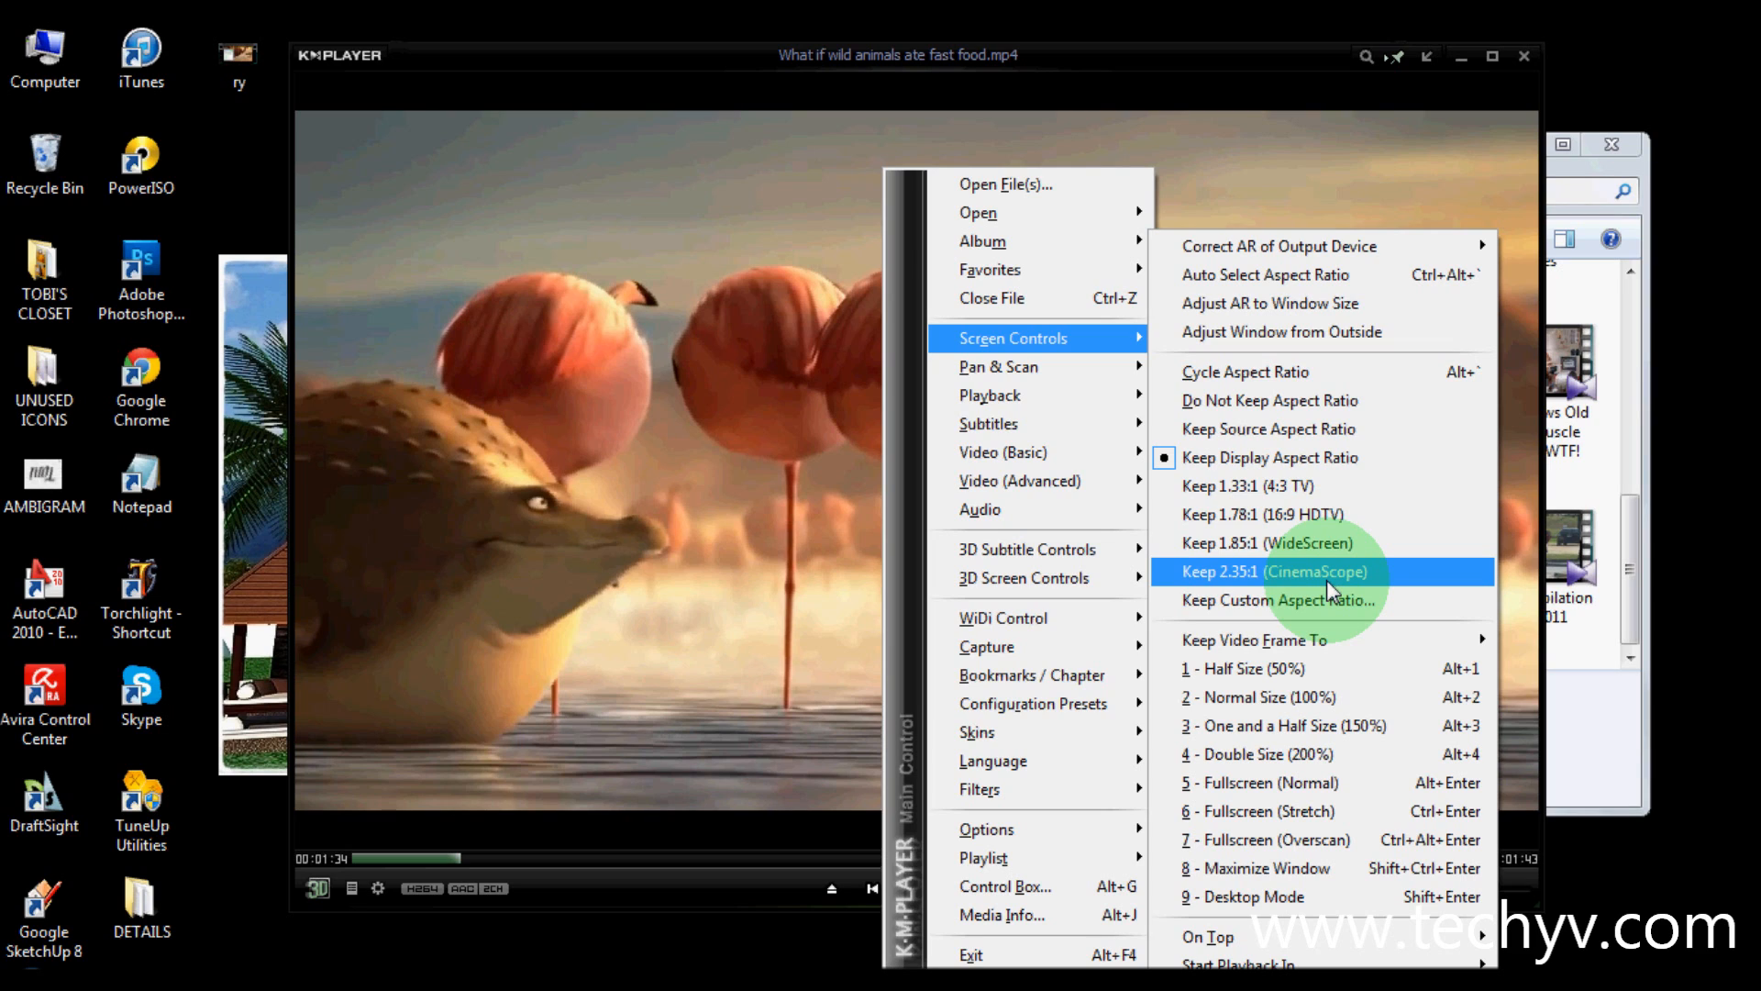
mouse_move(1314, 668)
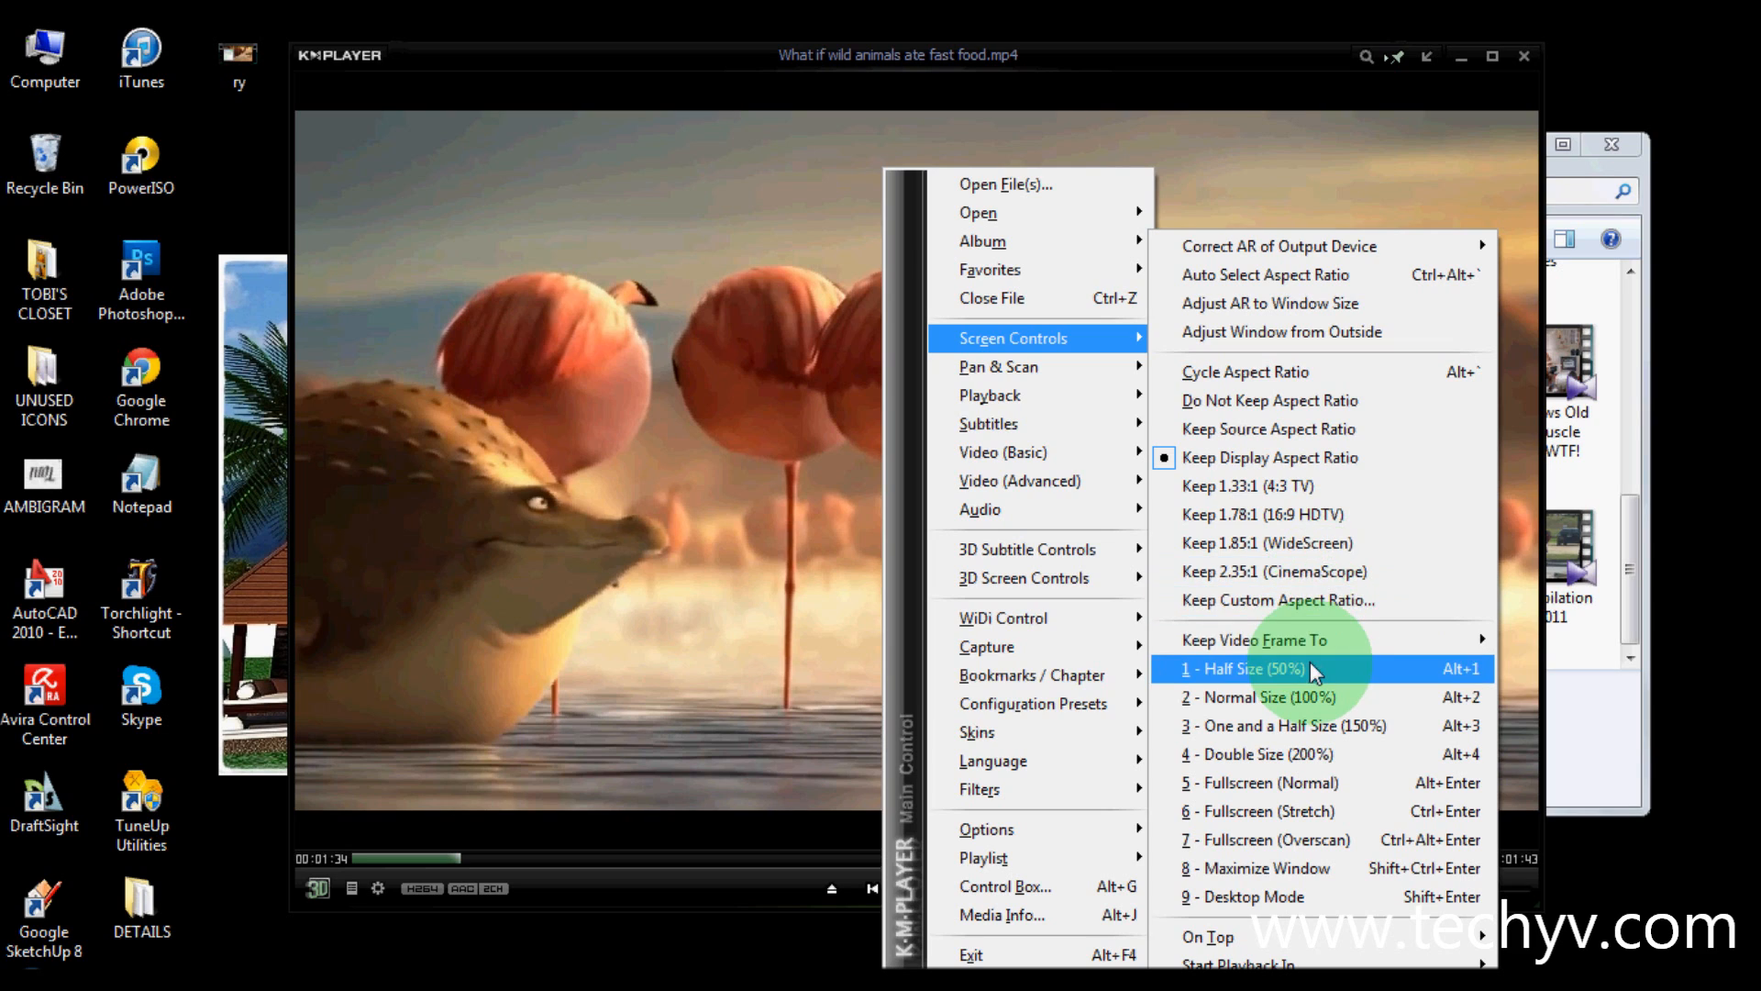
click(1242, 668)
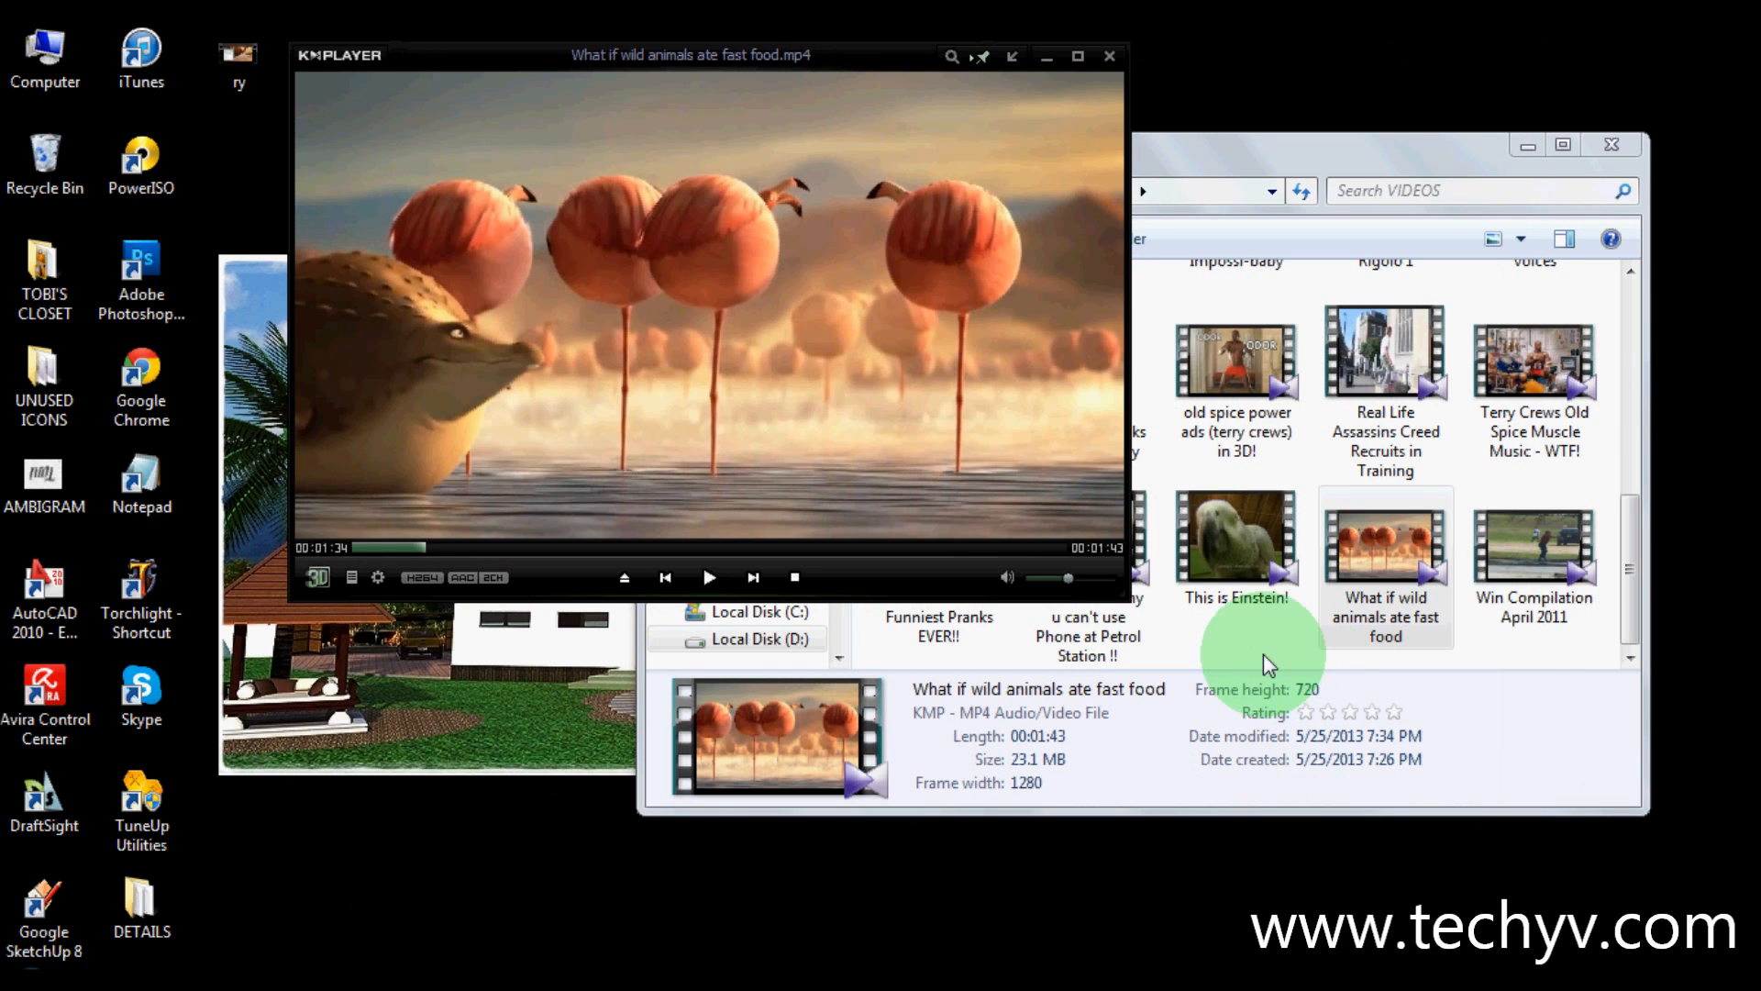
mouse_move(1105, 594)
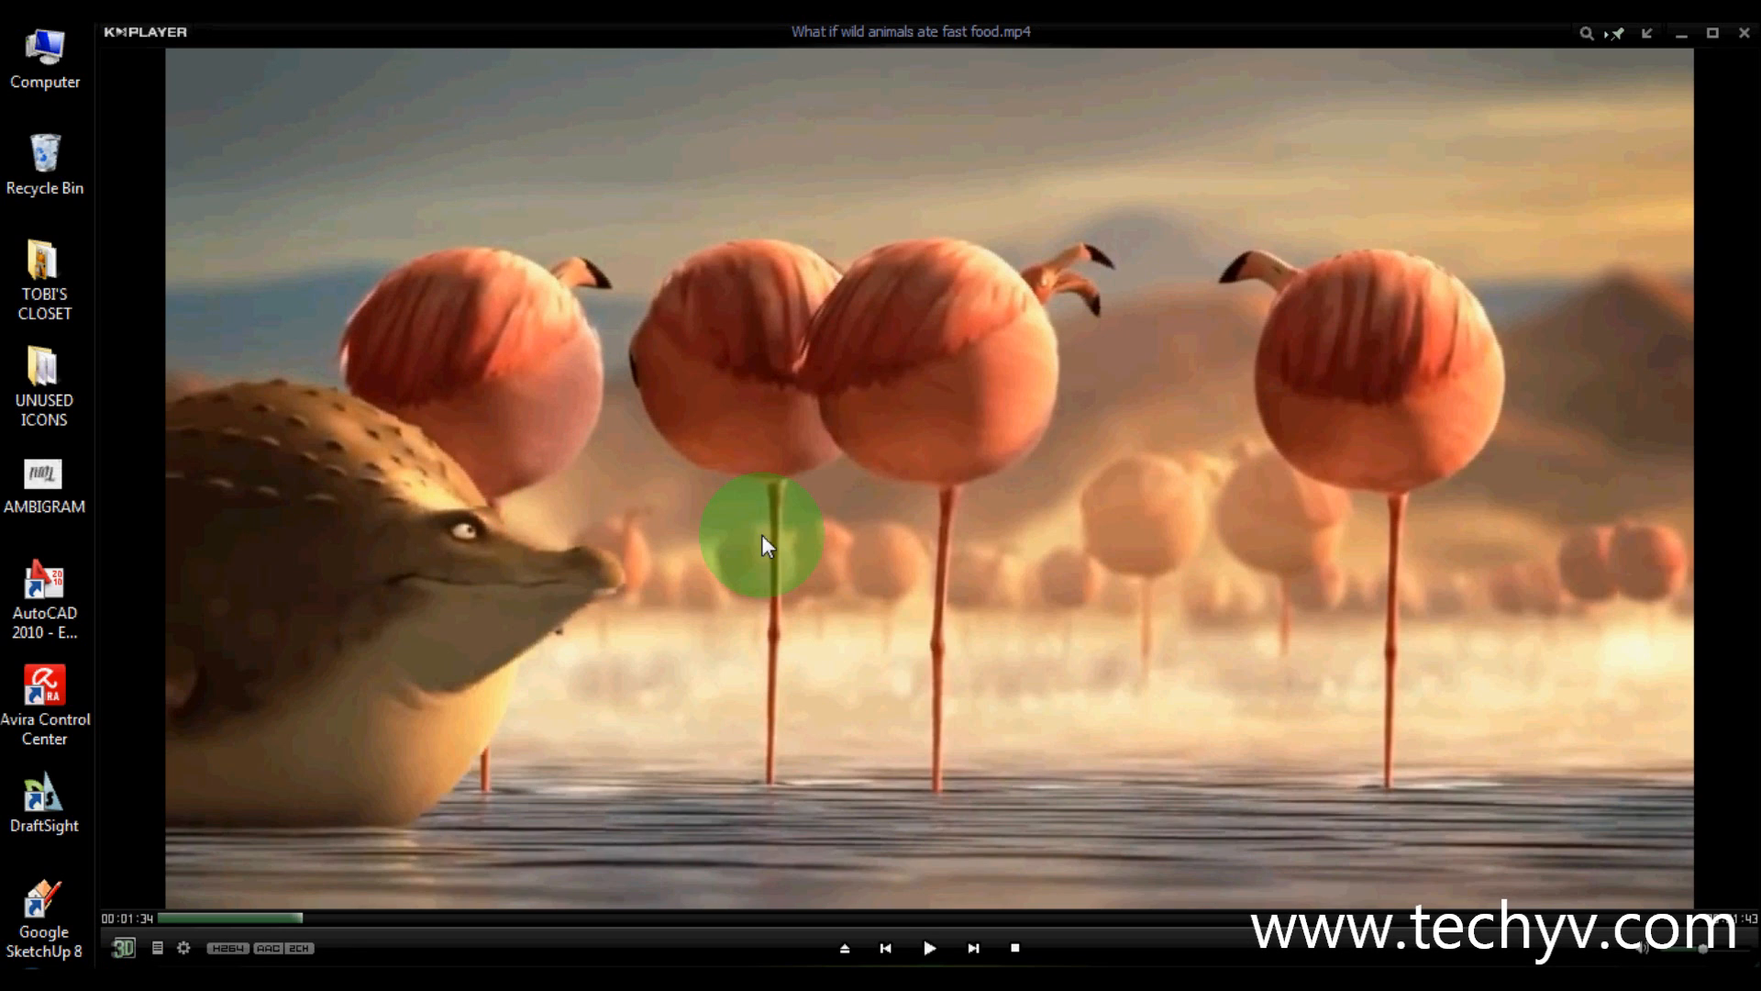
mouse_move(144, 59)
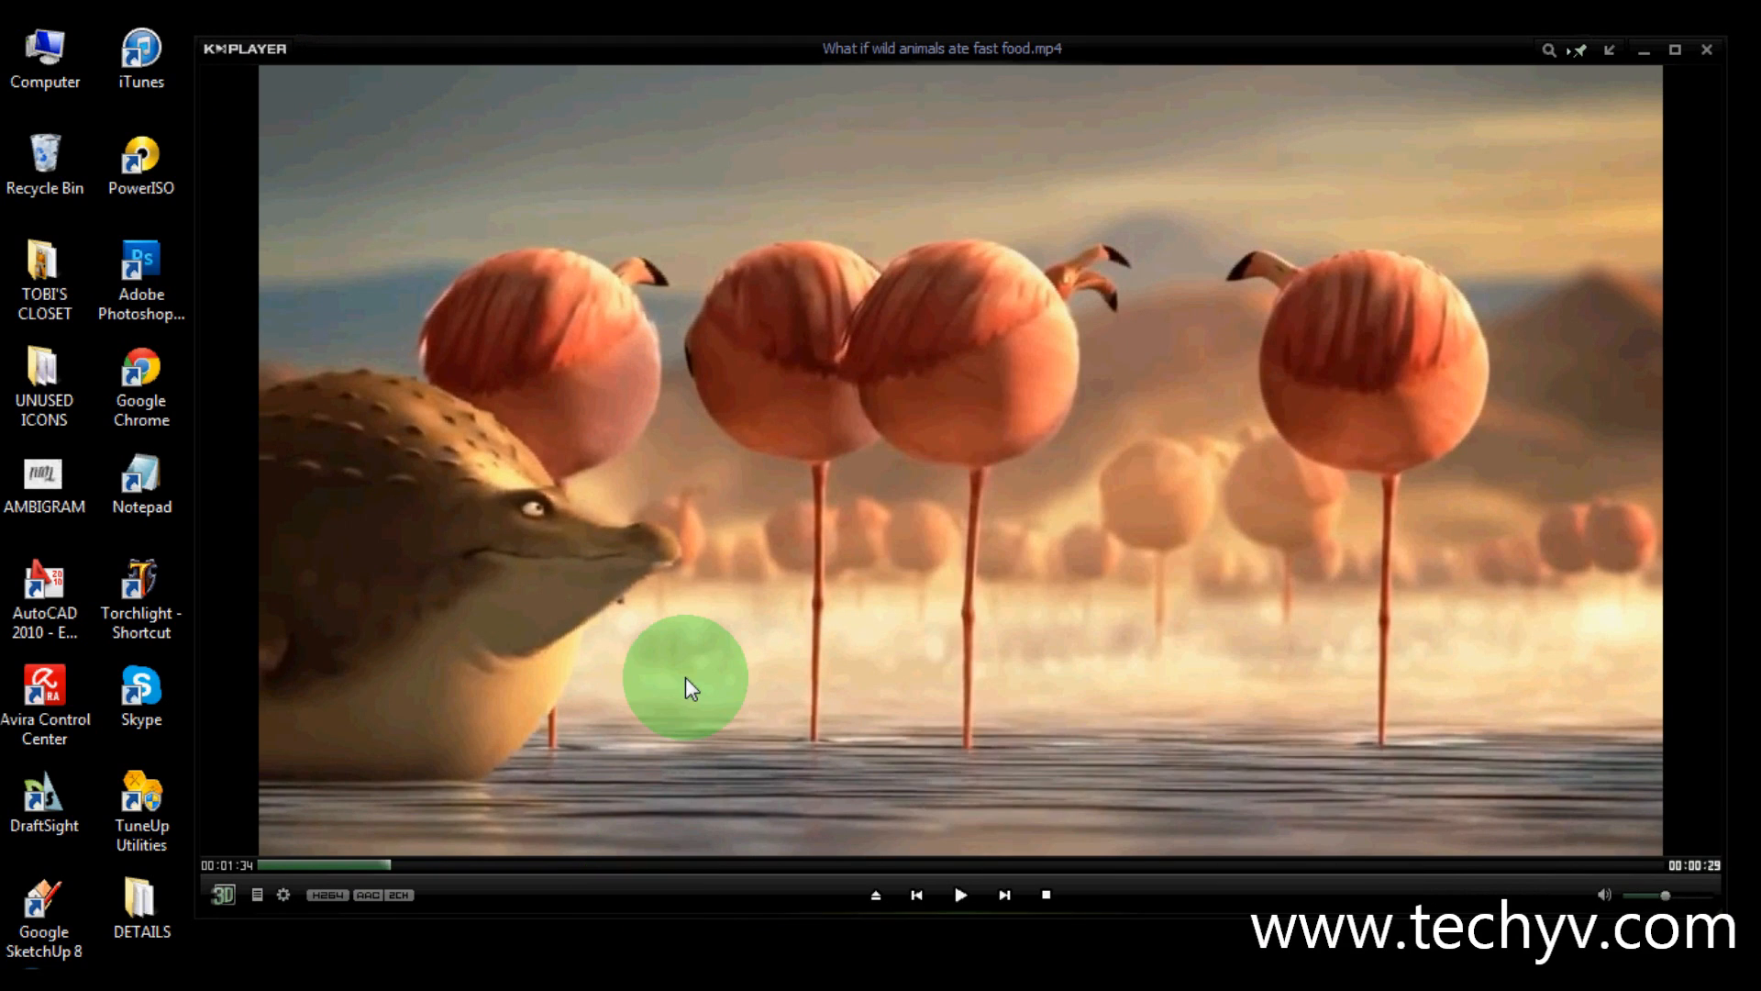
- Bring up the main options menu again to reach the audio resync choices
right_click(684, 684)
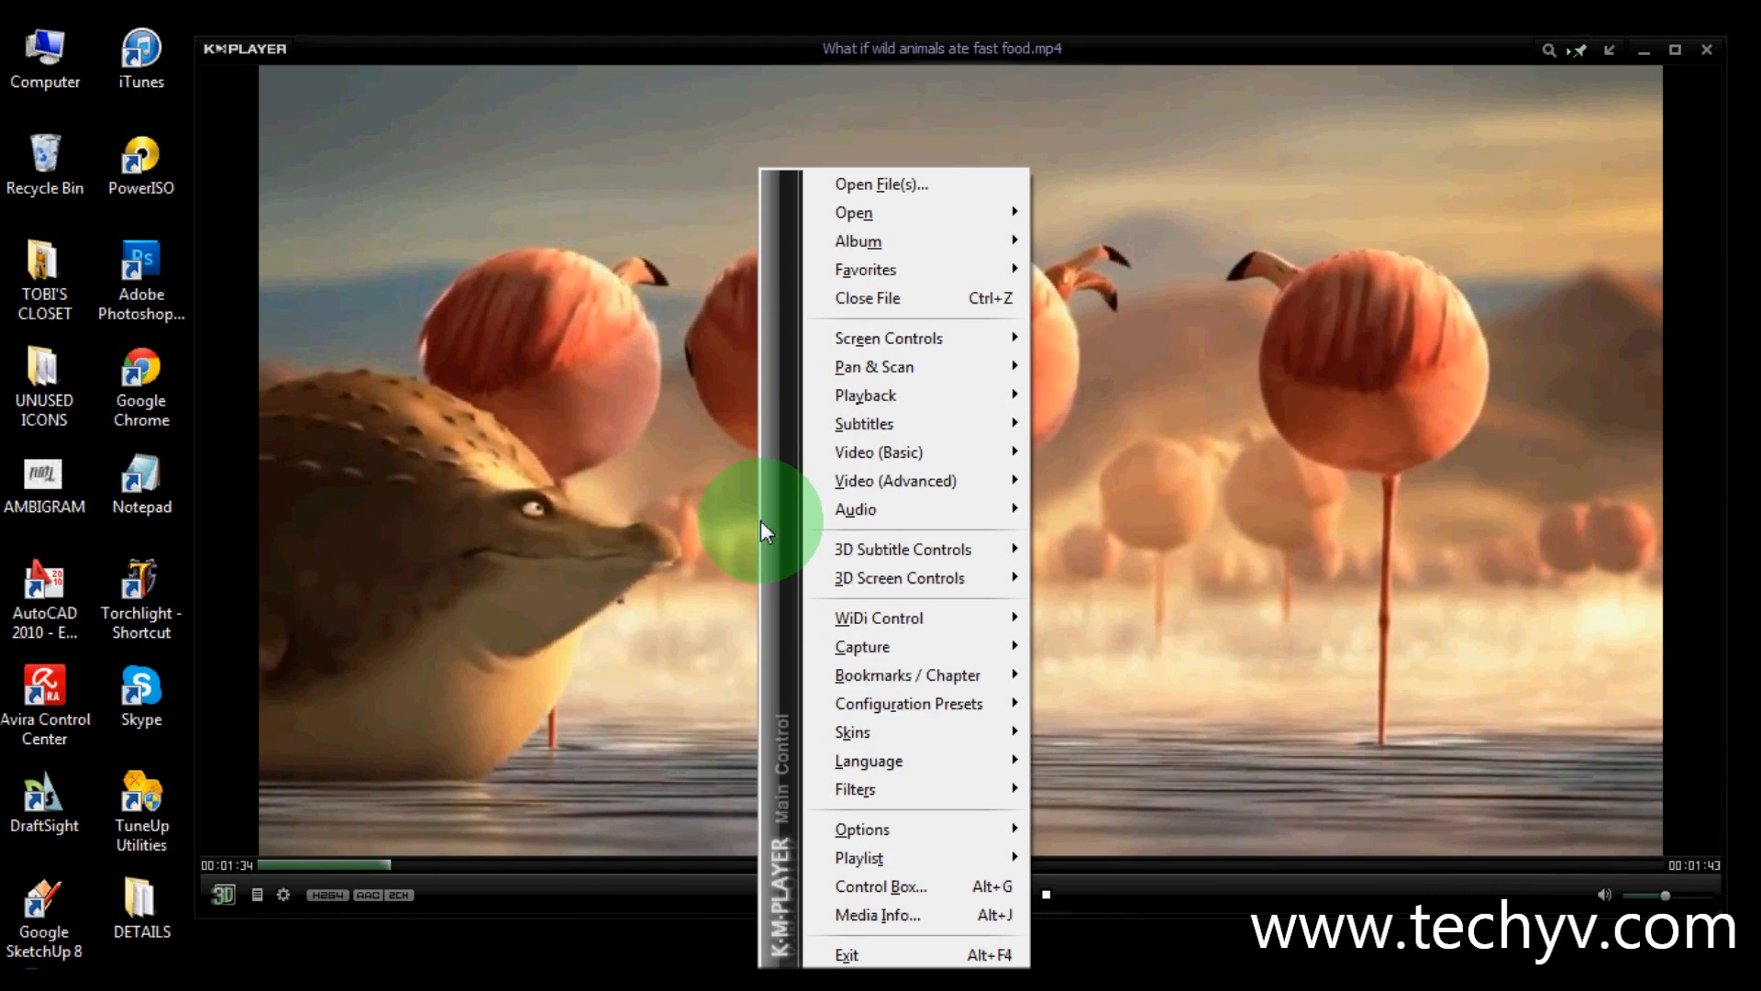
mouse_move(818, 543)
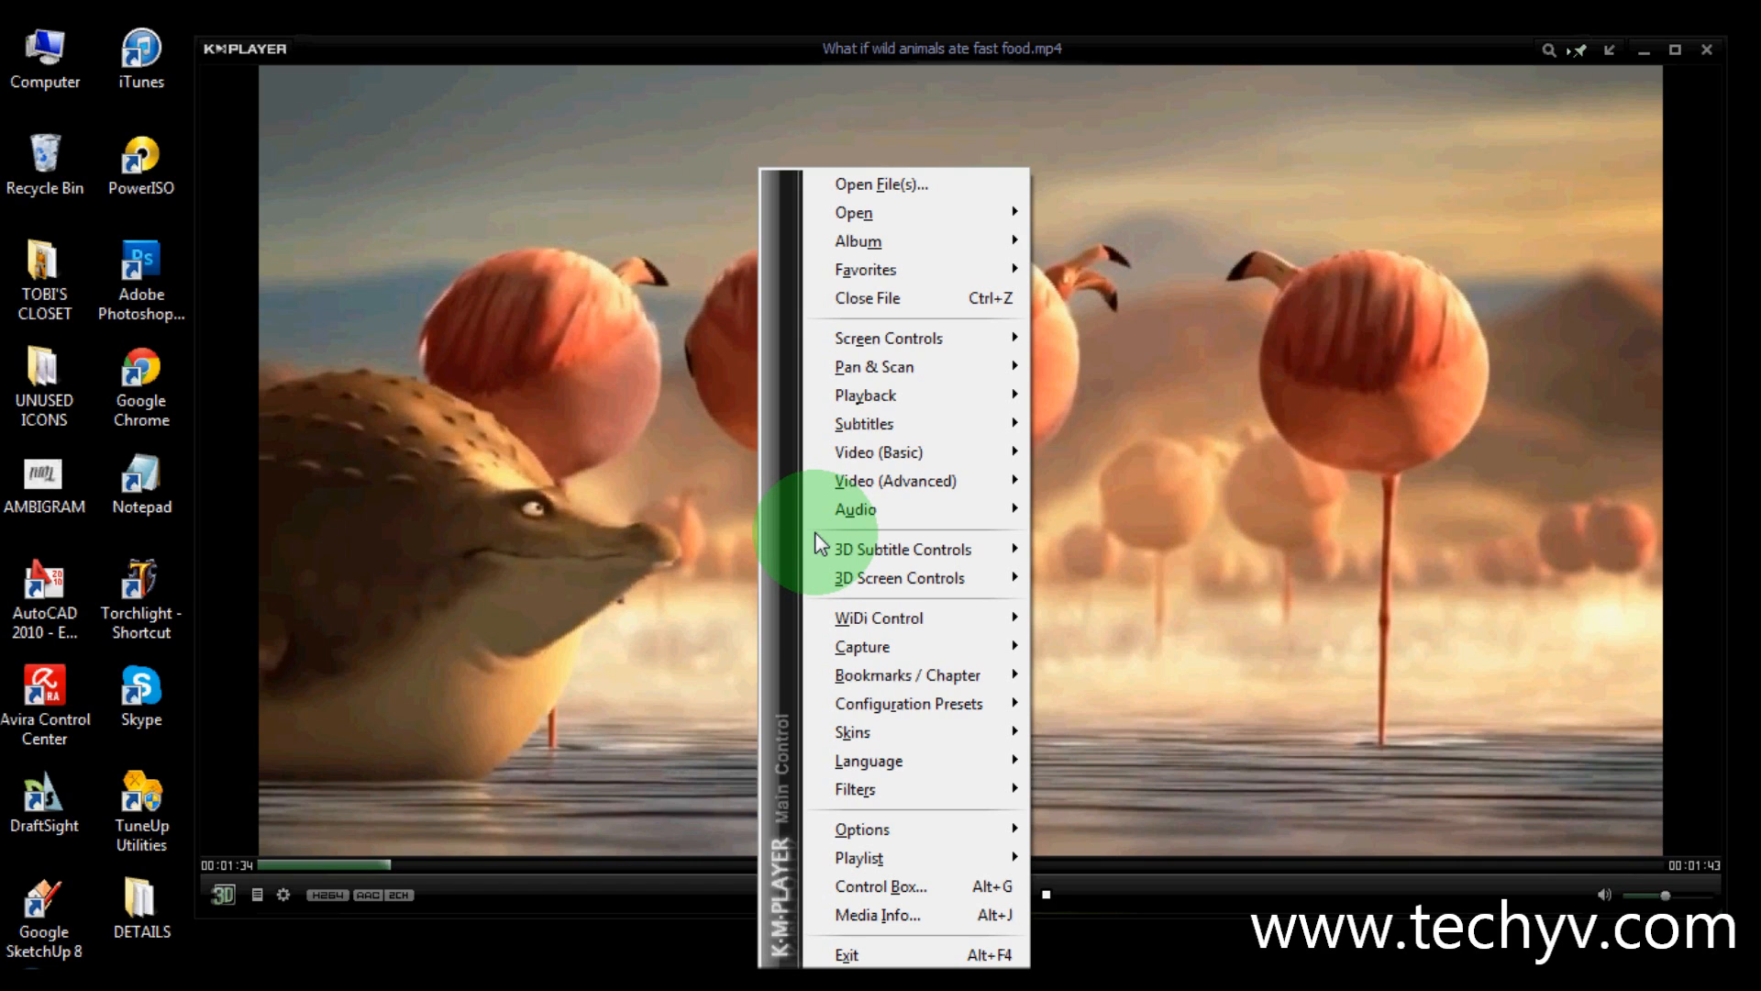
mouse_move(903, 549)
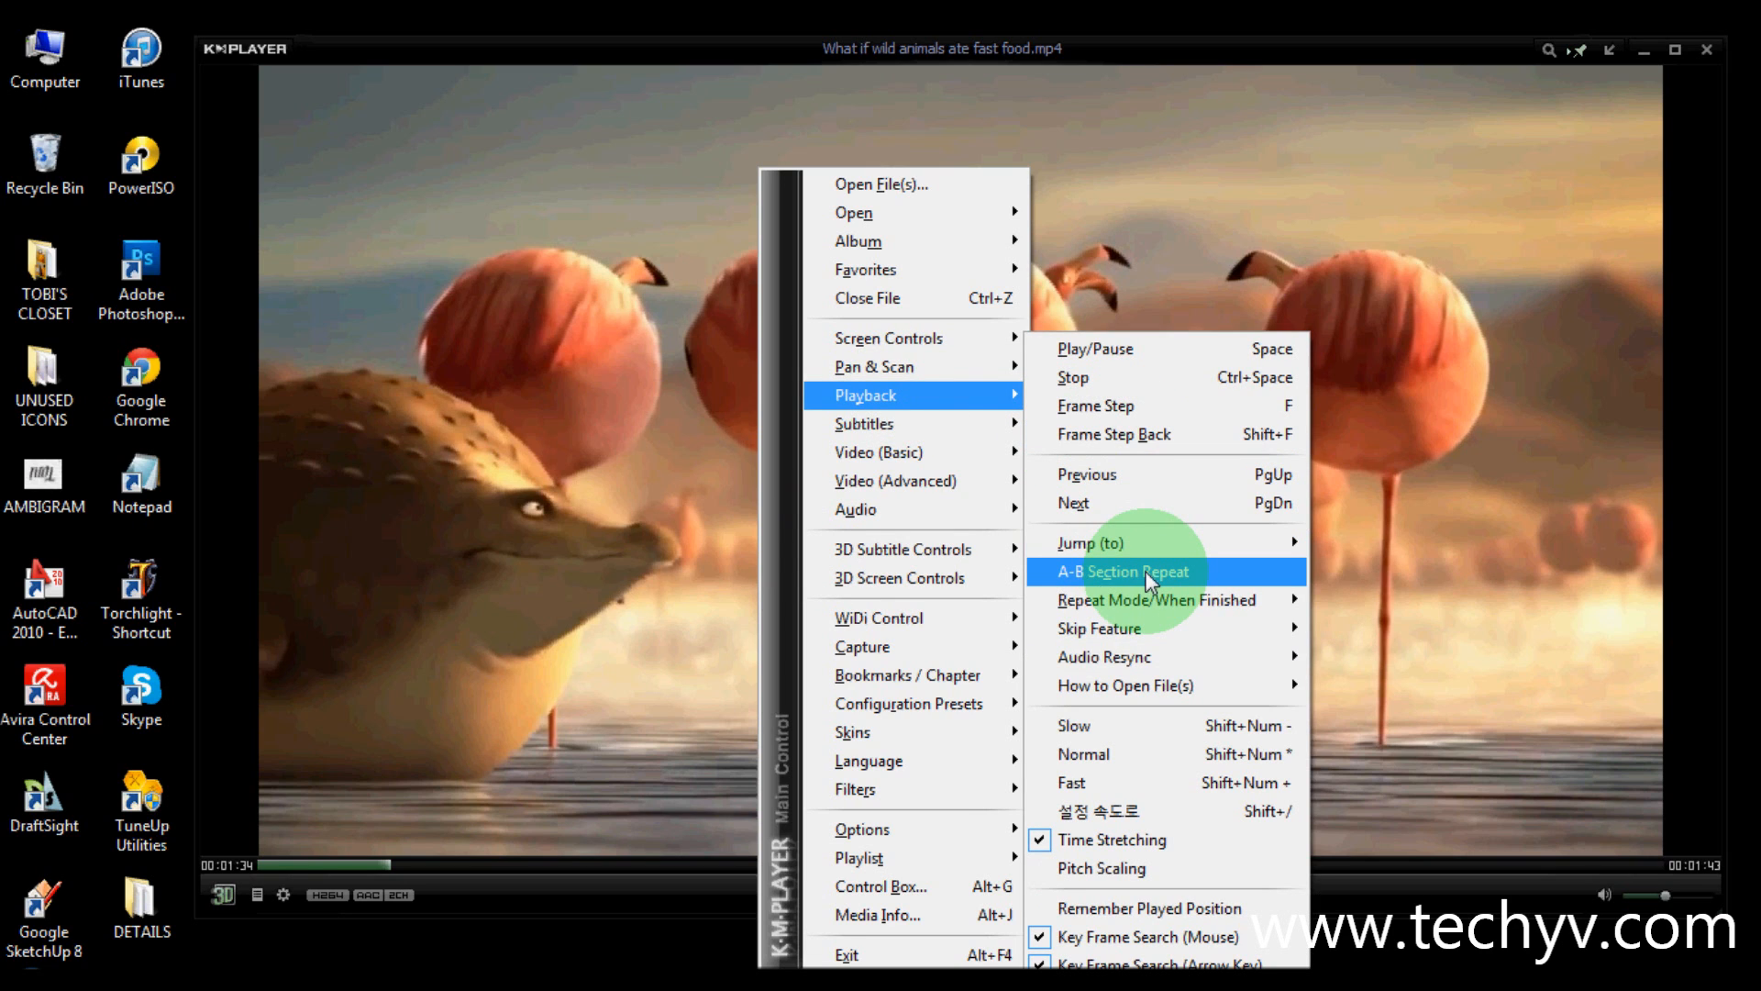
mouse_move(1123, 570)
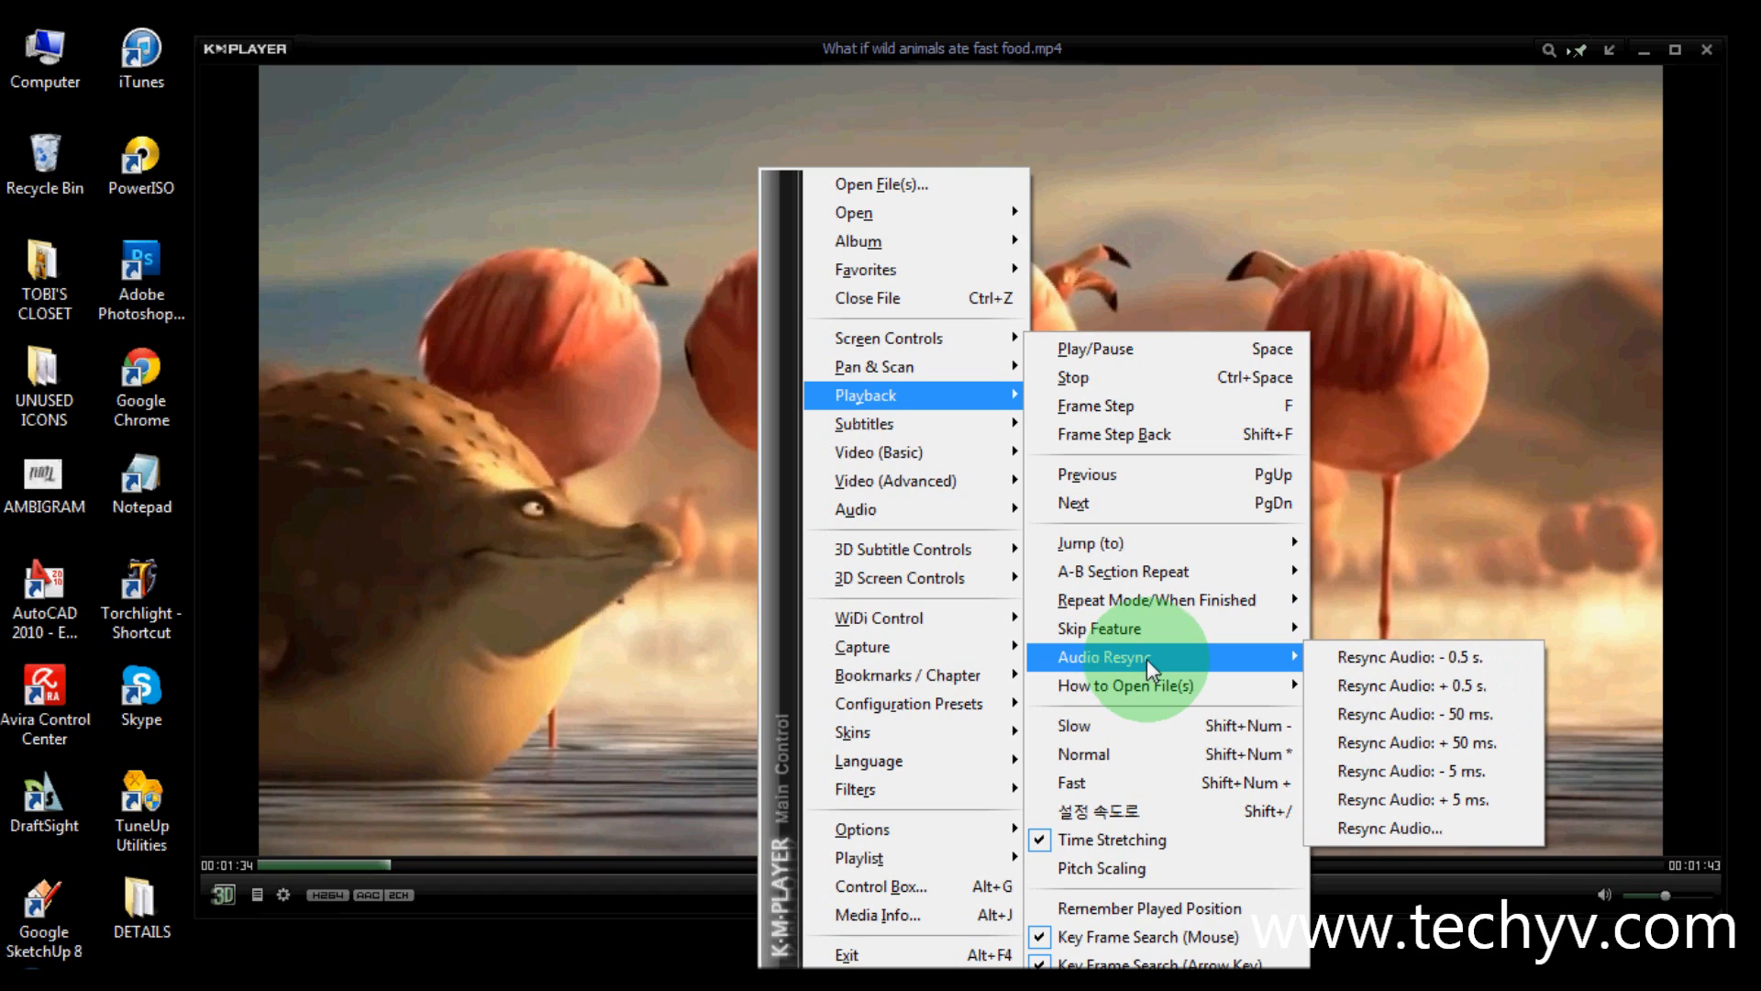
mouse_move(1418, 667)
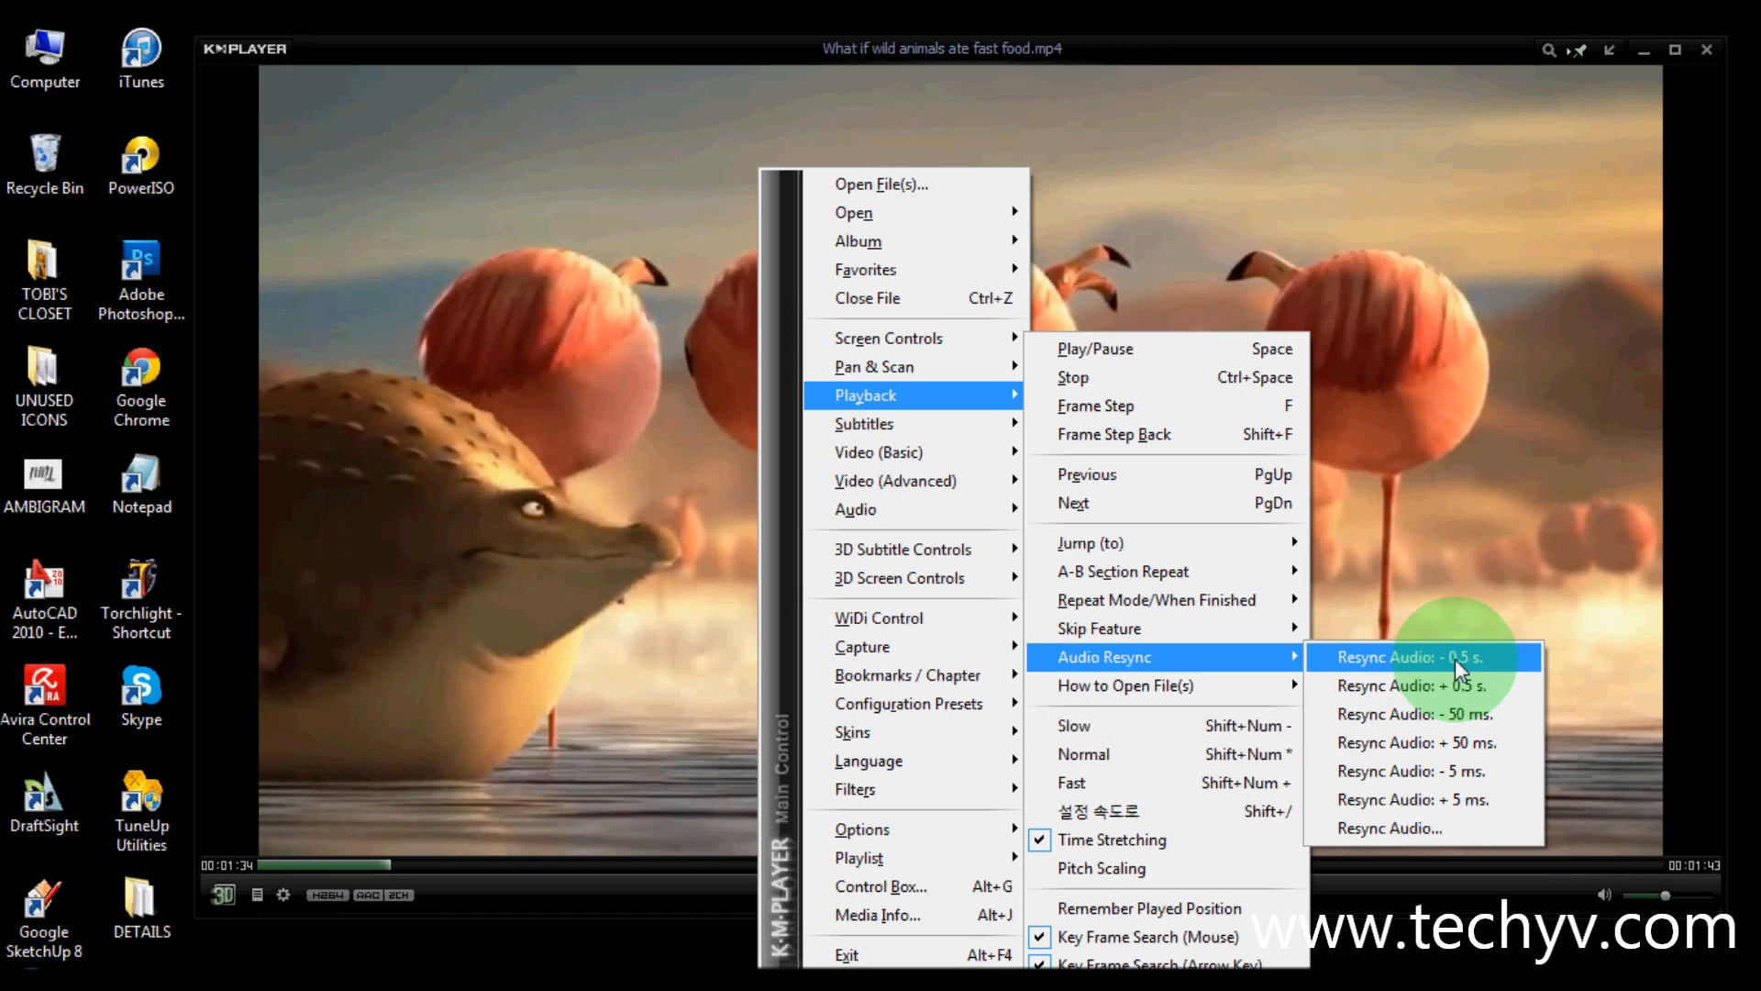
mouse_move(1423, 685)
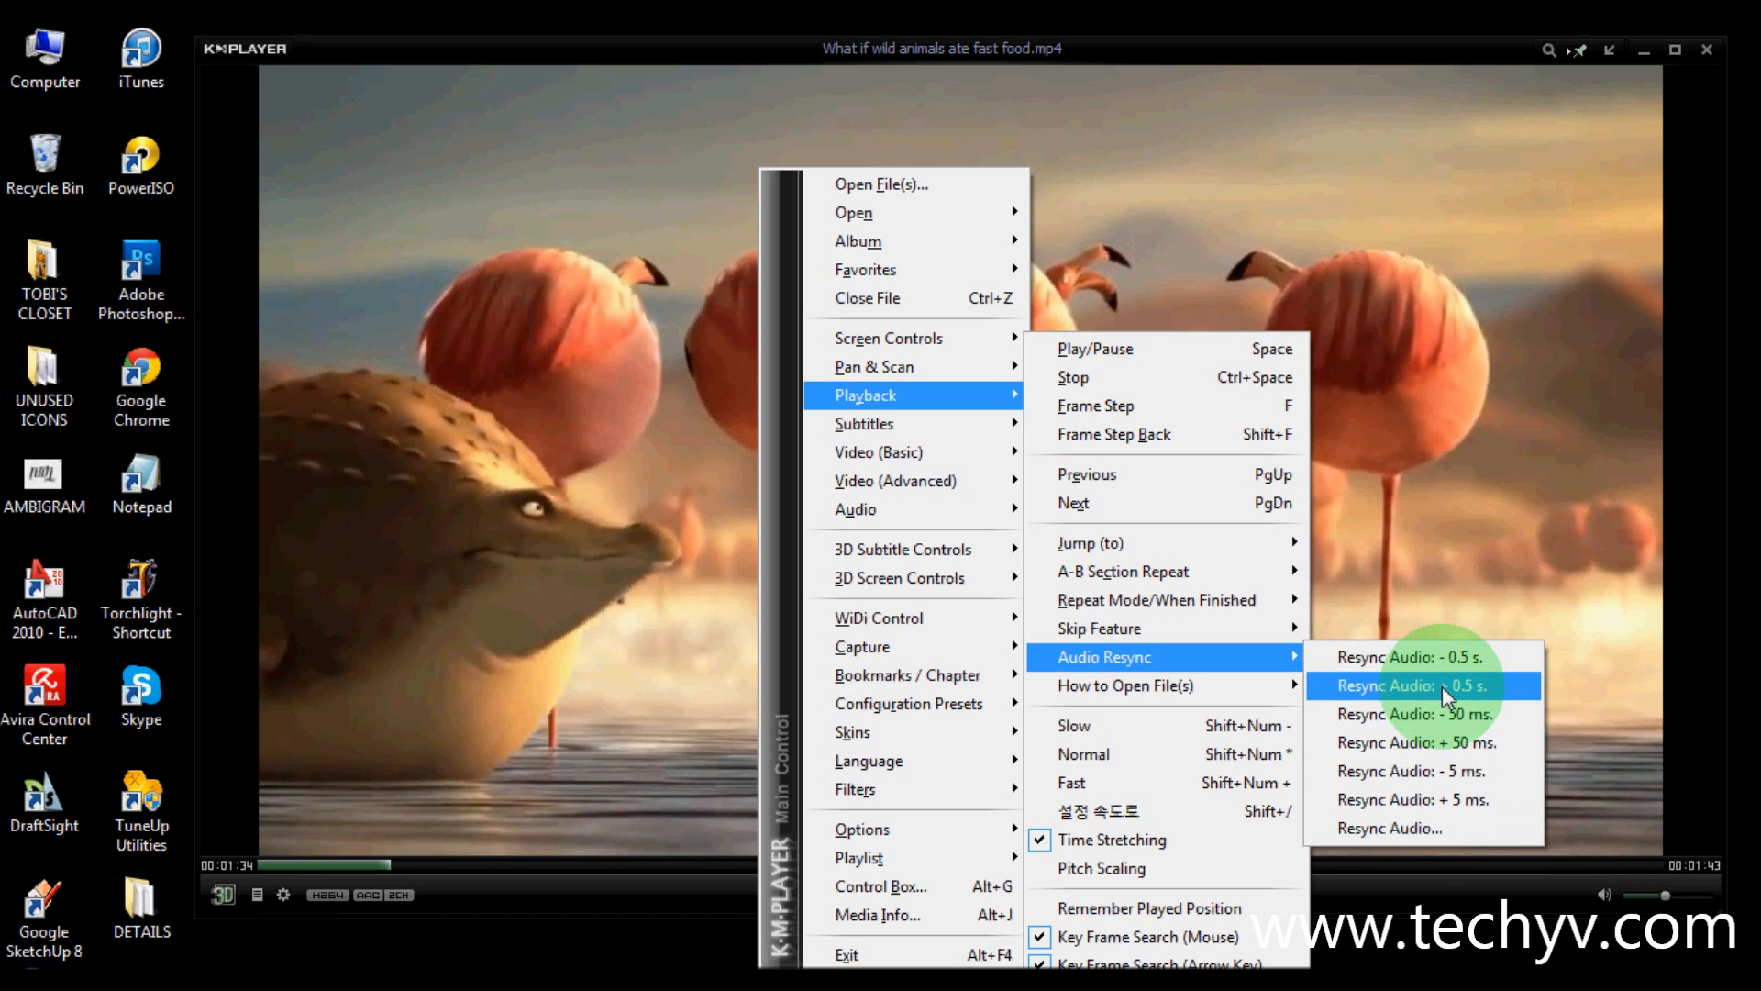
mouse_move(1449, 798)
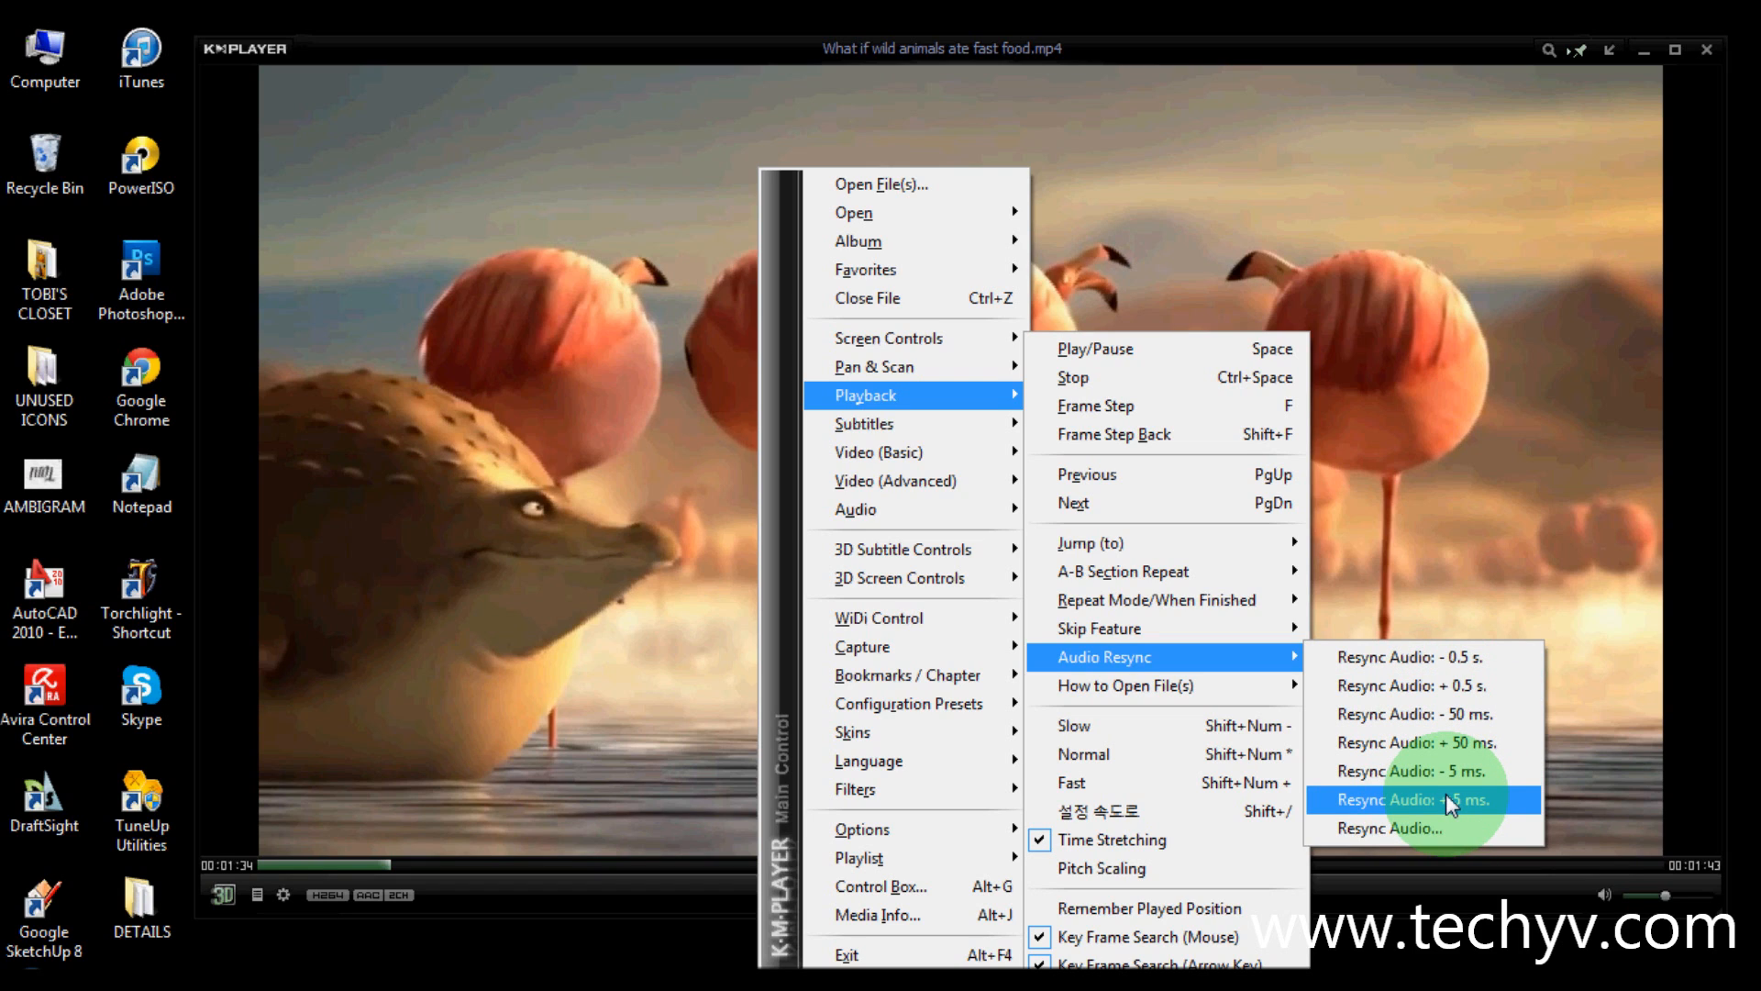
mouse_move(1409, 778)
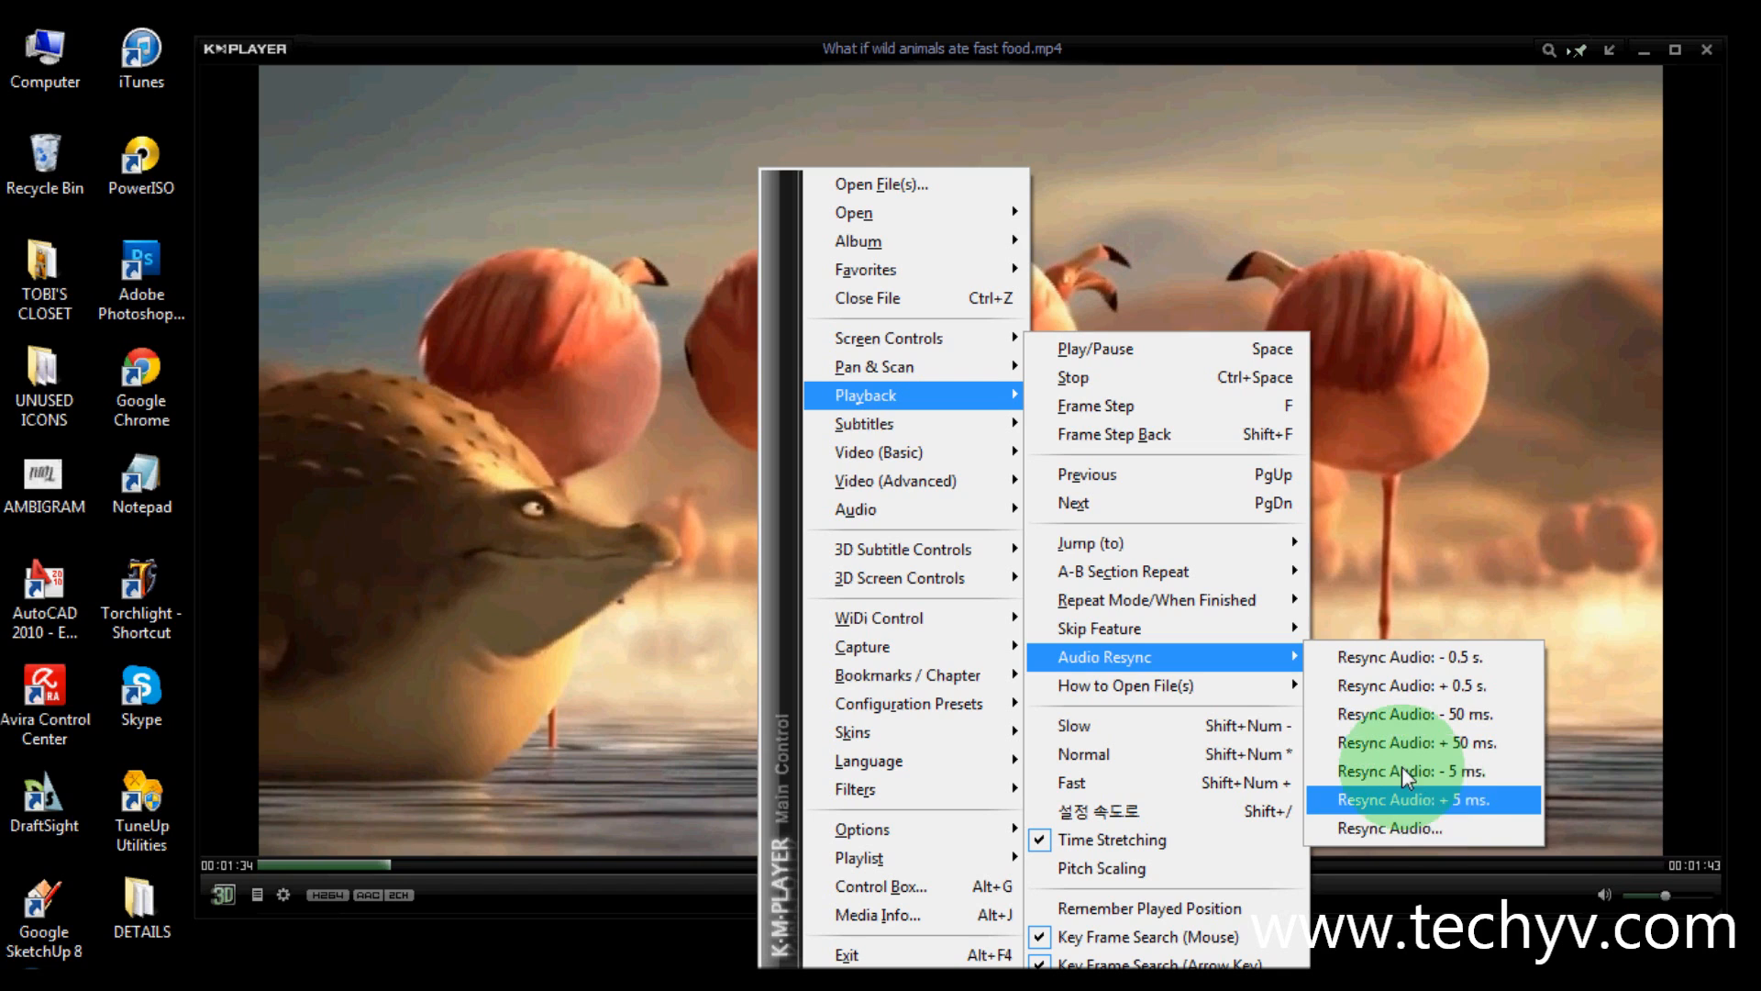
mouse_move(879, 616)
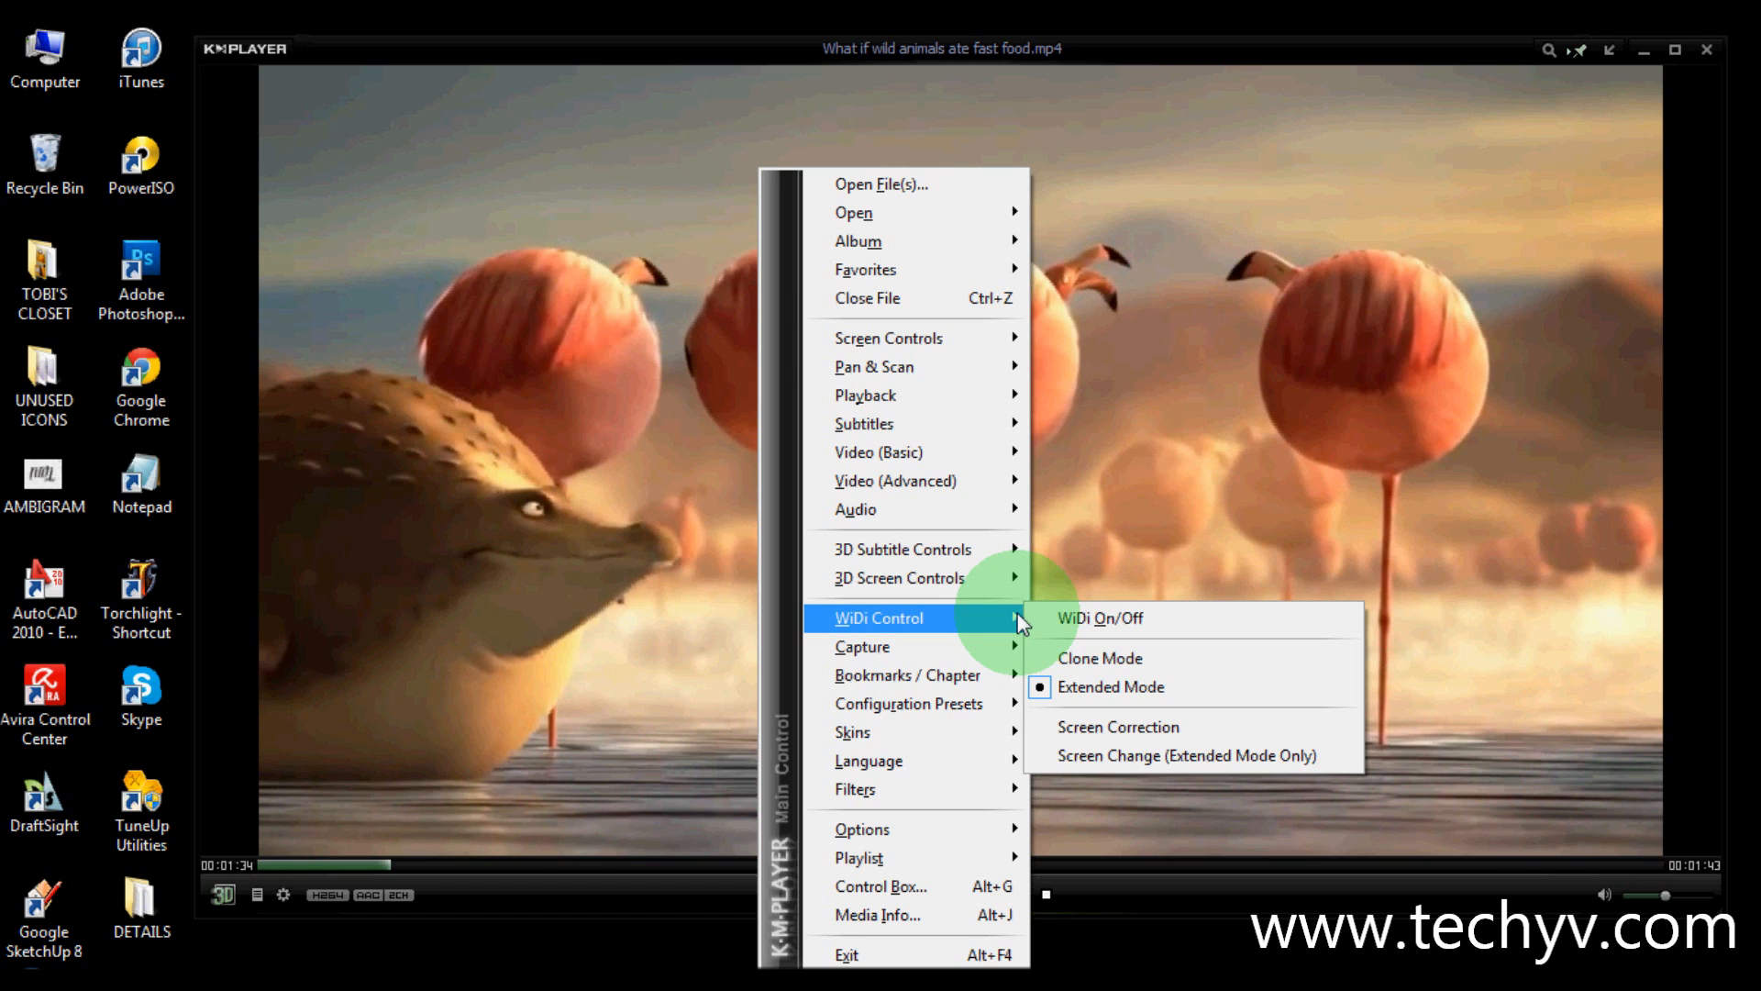
mouse_move(947, 603)
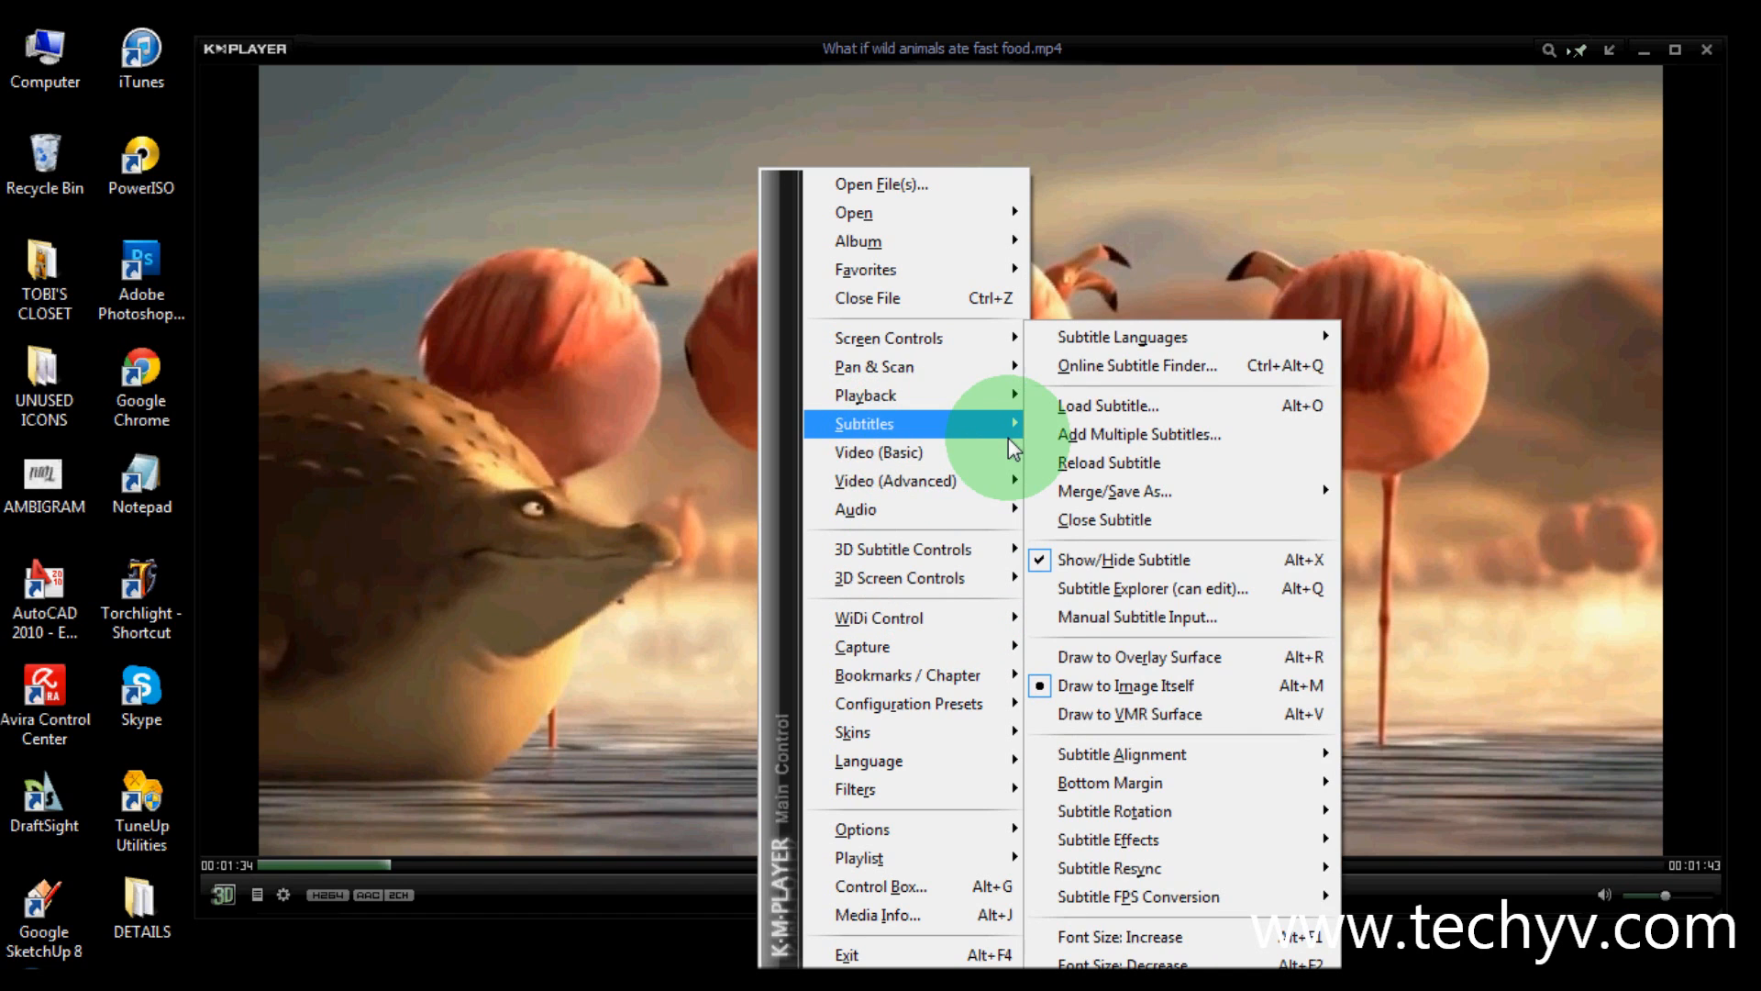
mouse_move(1106, 405)
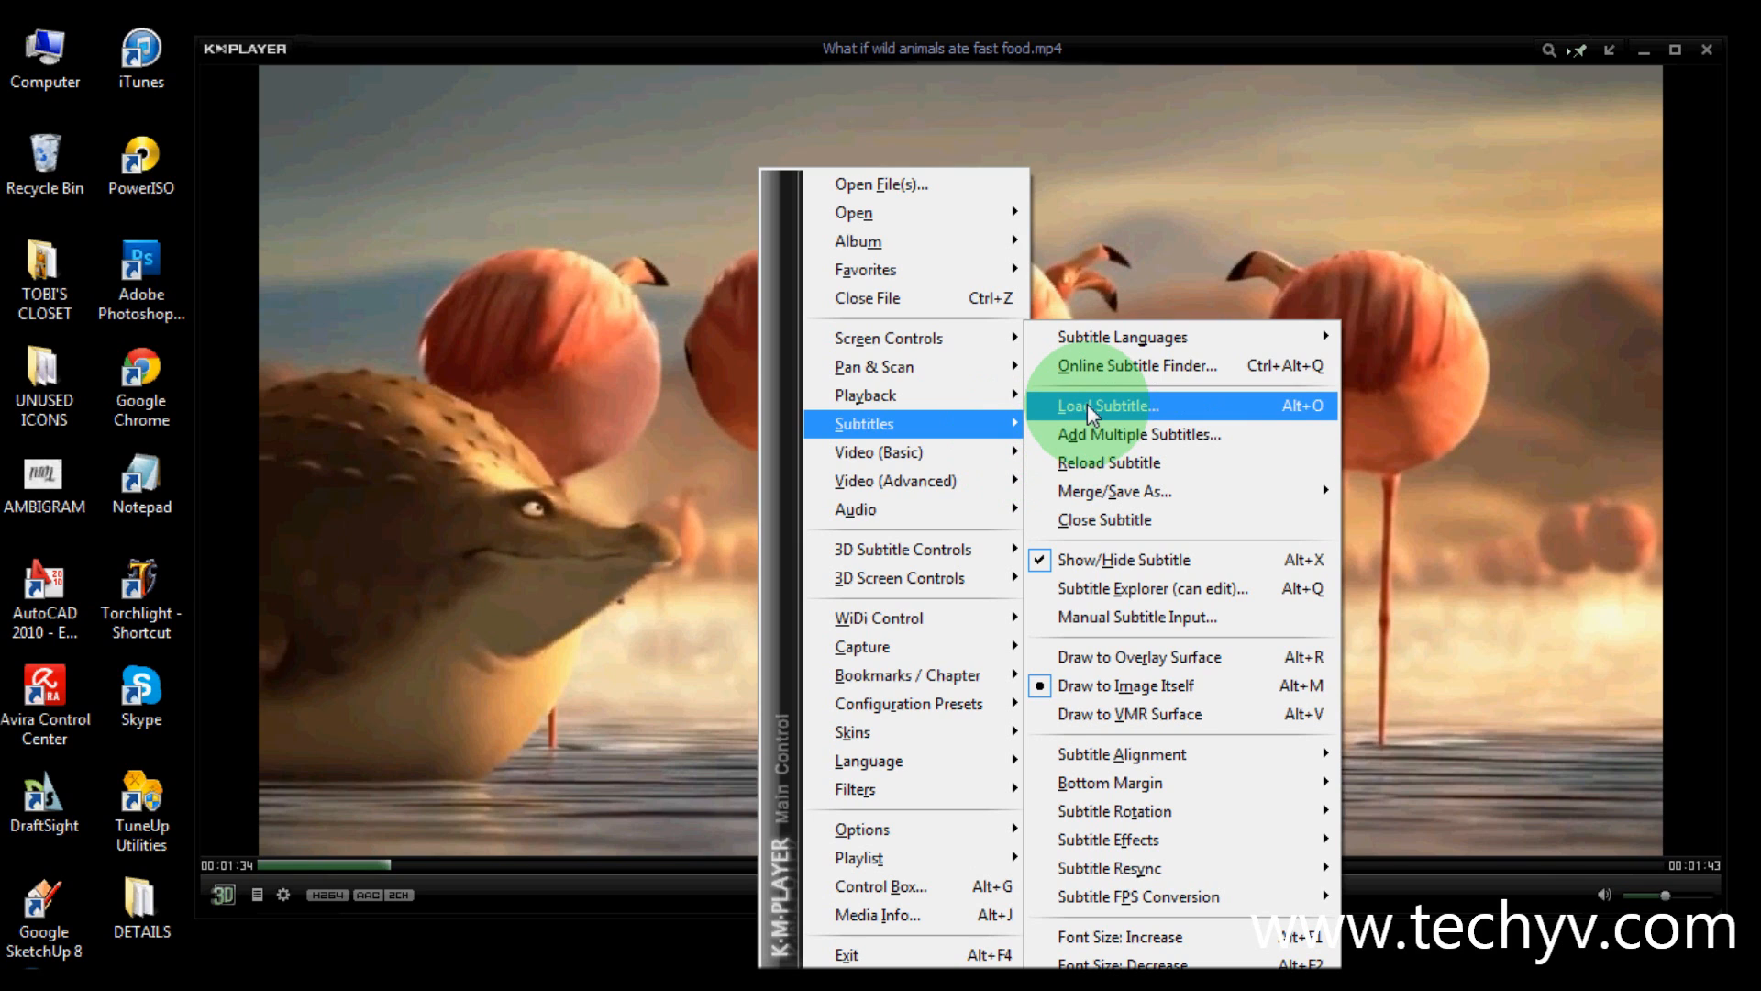
mouse_move(1244, 409)
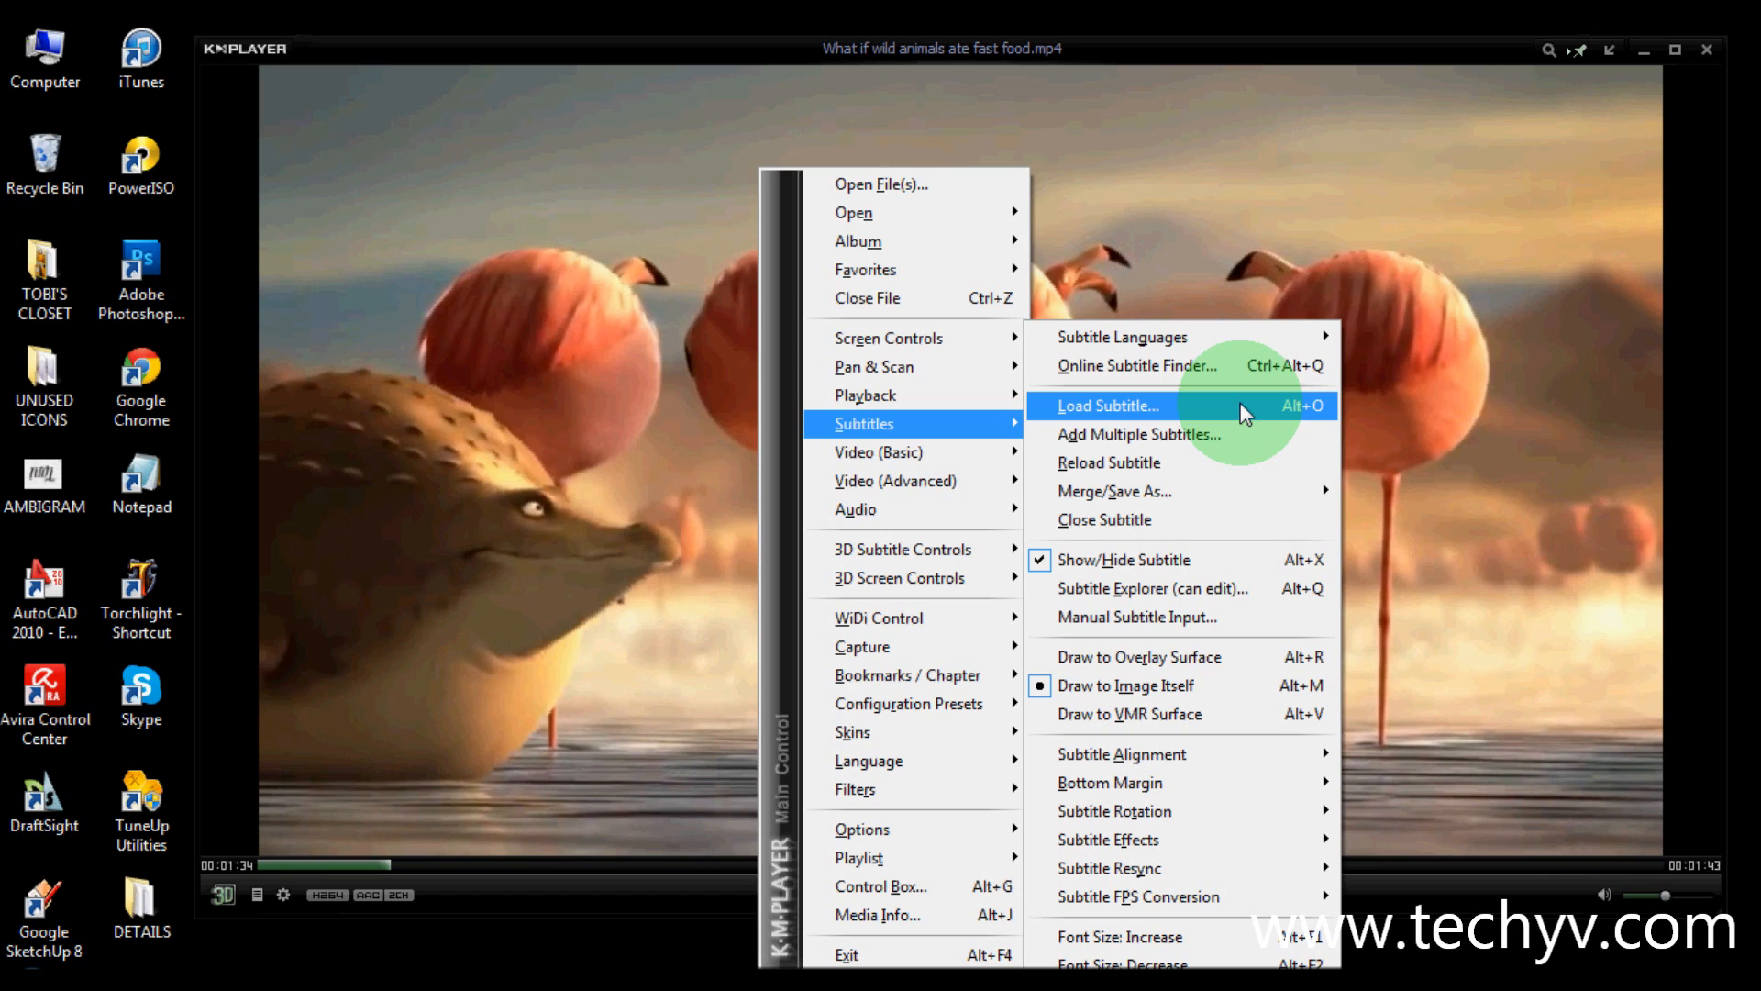
mouse_move(1137, 434)
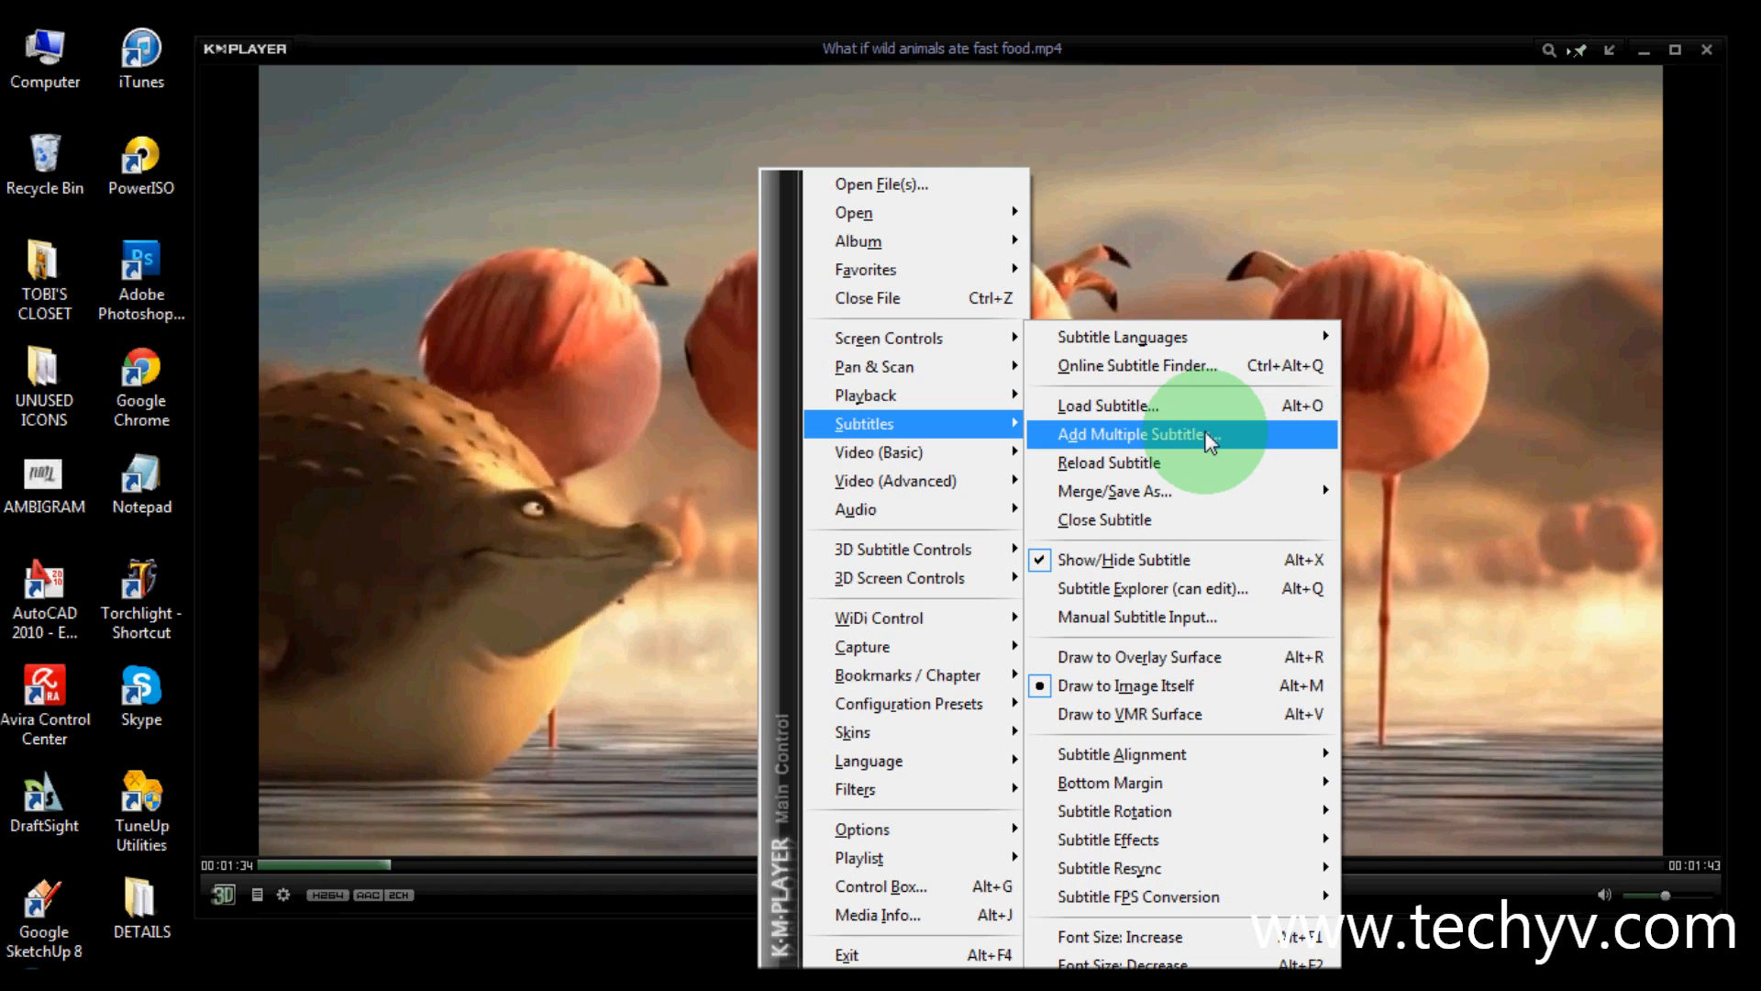
mouse_move(1189, 519)
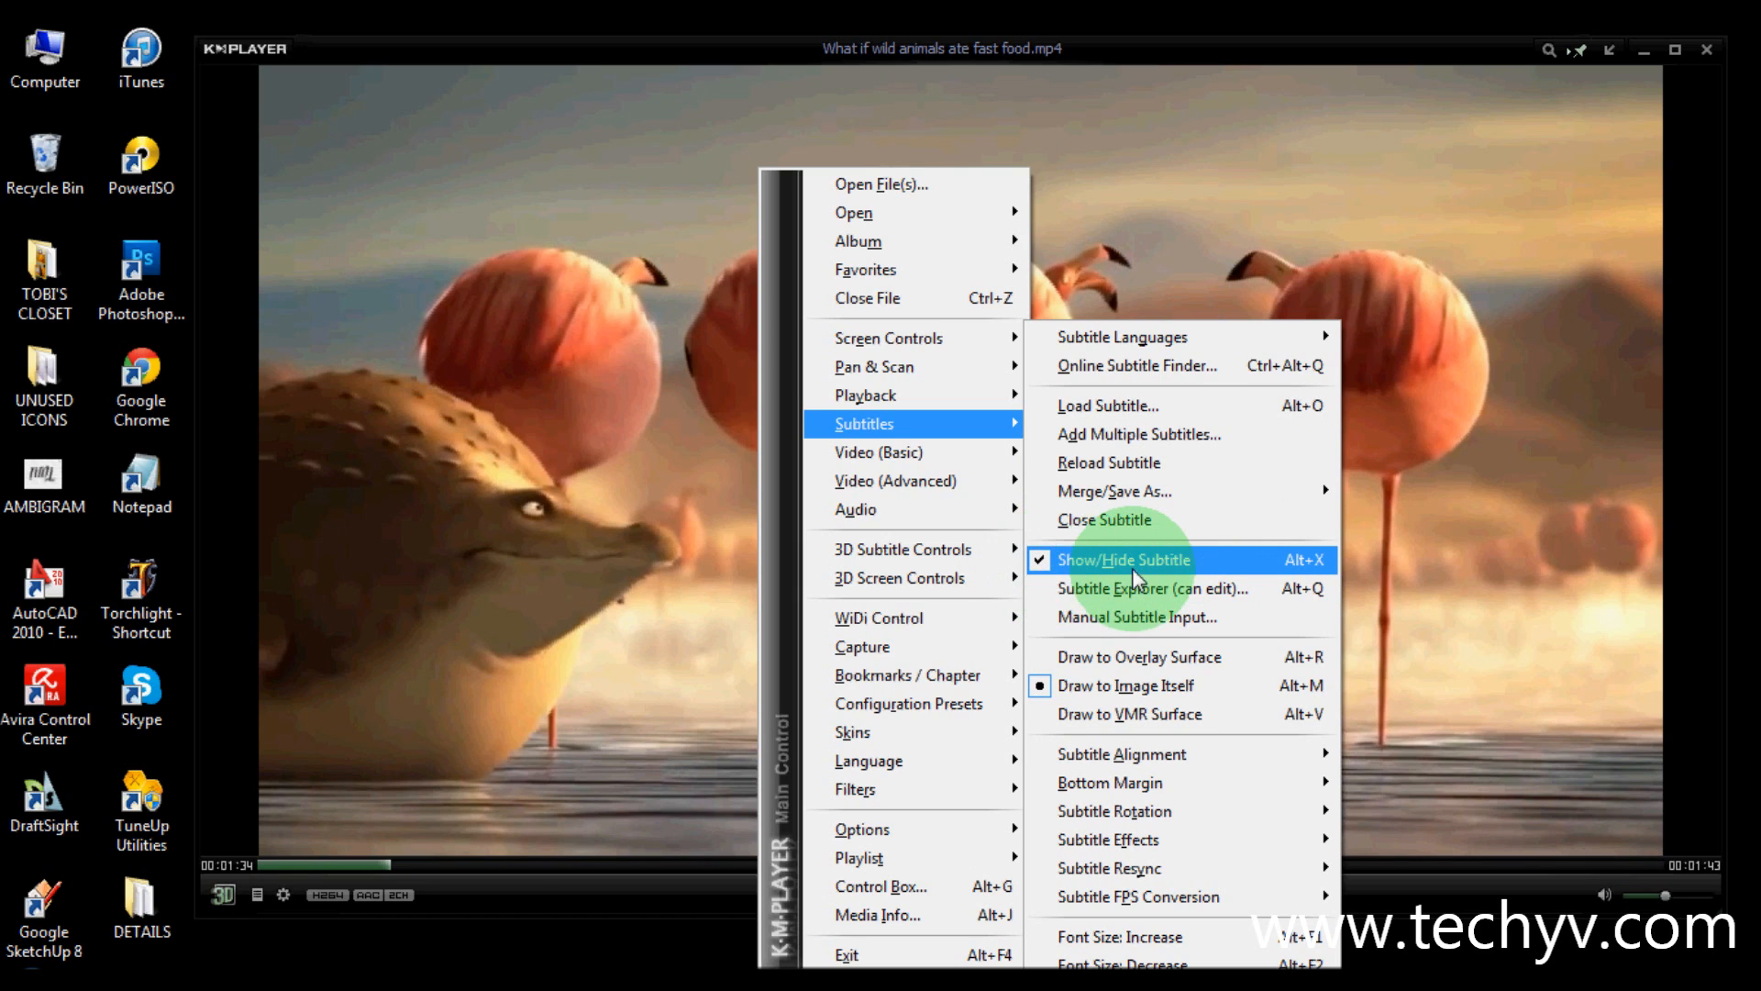
mouse_move(1143, 577)
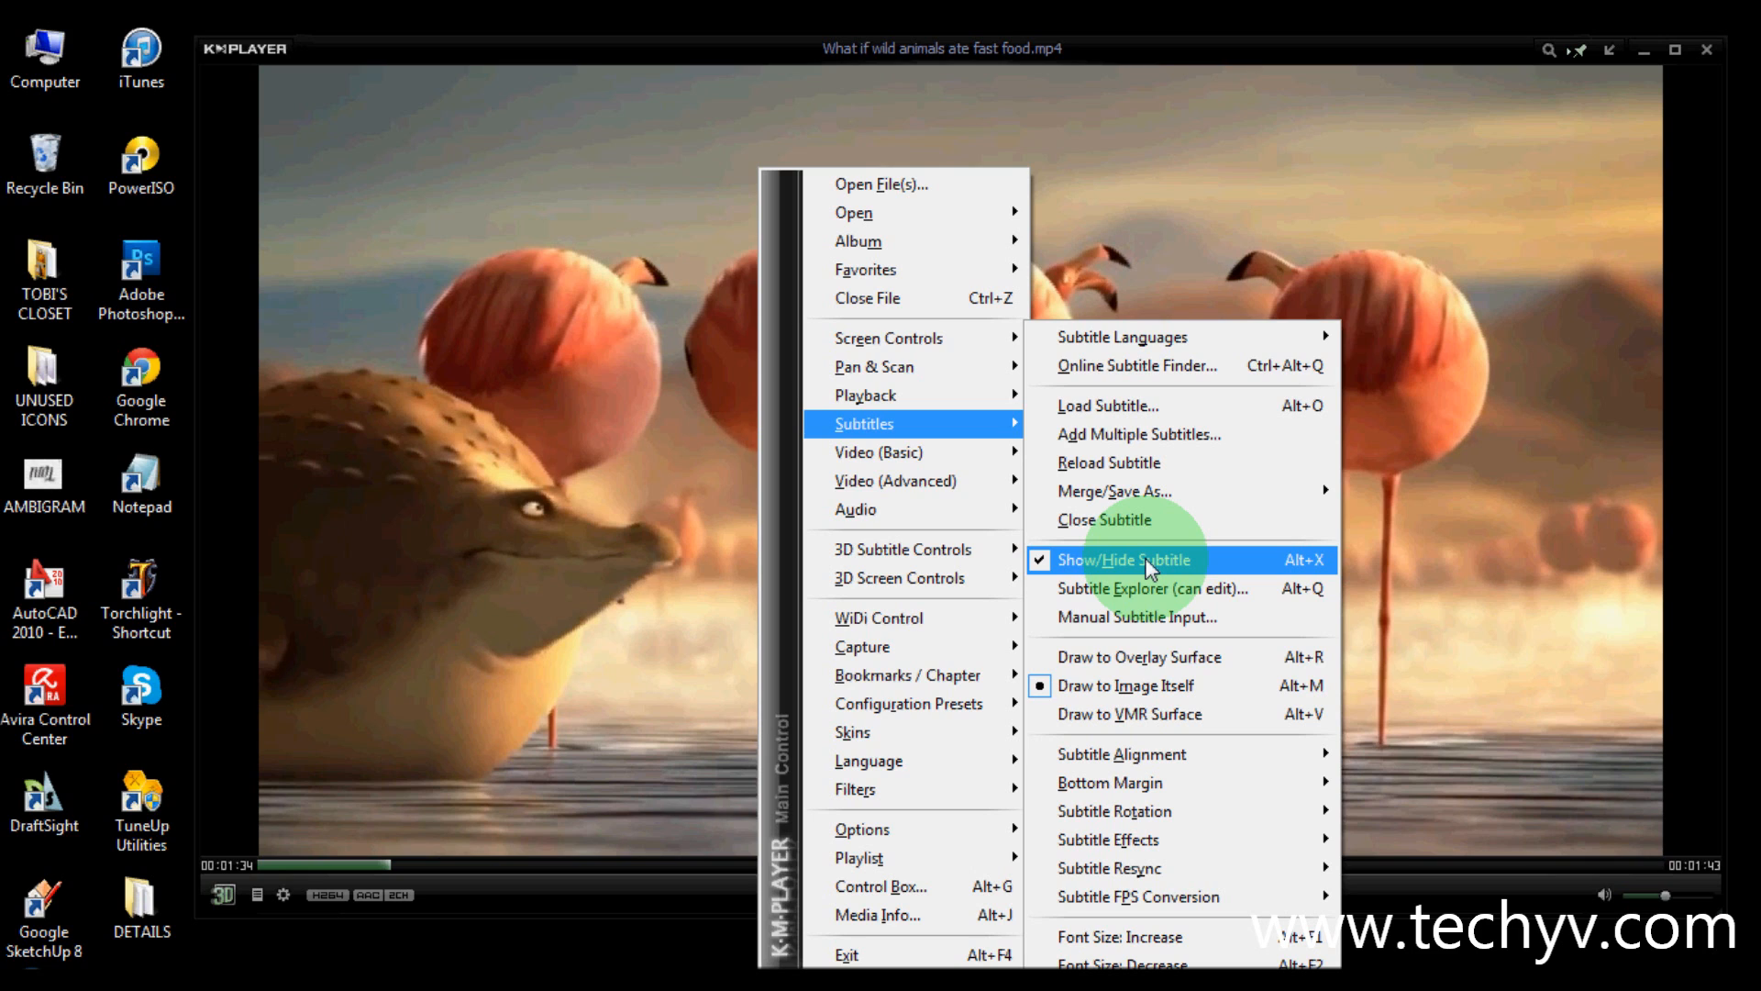
mouse_move(878, 451)
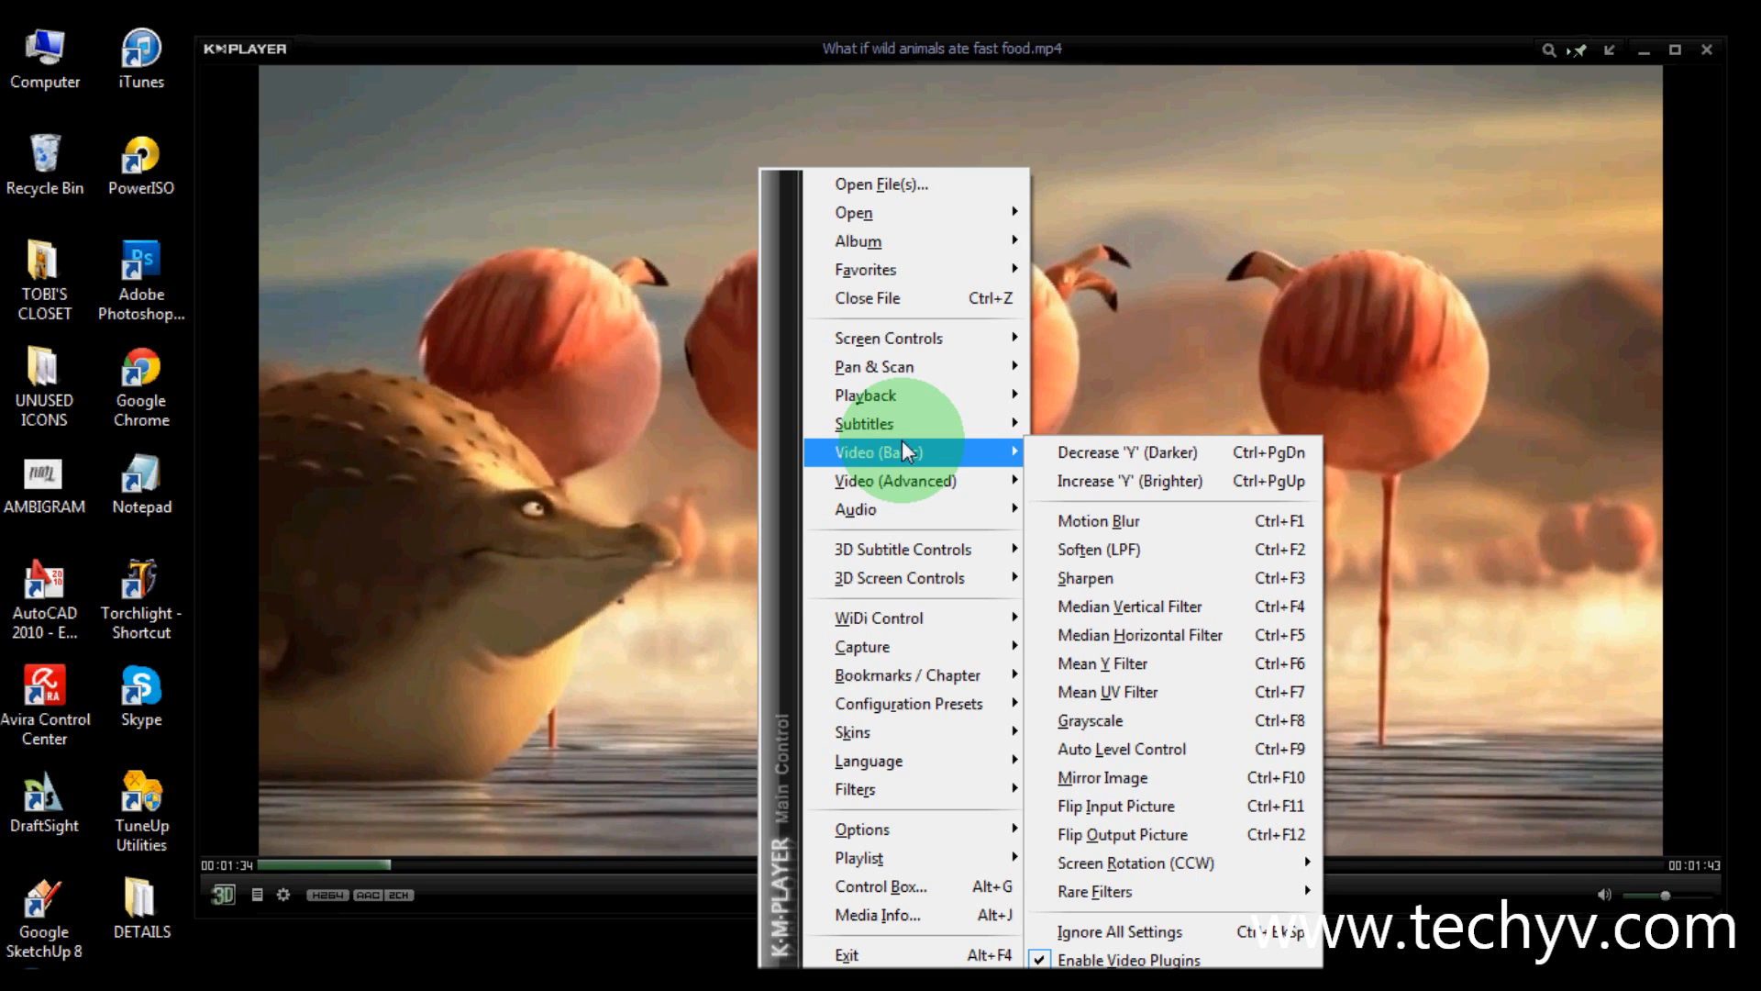
mouse_move(896, 481)
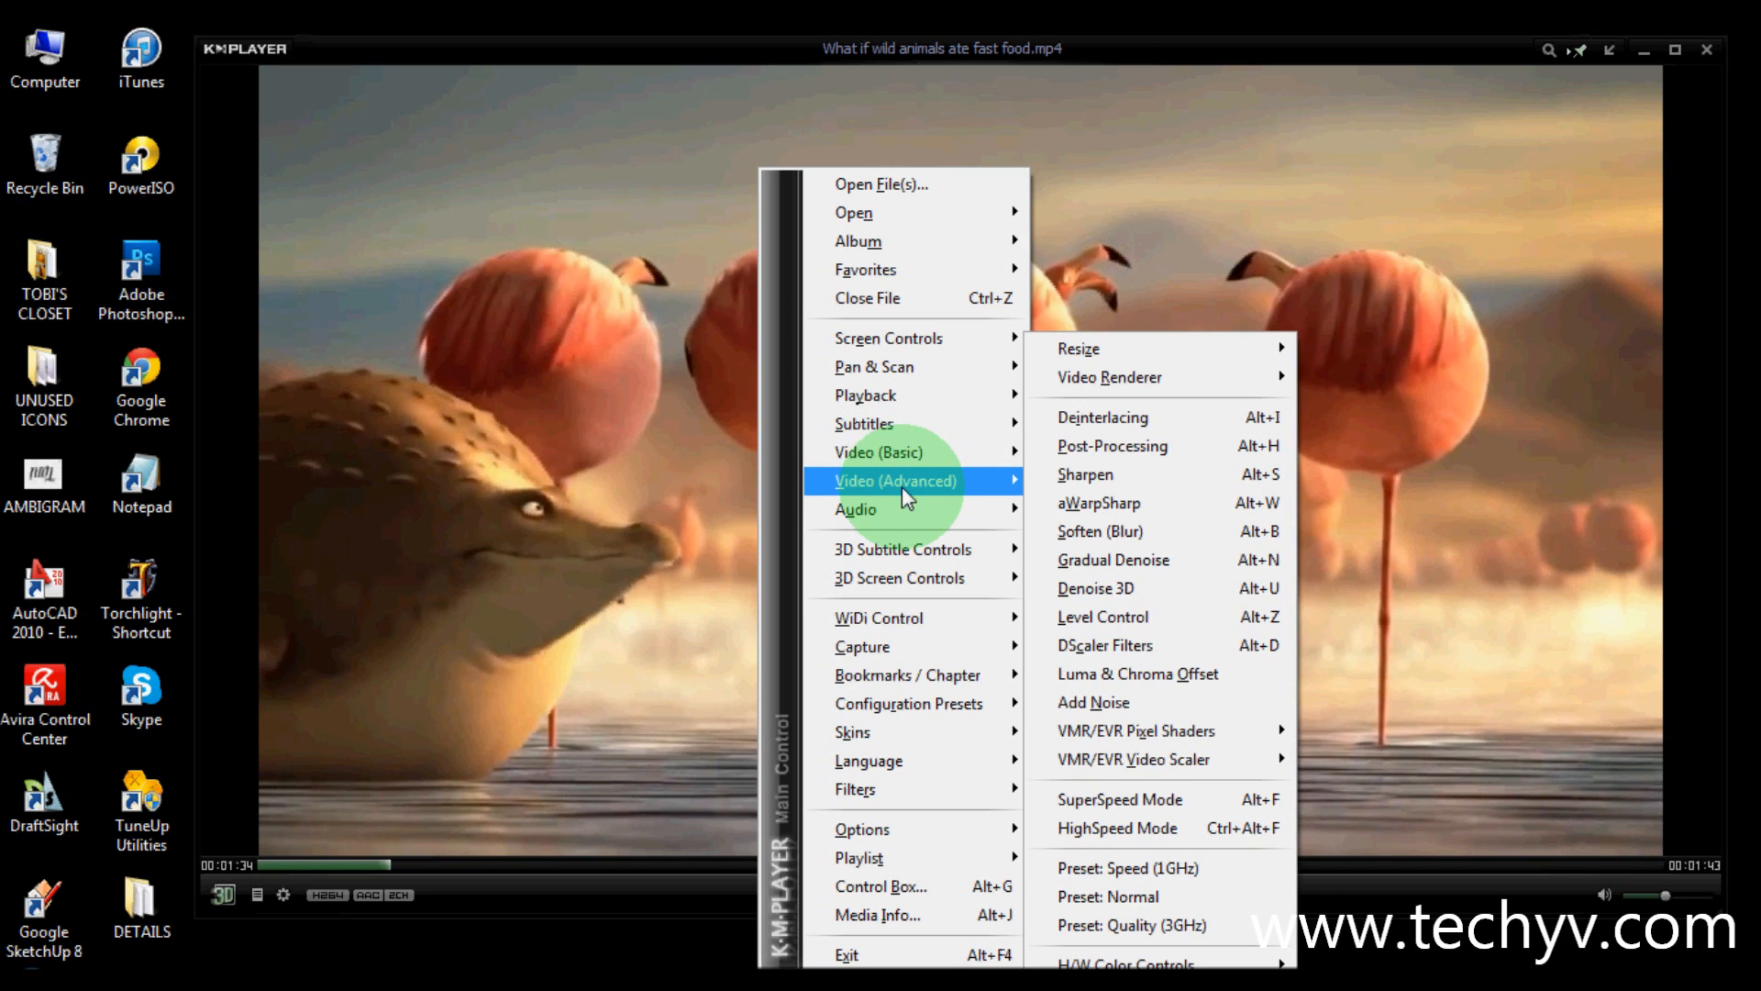
mouse_move(878, 451)
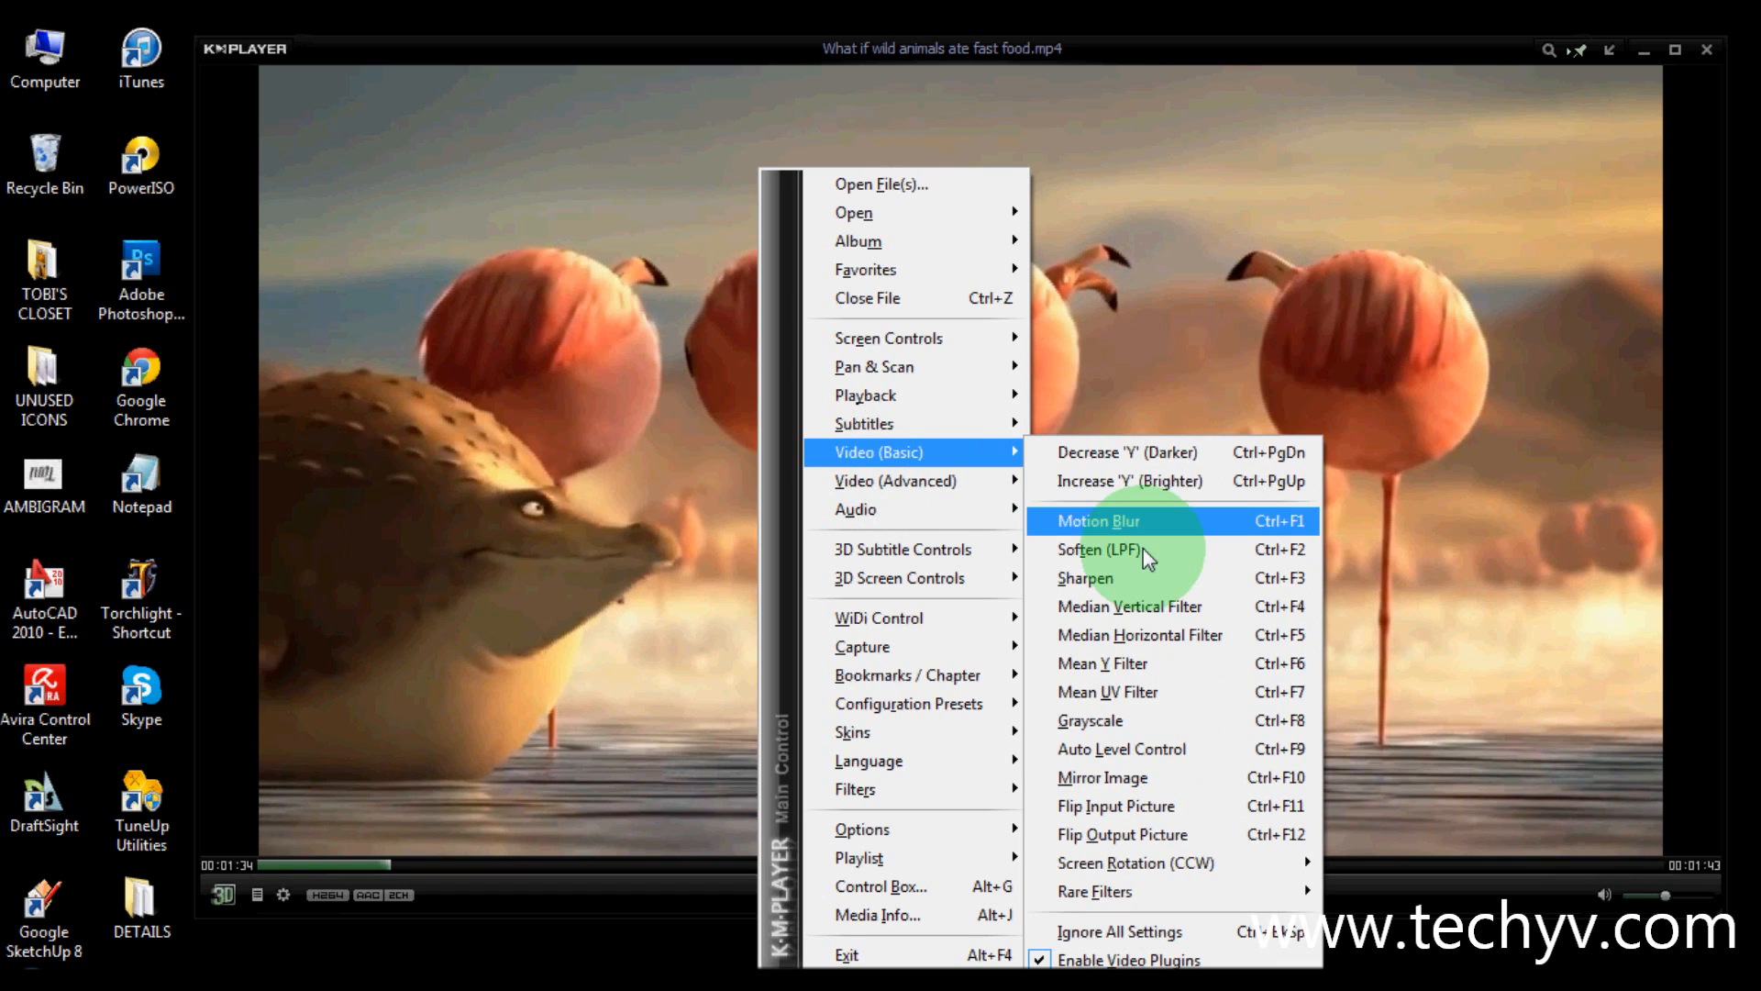
mouse_move(1145, 891)
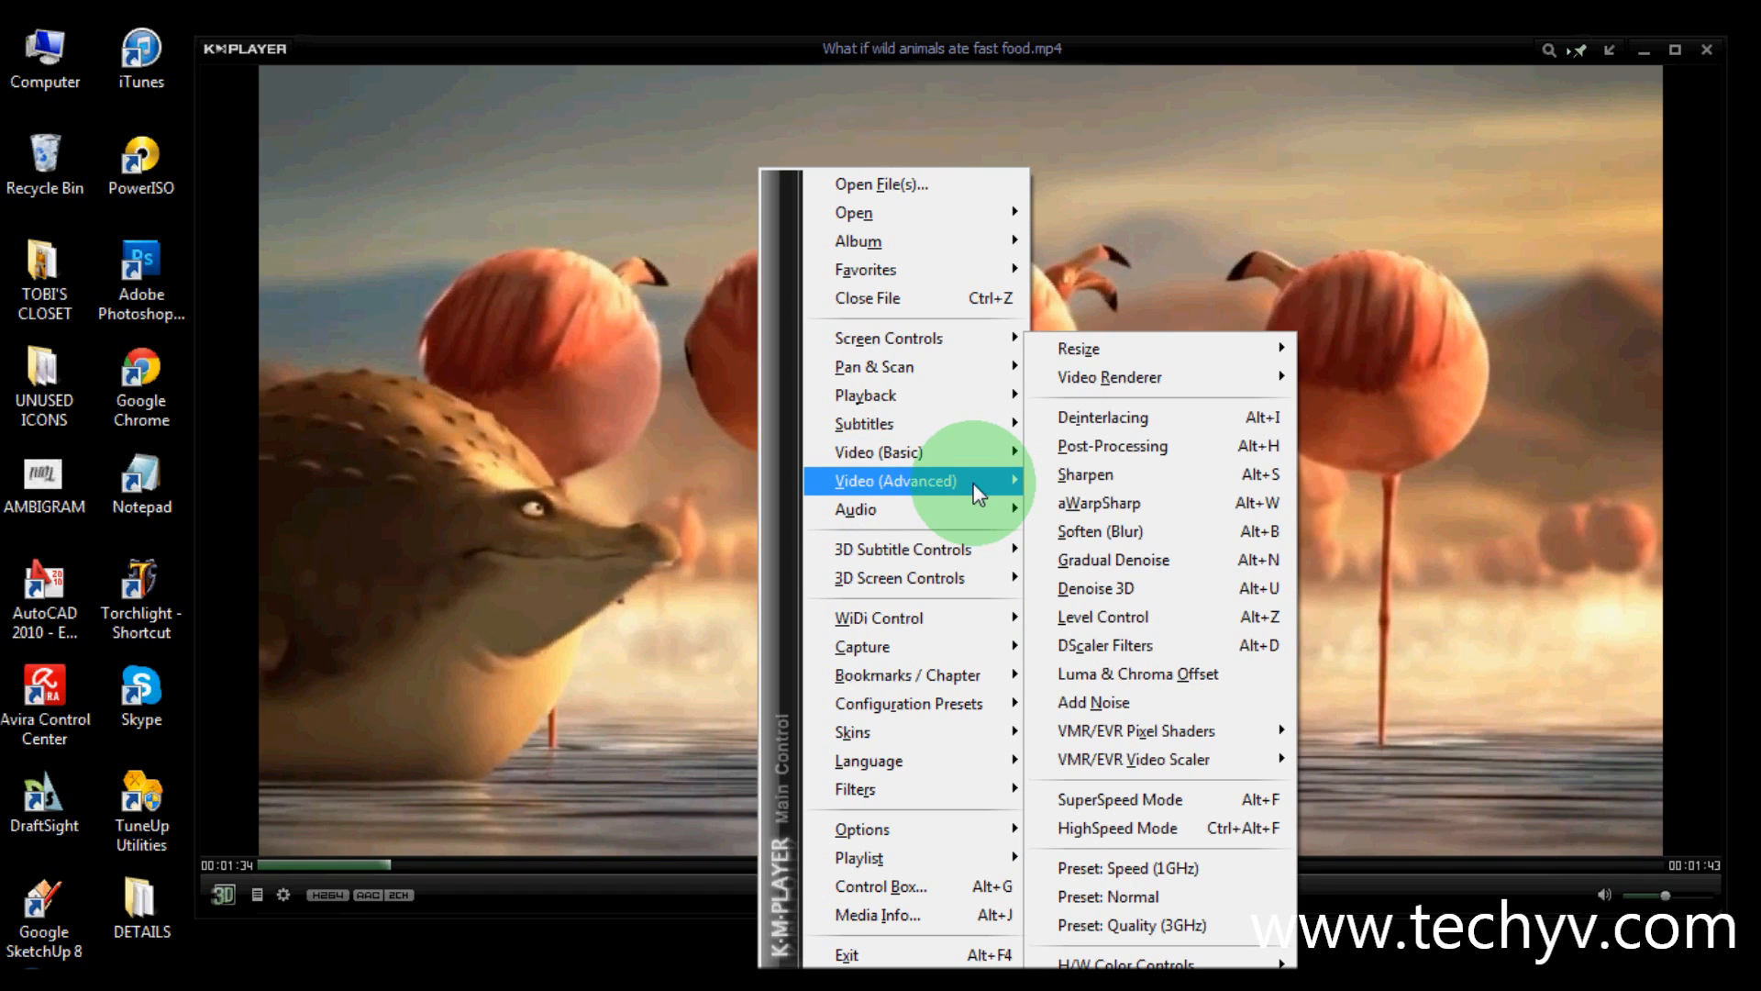
mouse_move(1110, 531)
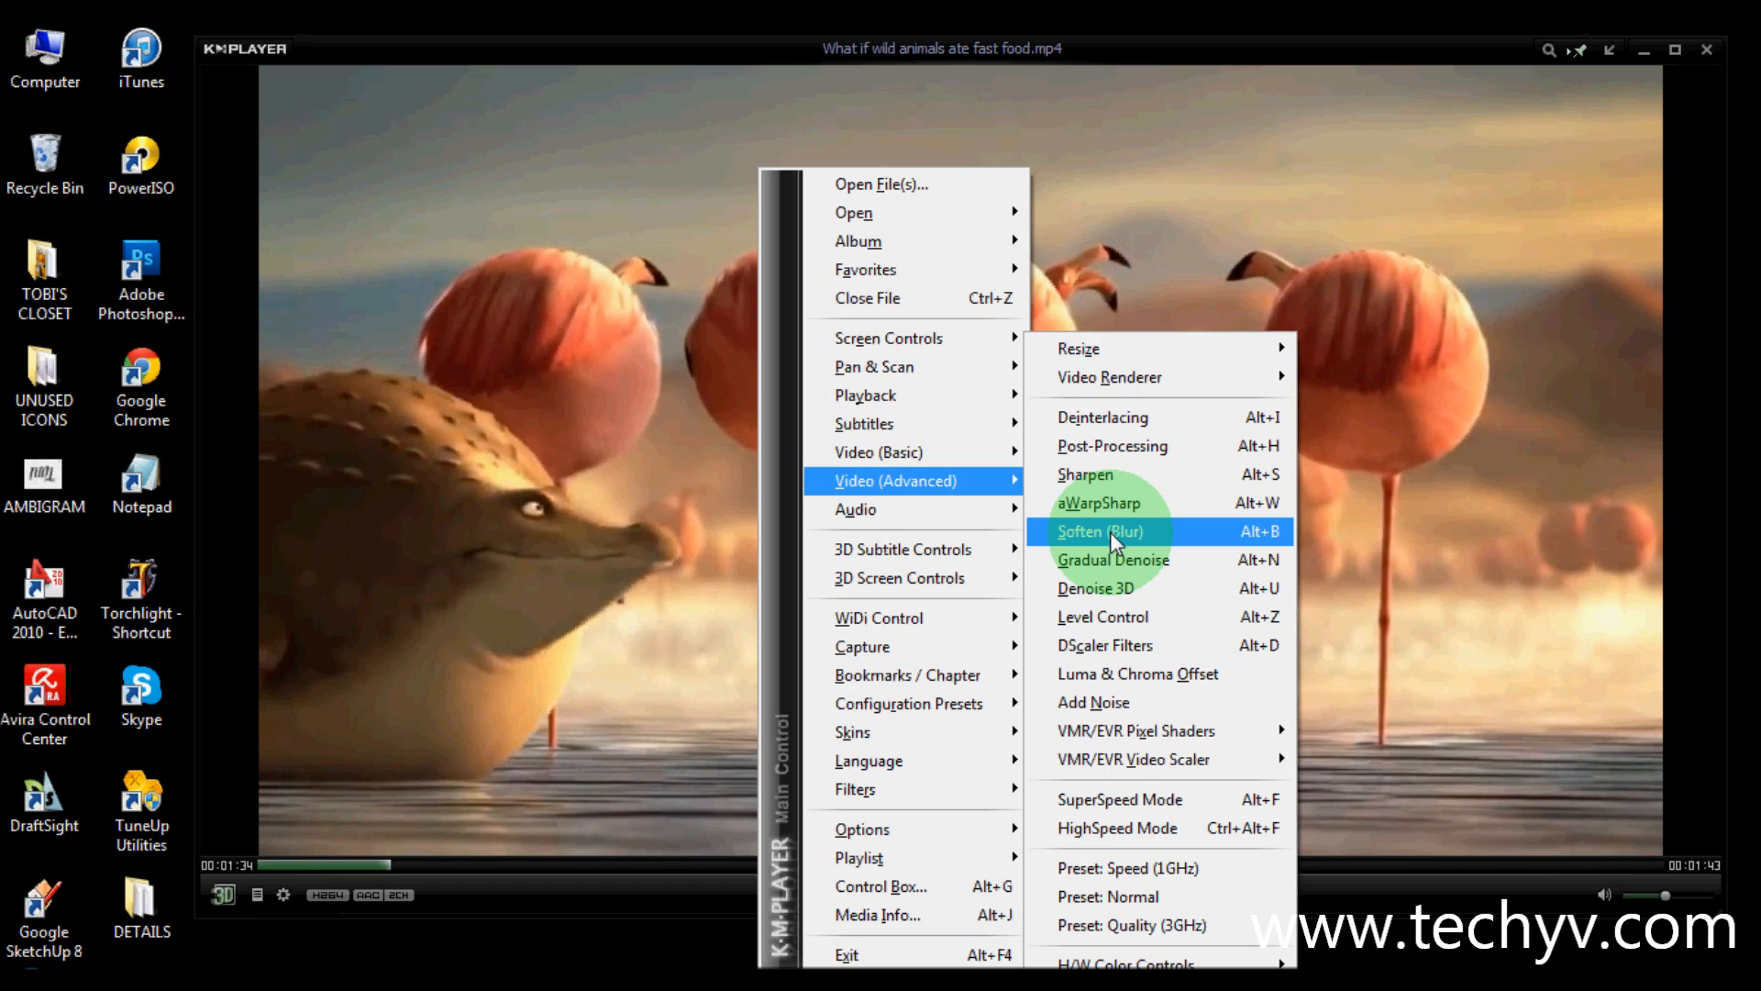
mouse_move(1114, 560)
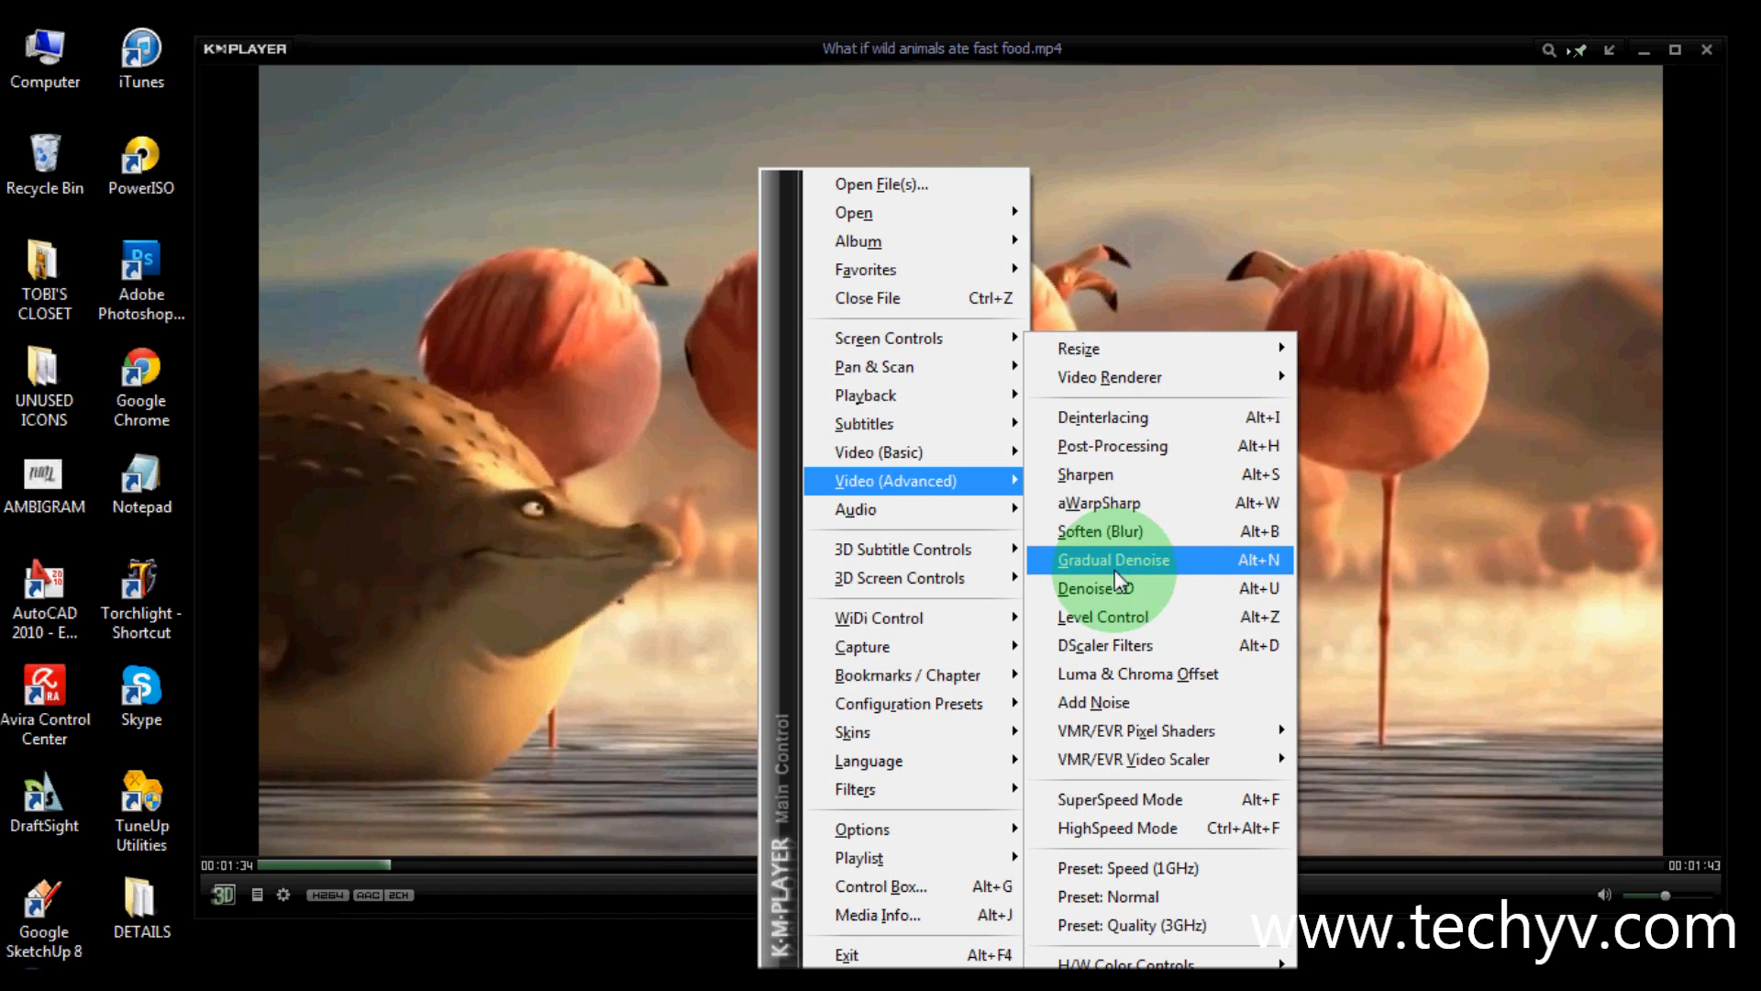
mouse_move(1145, 868)
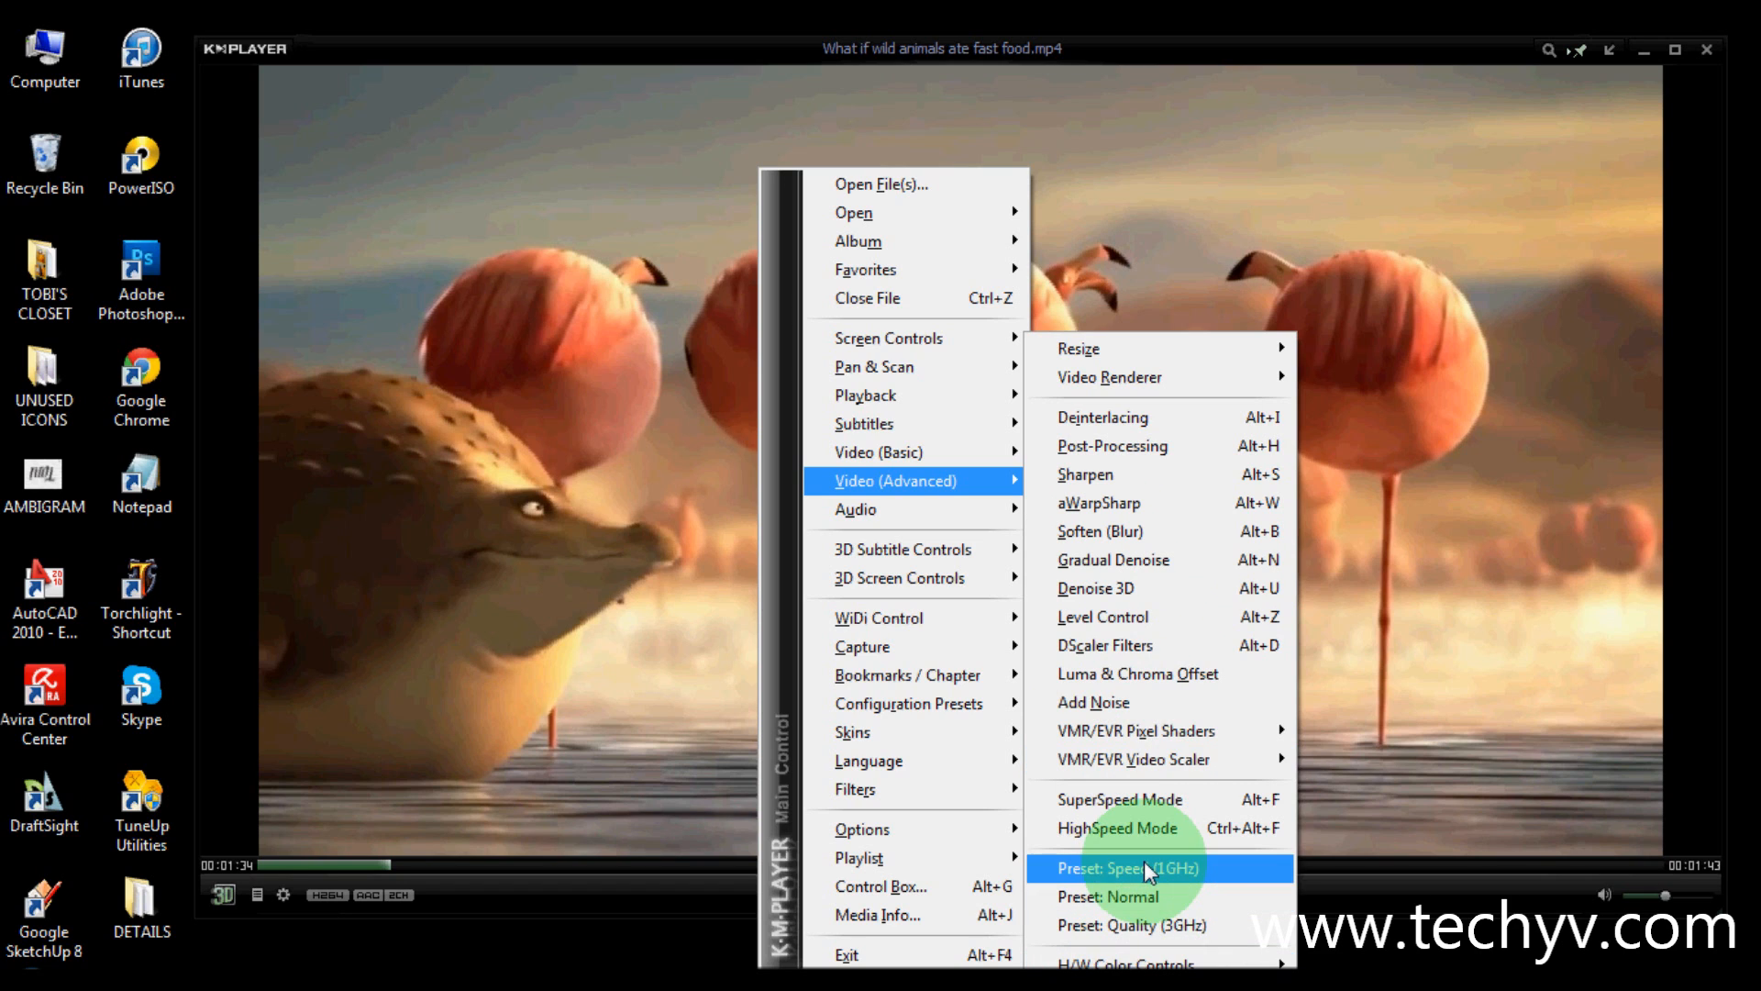
mouse_move(1143, 925)
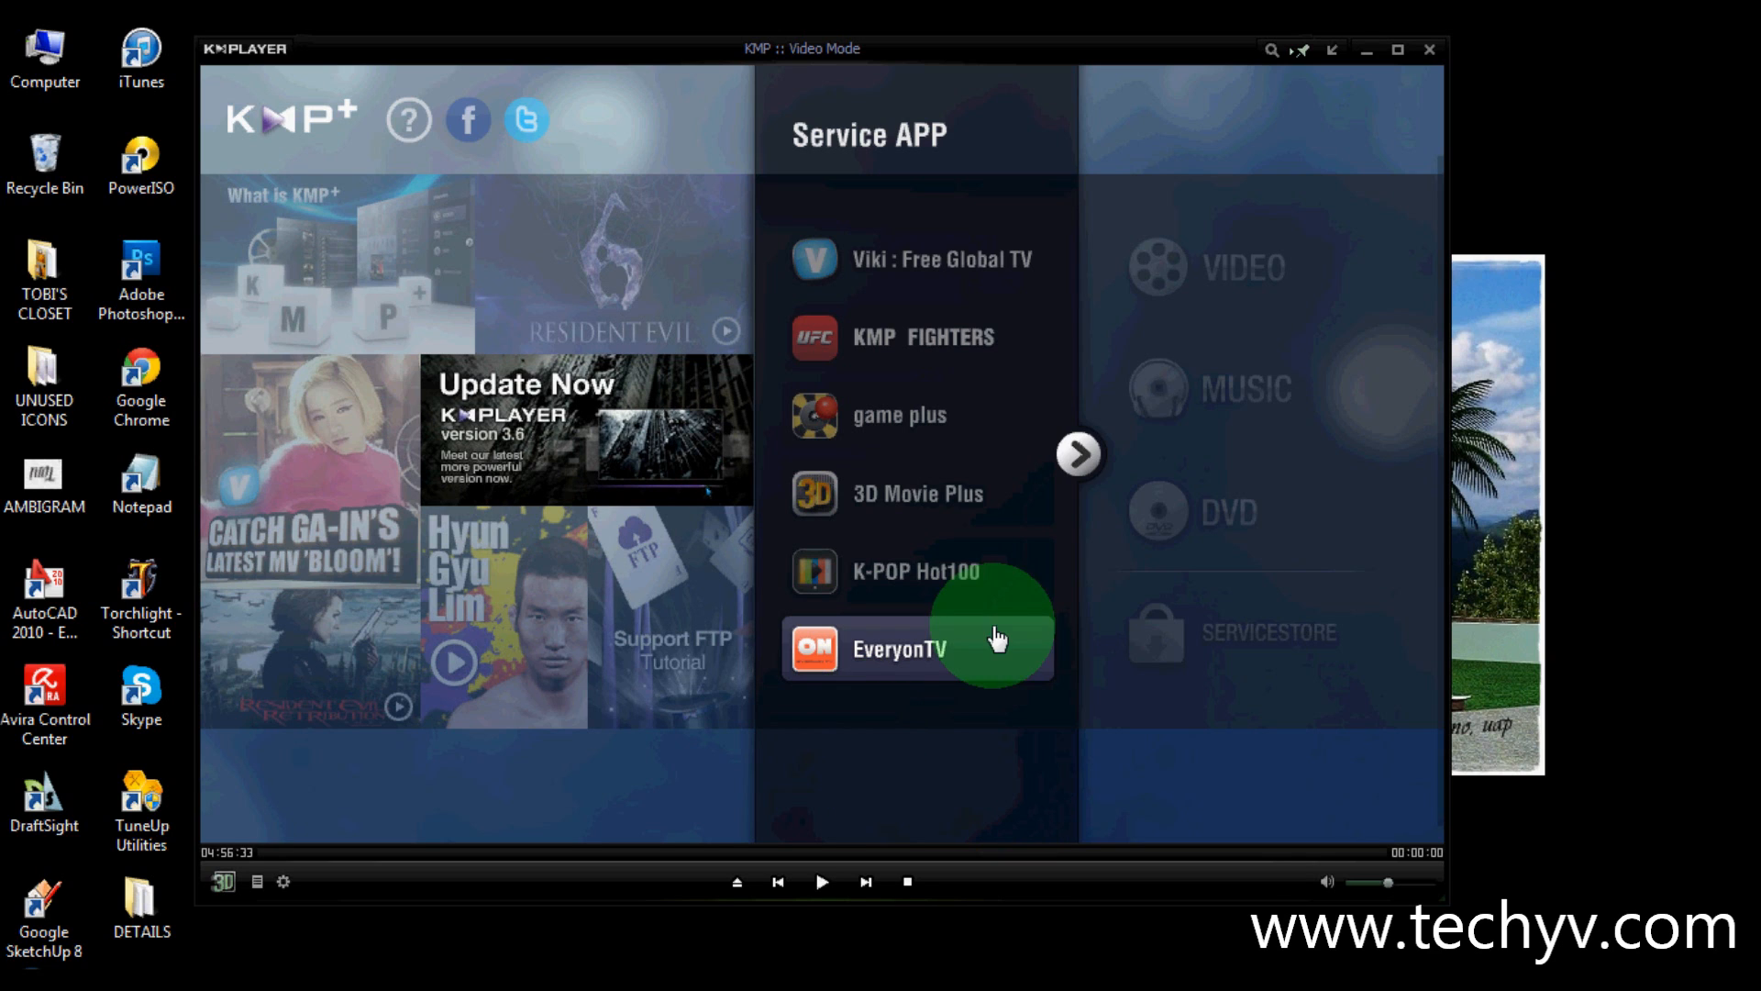
mouse_move(910, 338)
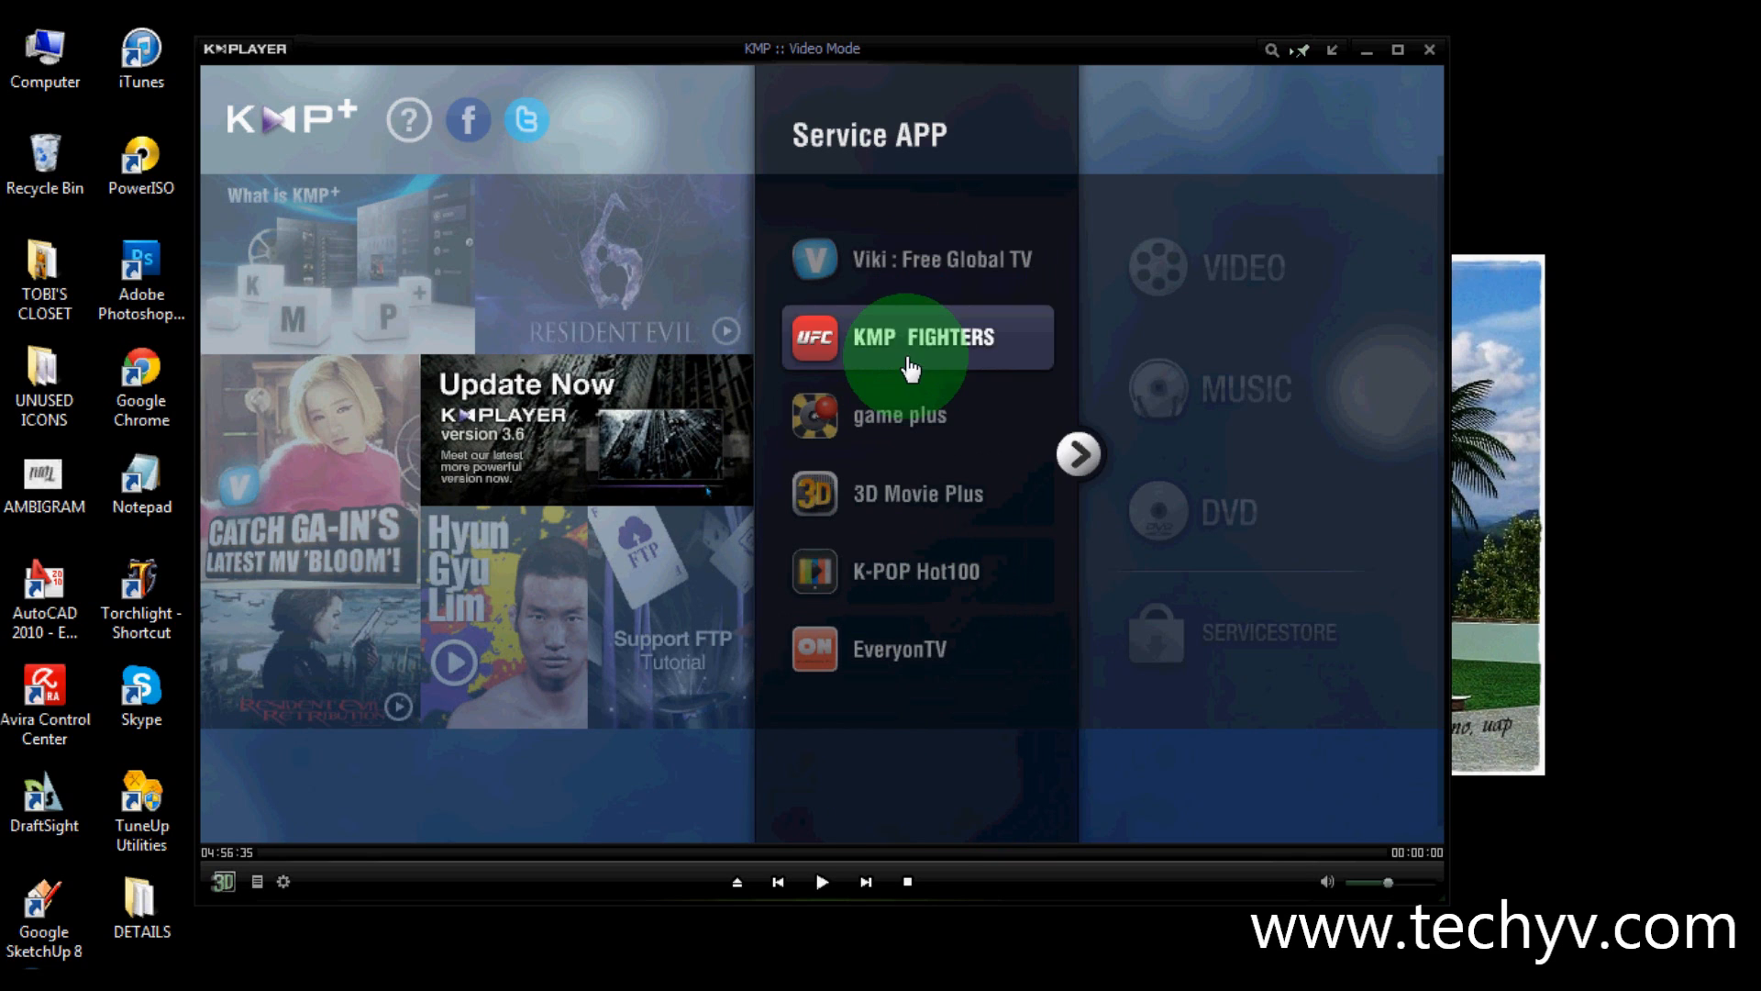
mouse_move(910, 494)
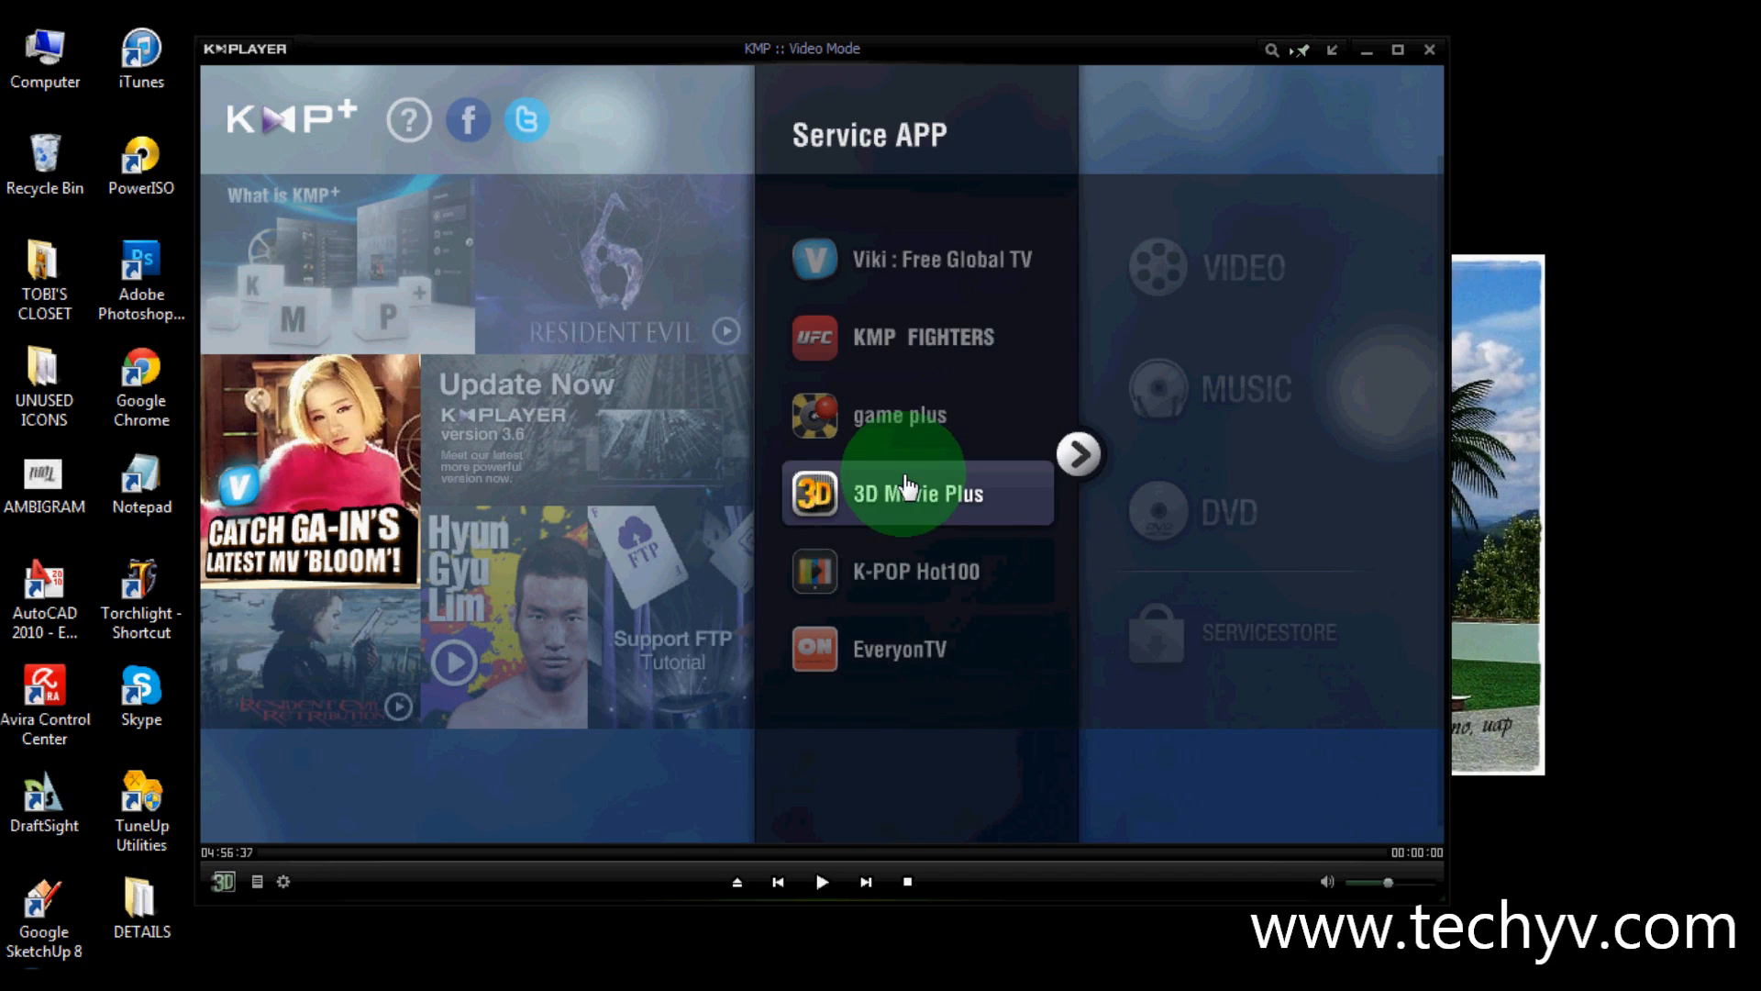
mouse_move(917, 258)
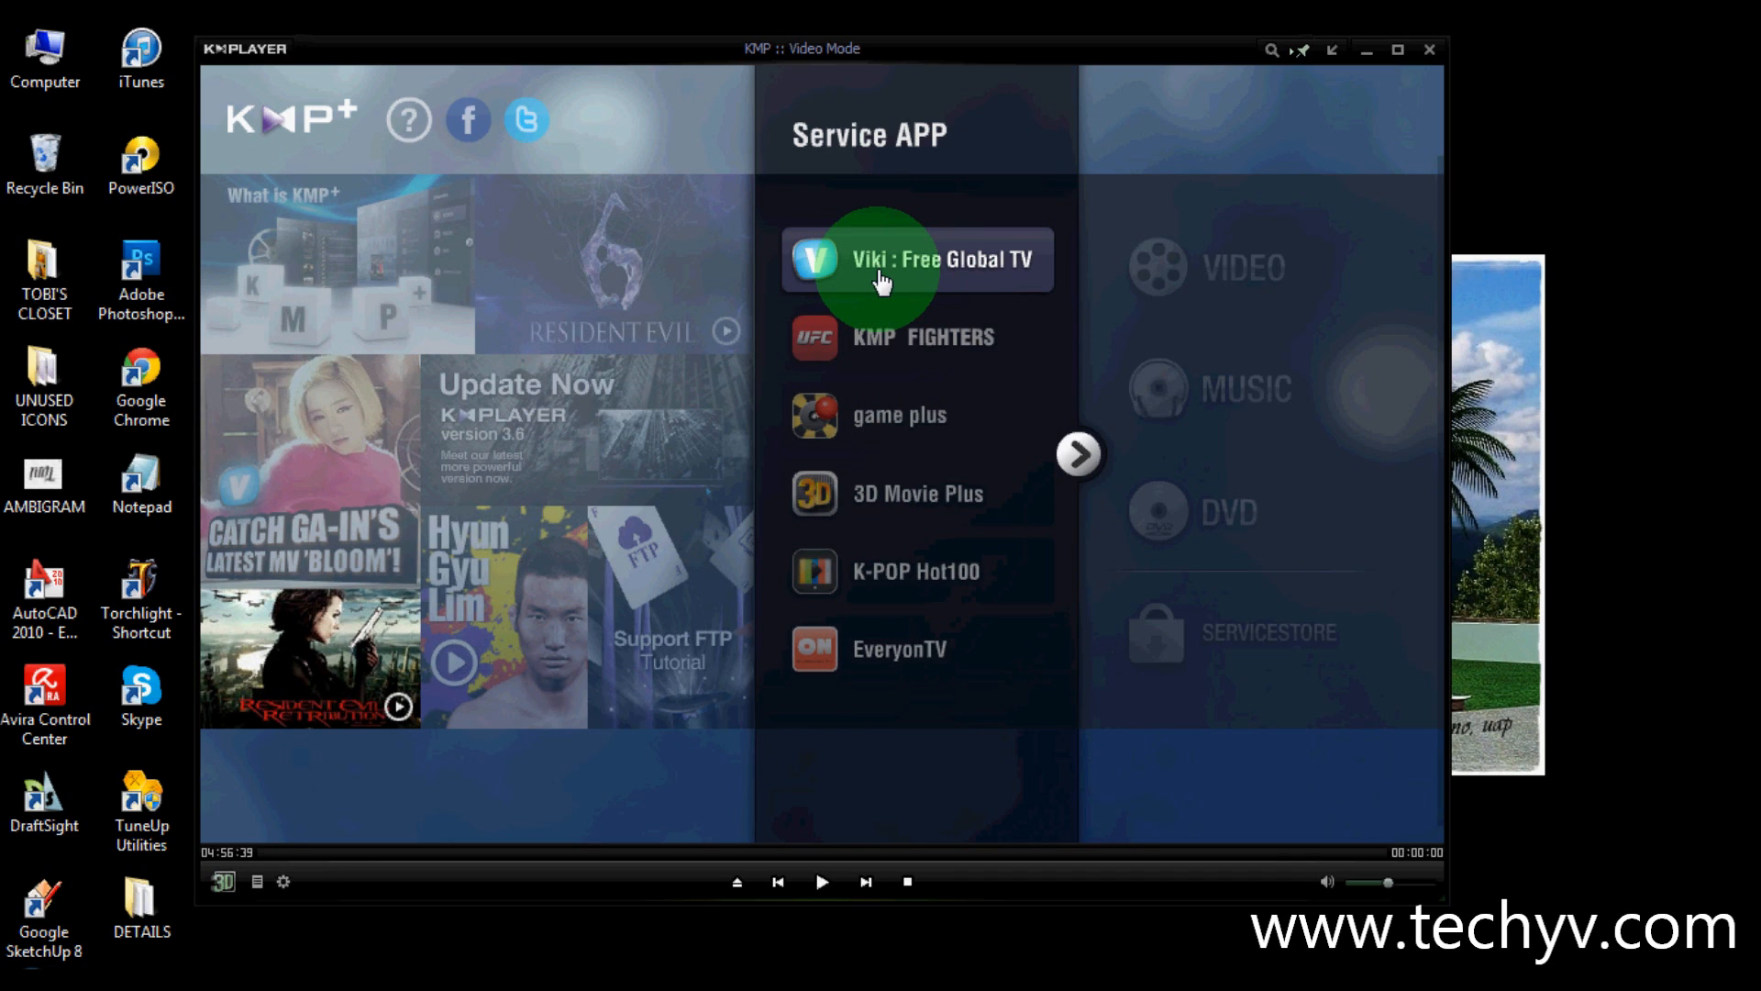
mouse_move(974, 275)
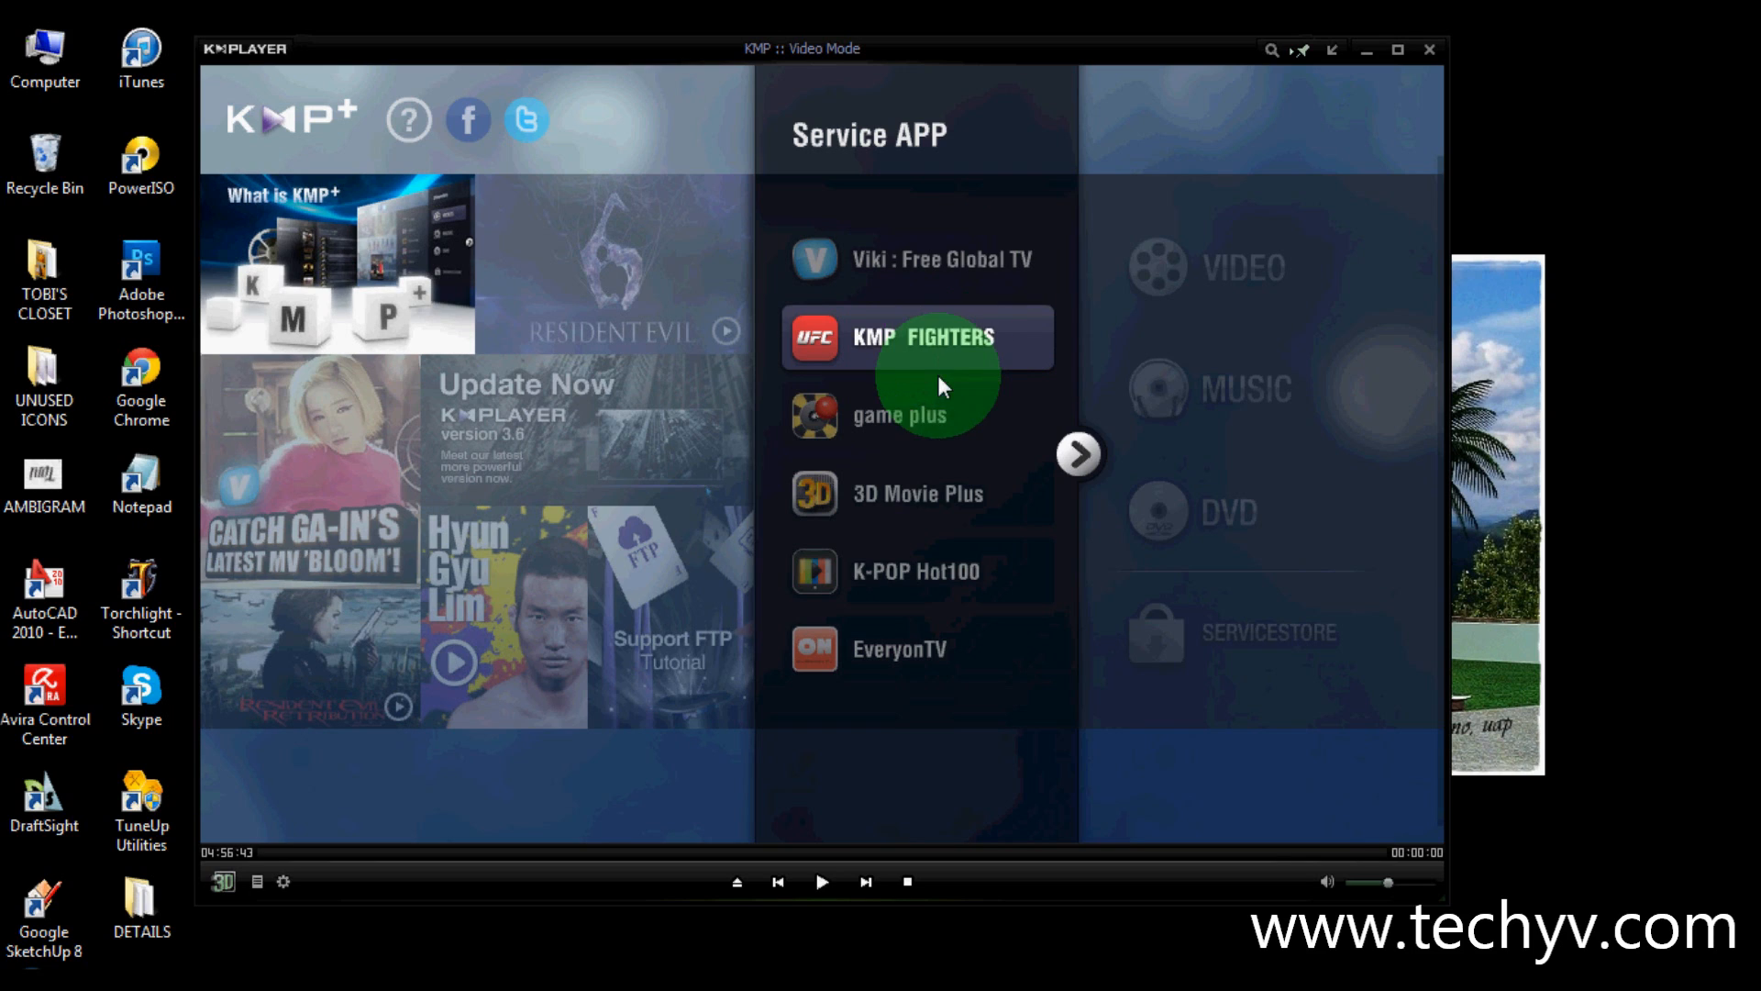
mouse_move(937, 416)
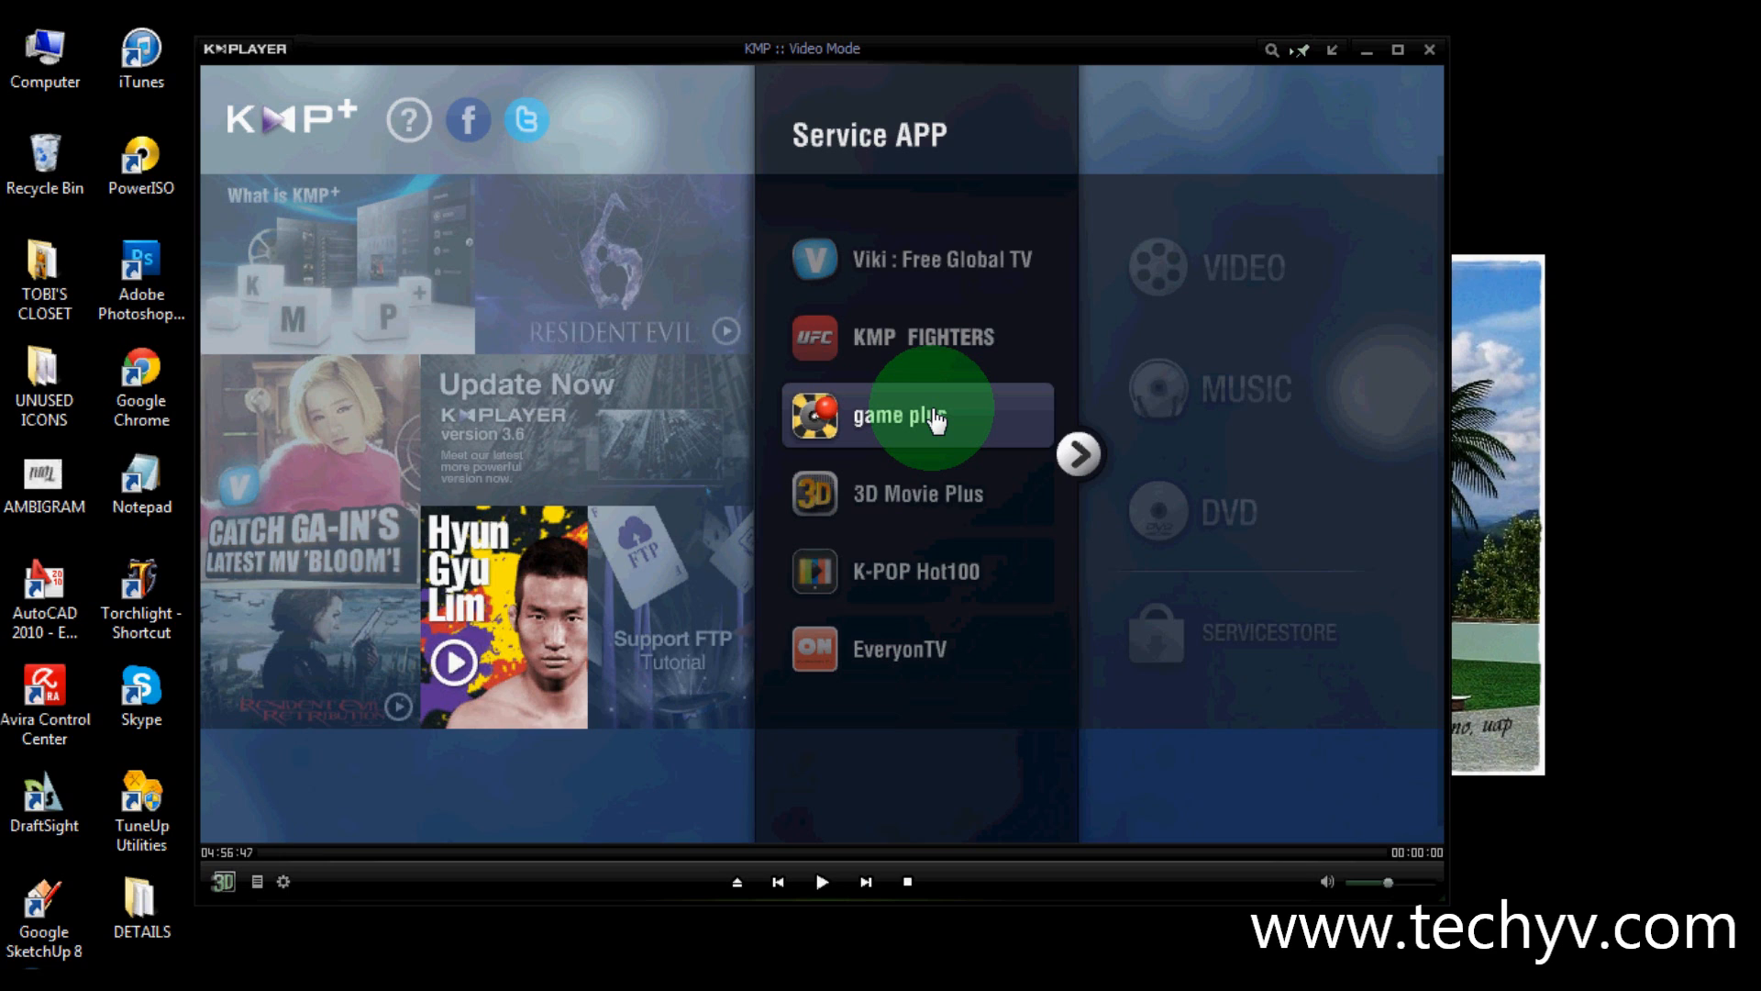
mouse_move(943, 584)
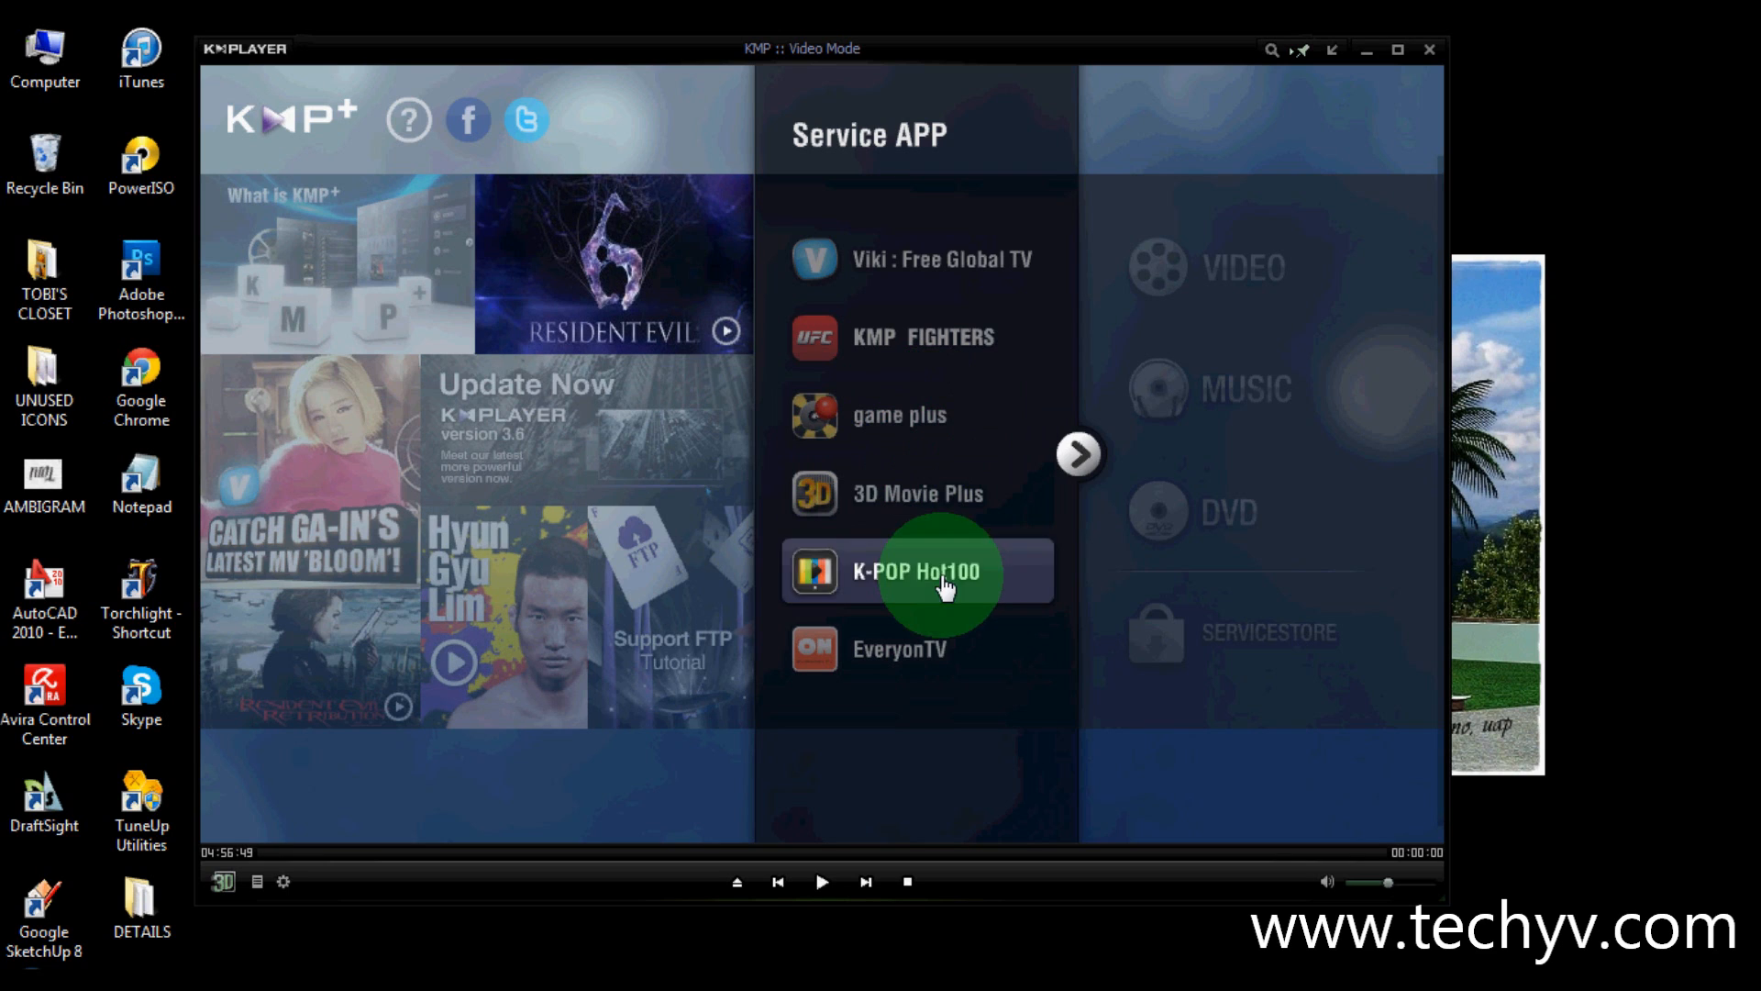
mouse_move(938, 649)
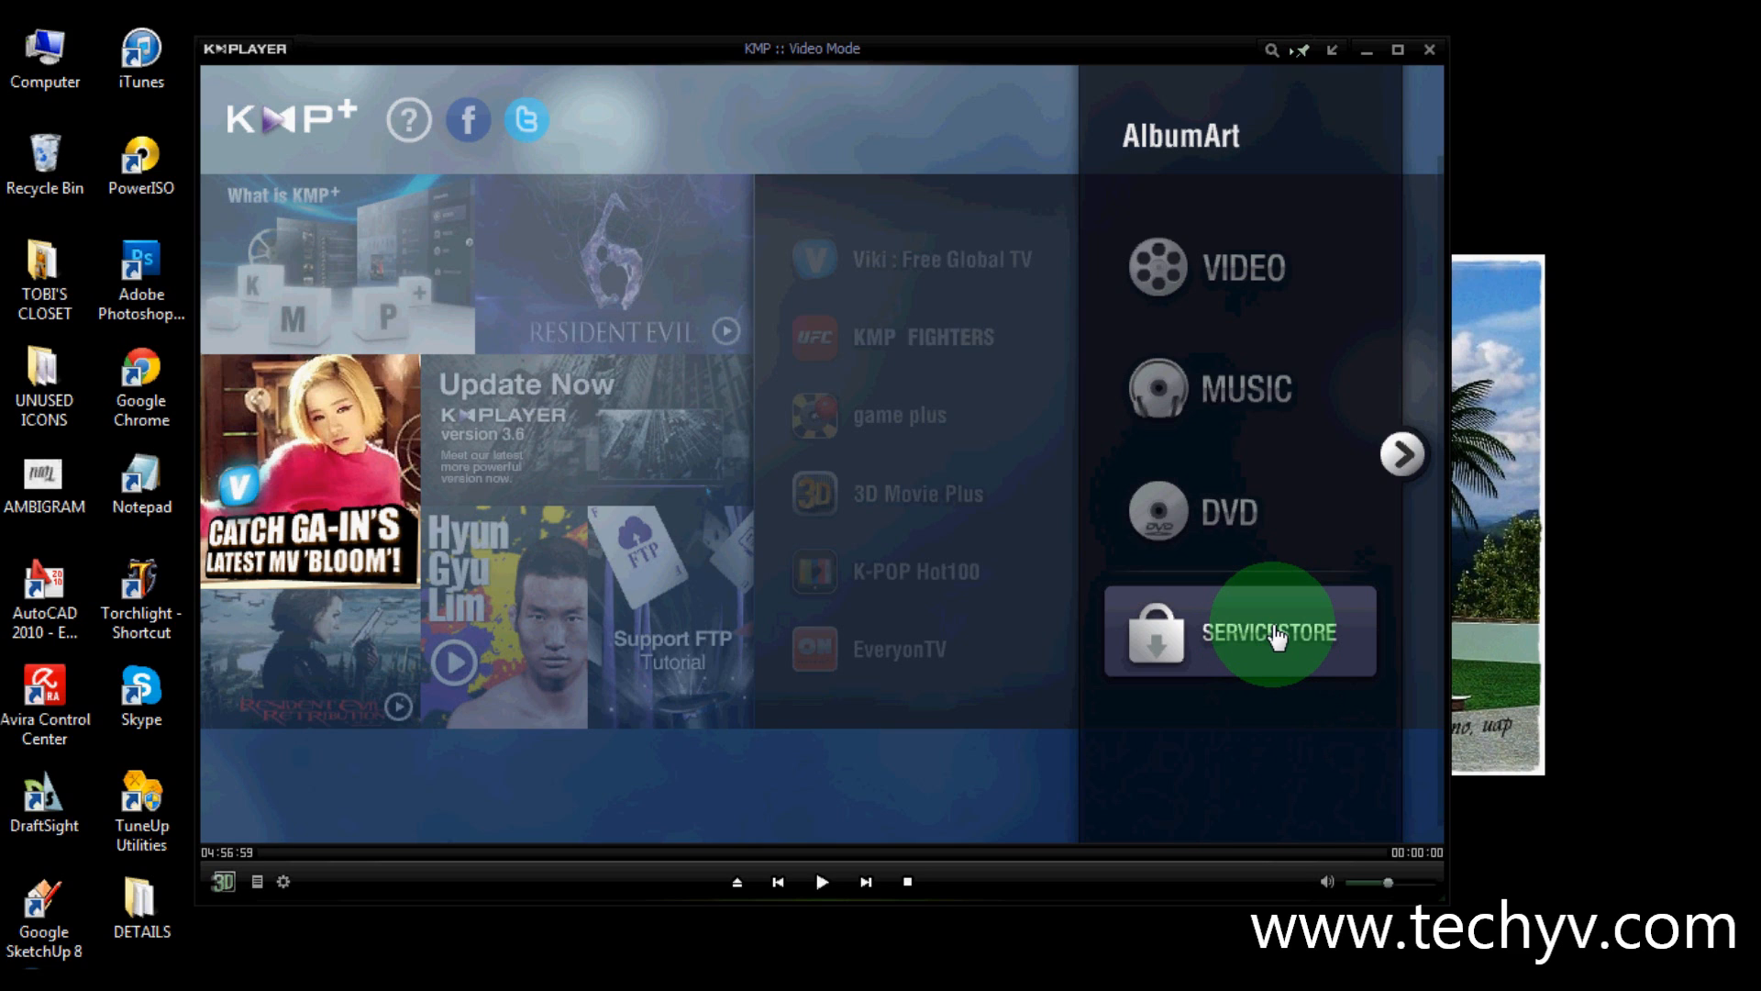
mouse_move(1106, 578)
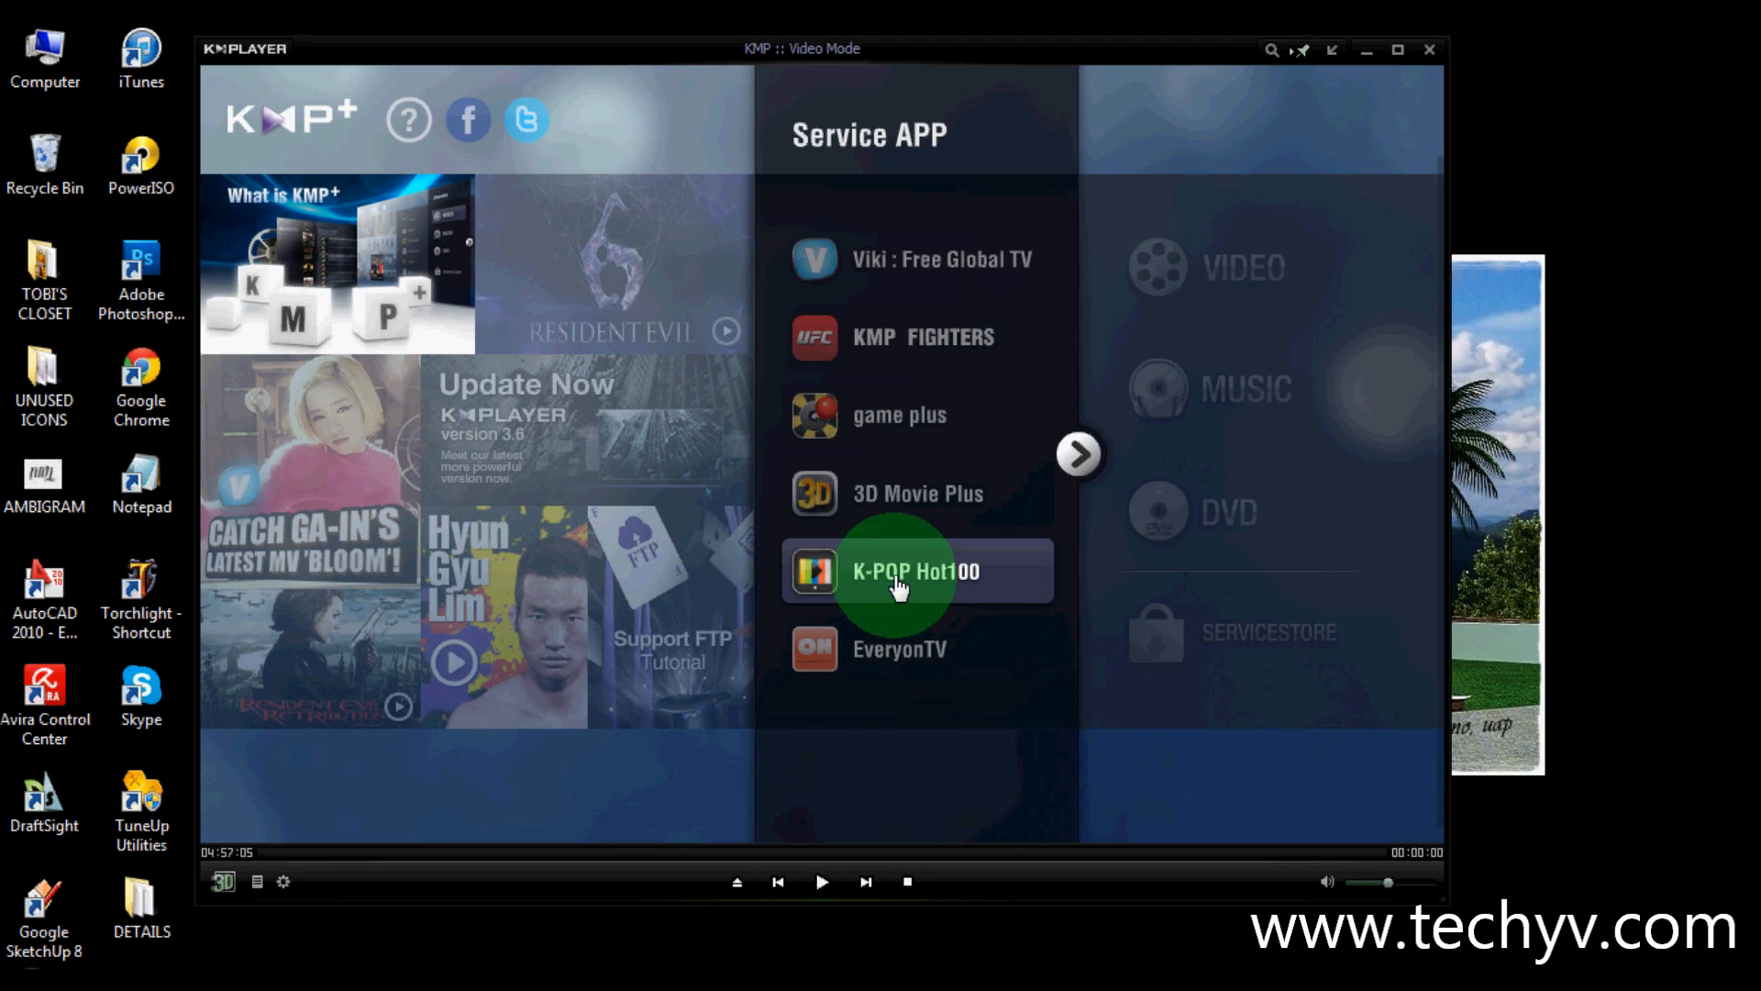
mouse_move(926, 493)
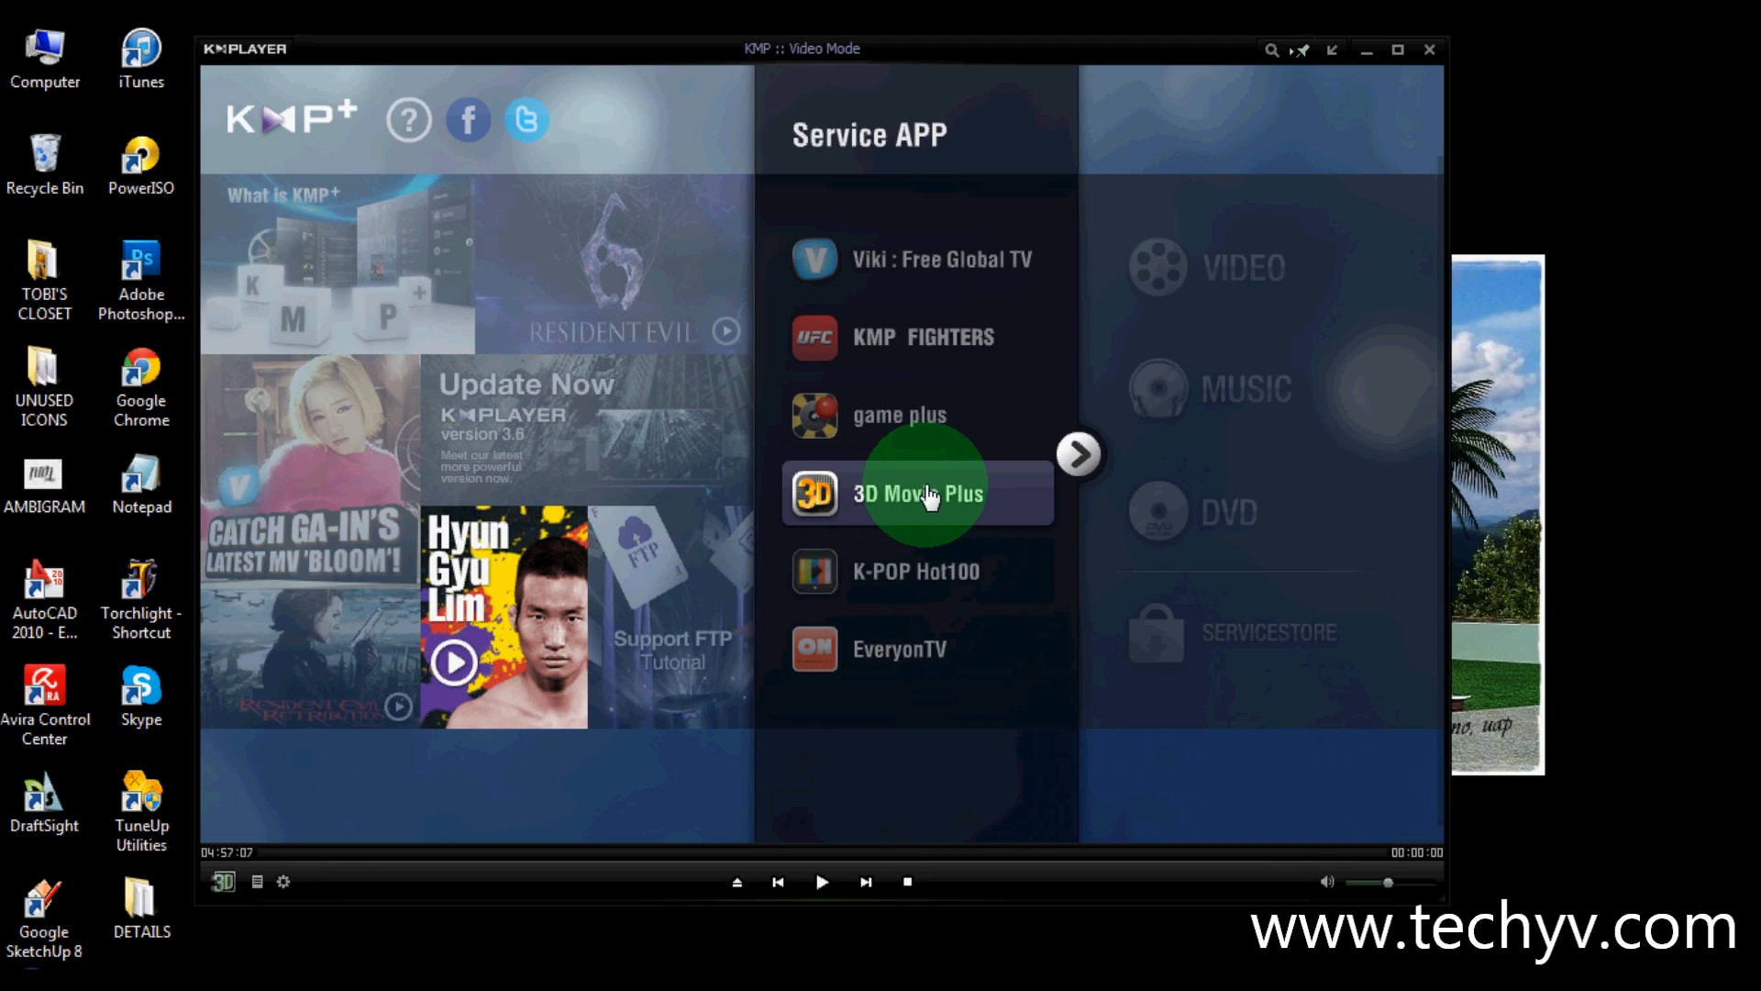